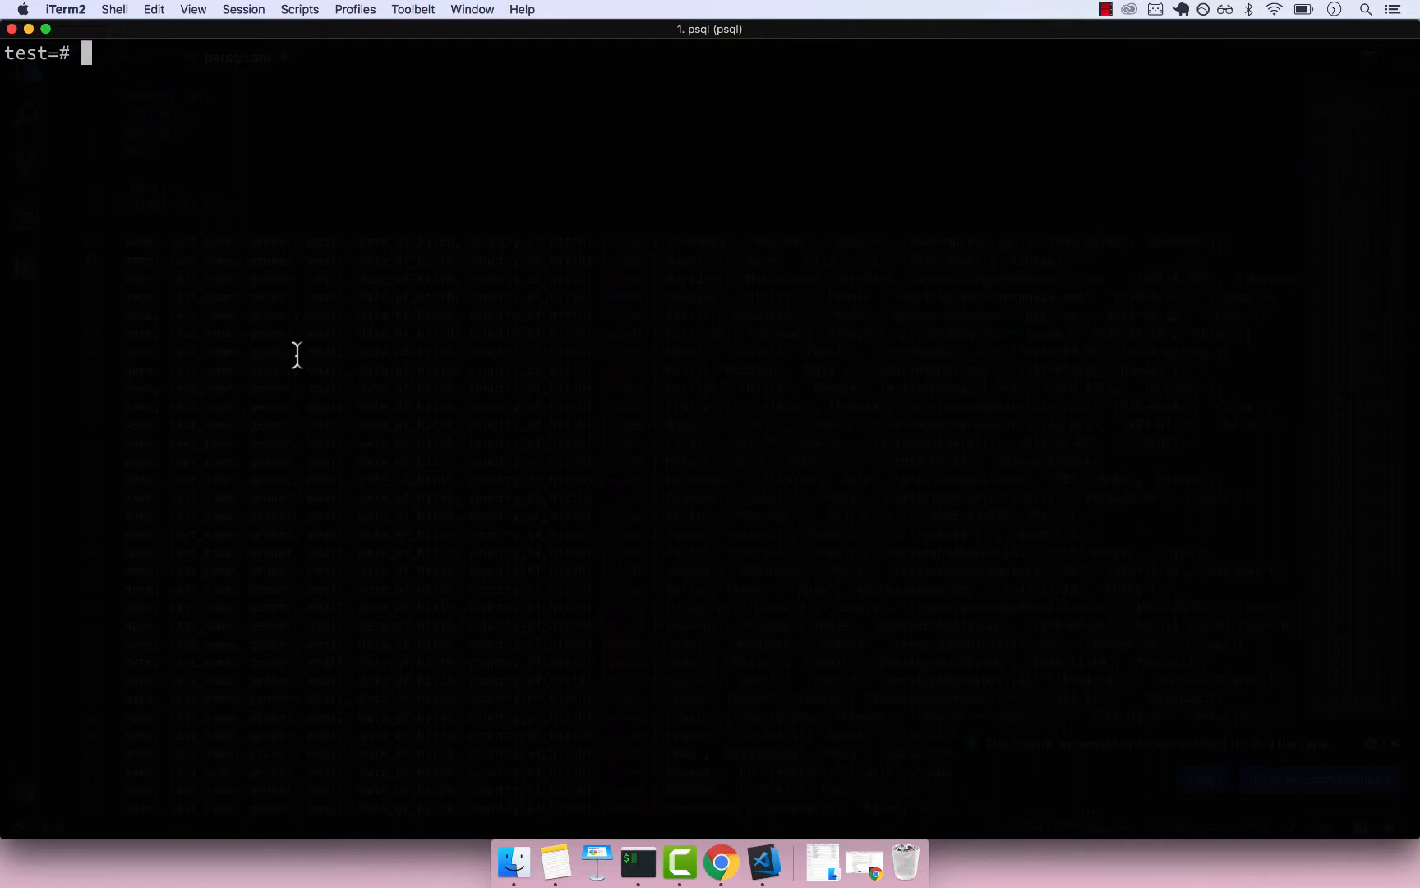
mouse_move(305, 303)
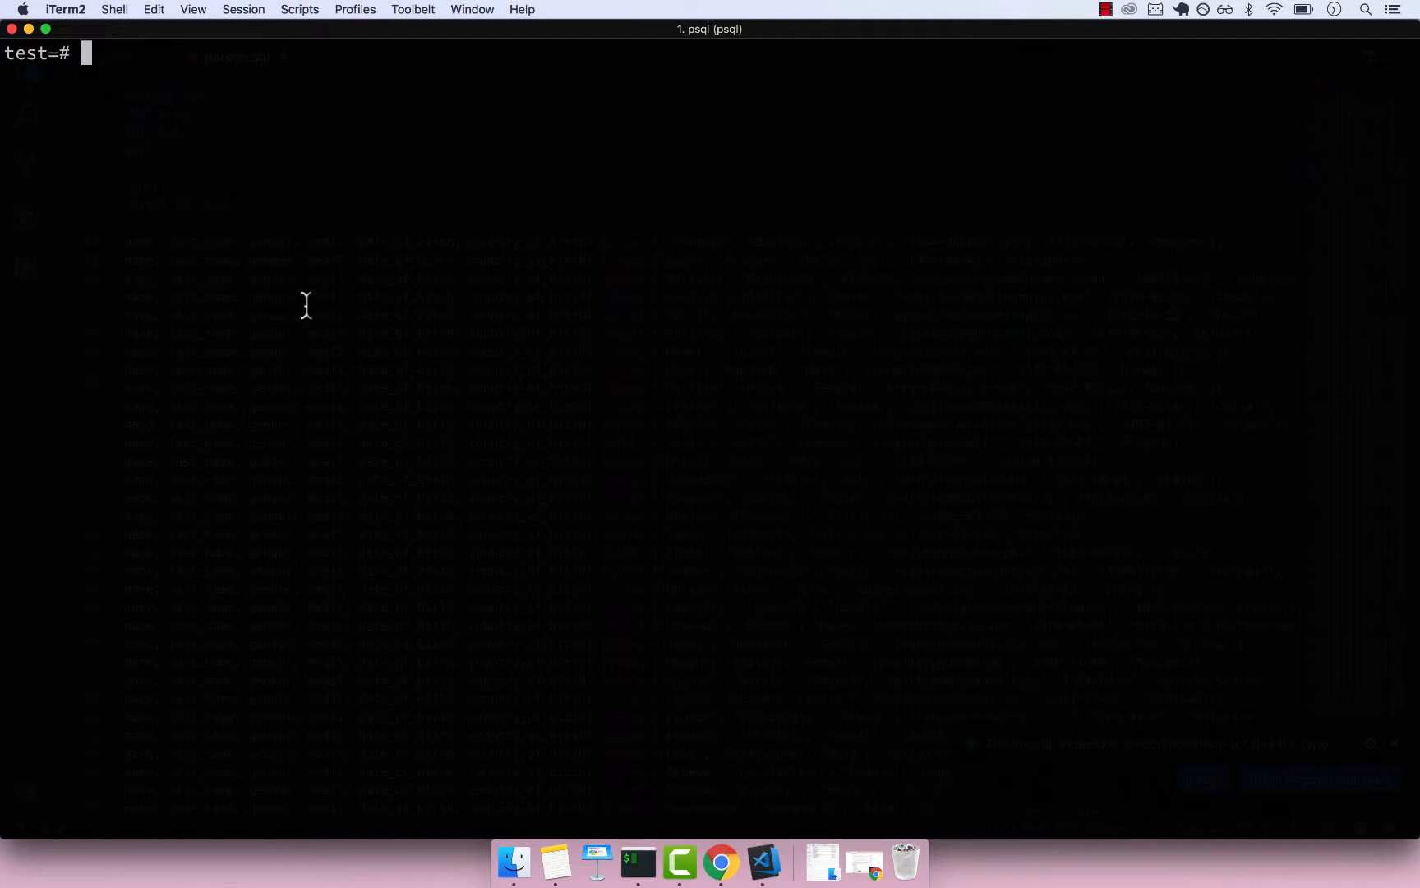
- Run SELECT * FROM person; to return every row of names, genders, emails, birth dates and countries
text(SELE)
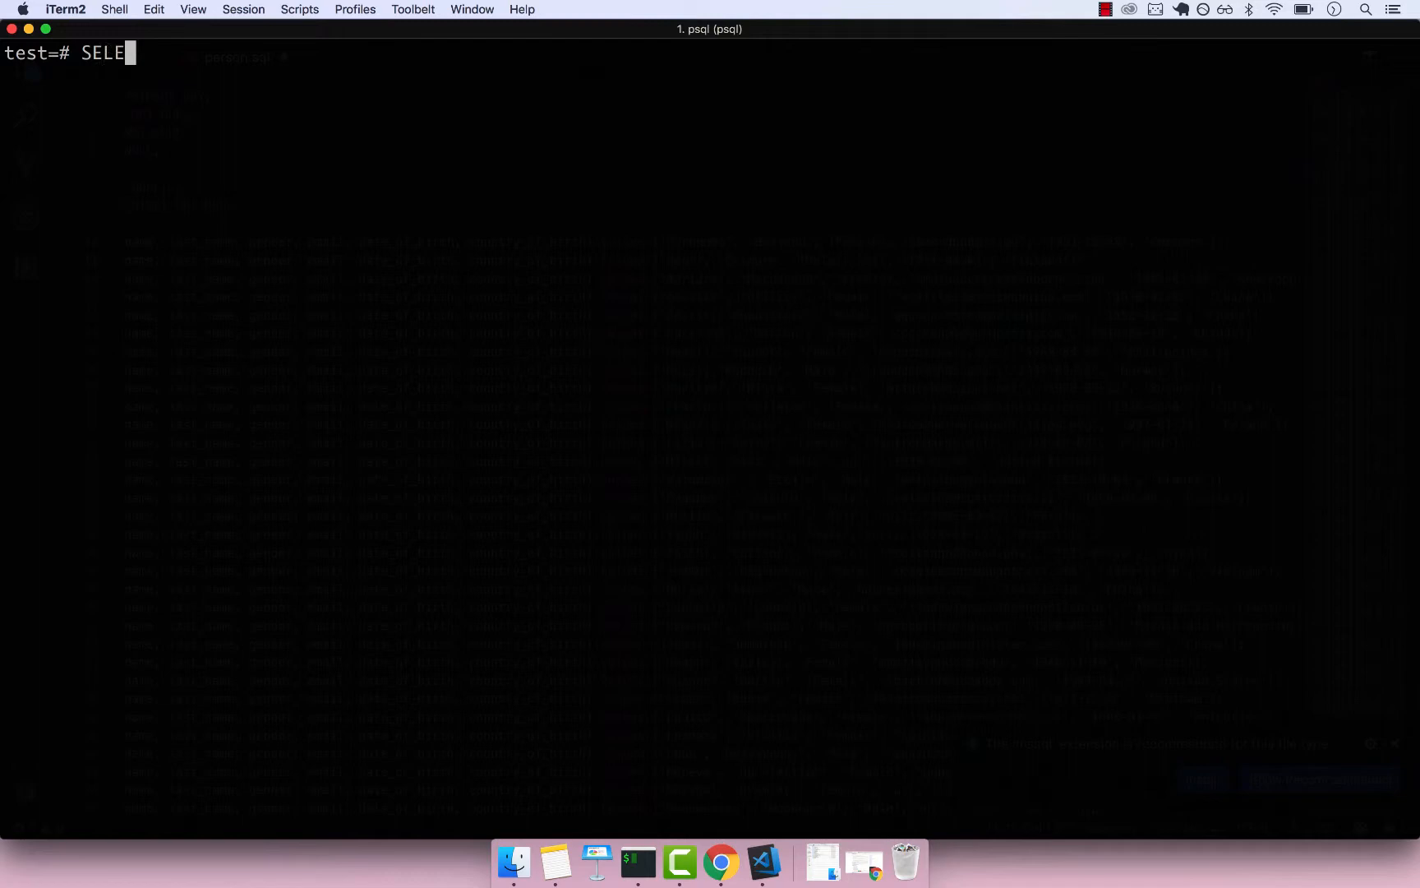
text(CT *)
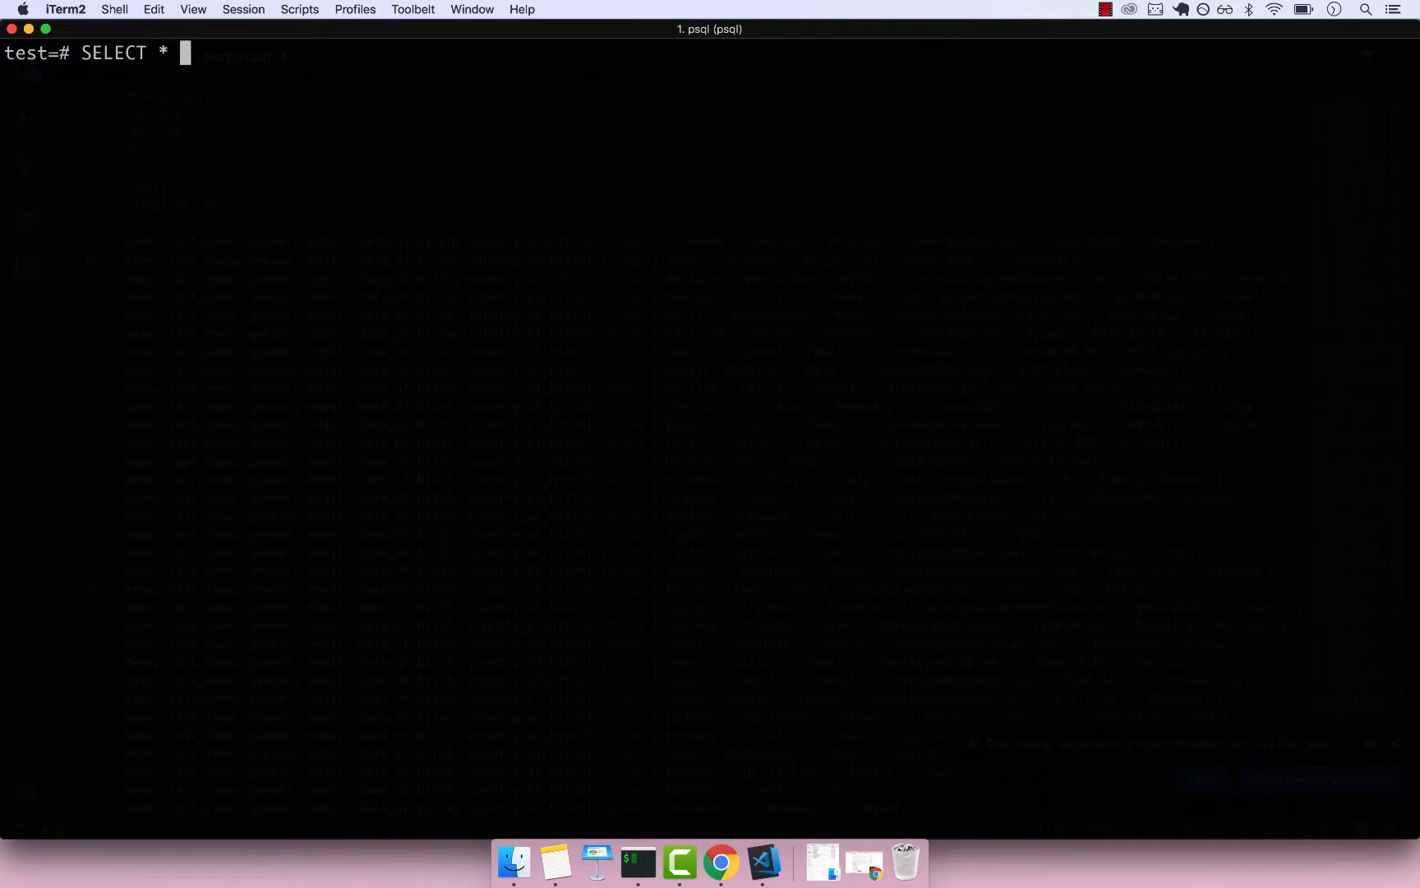
text(FROM pers)
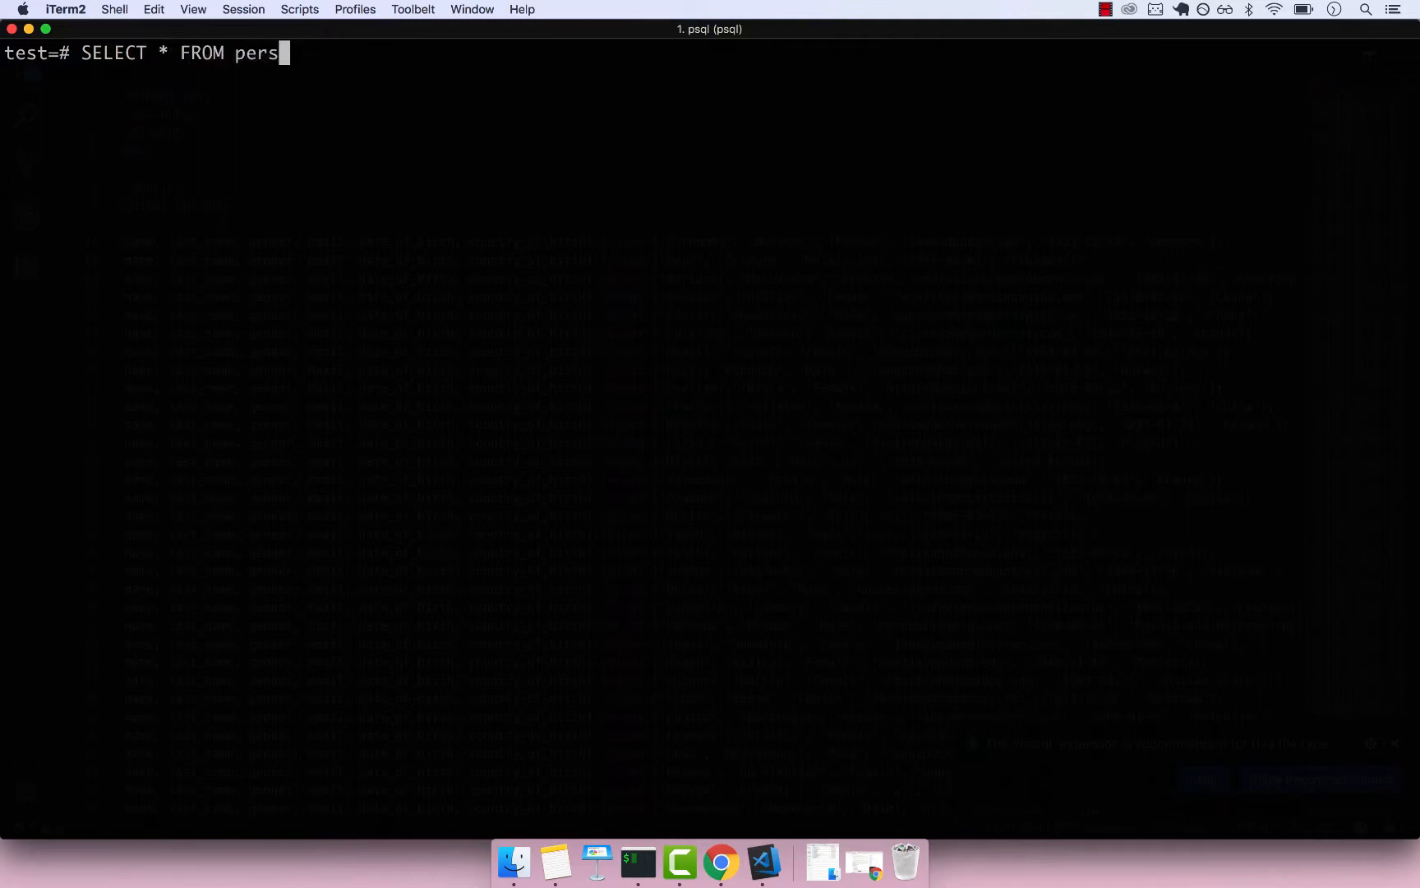
key(Return)
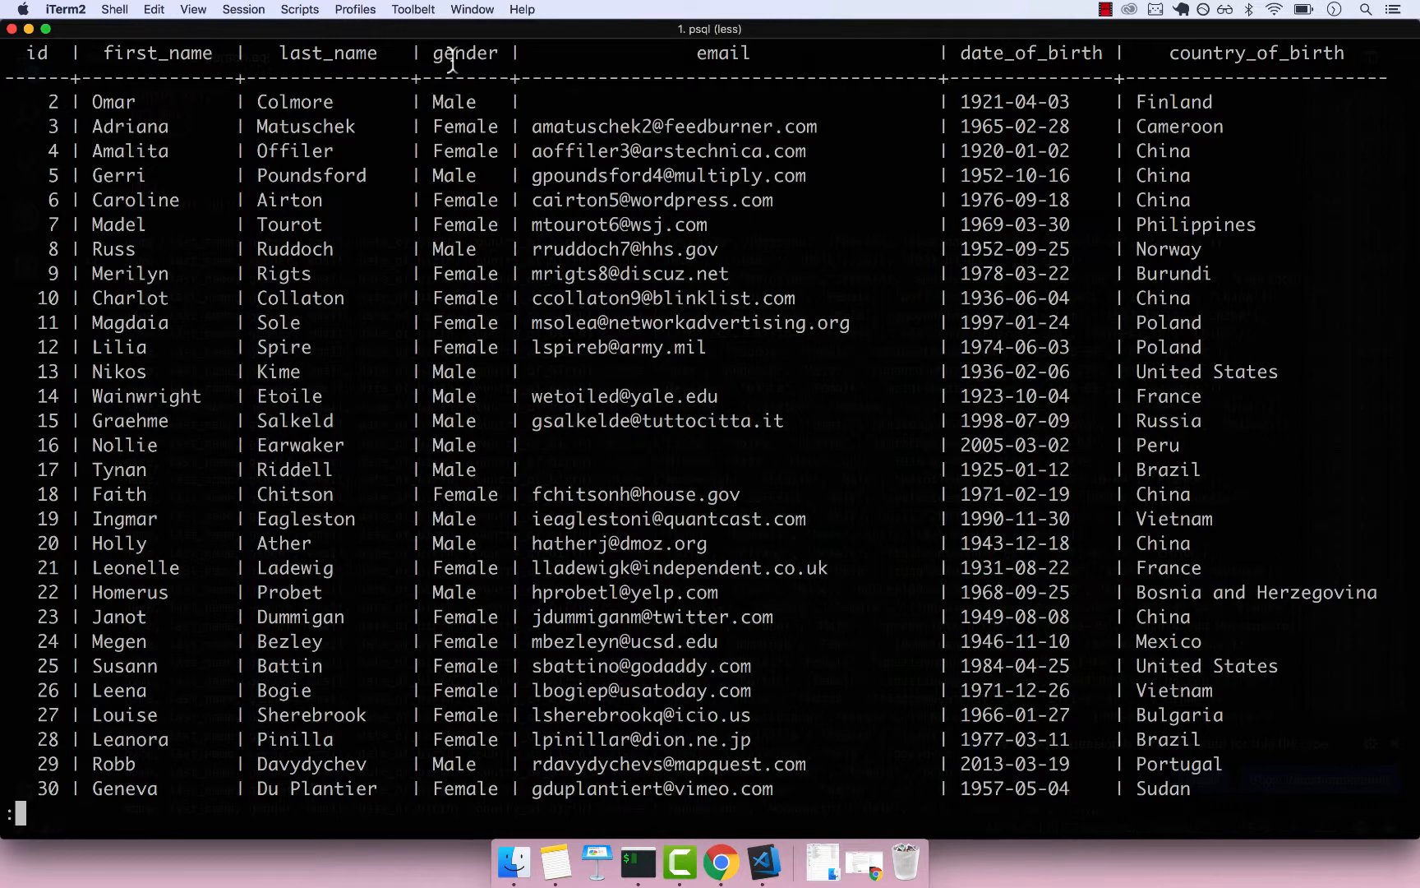
double_click(464, 53)
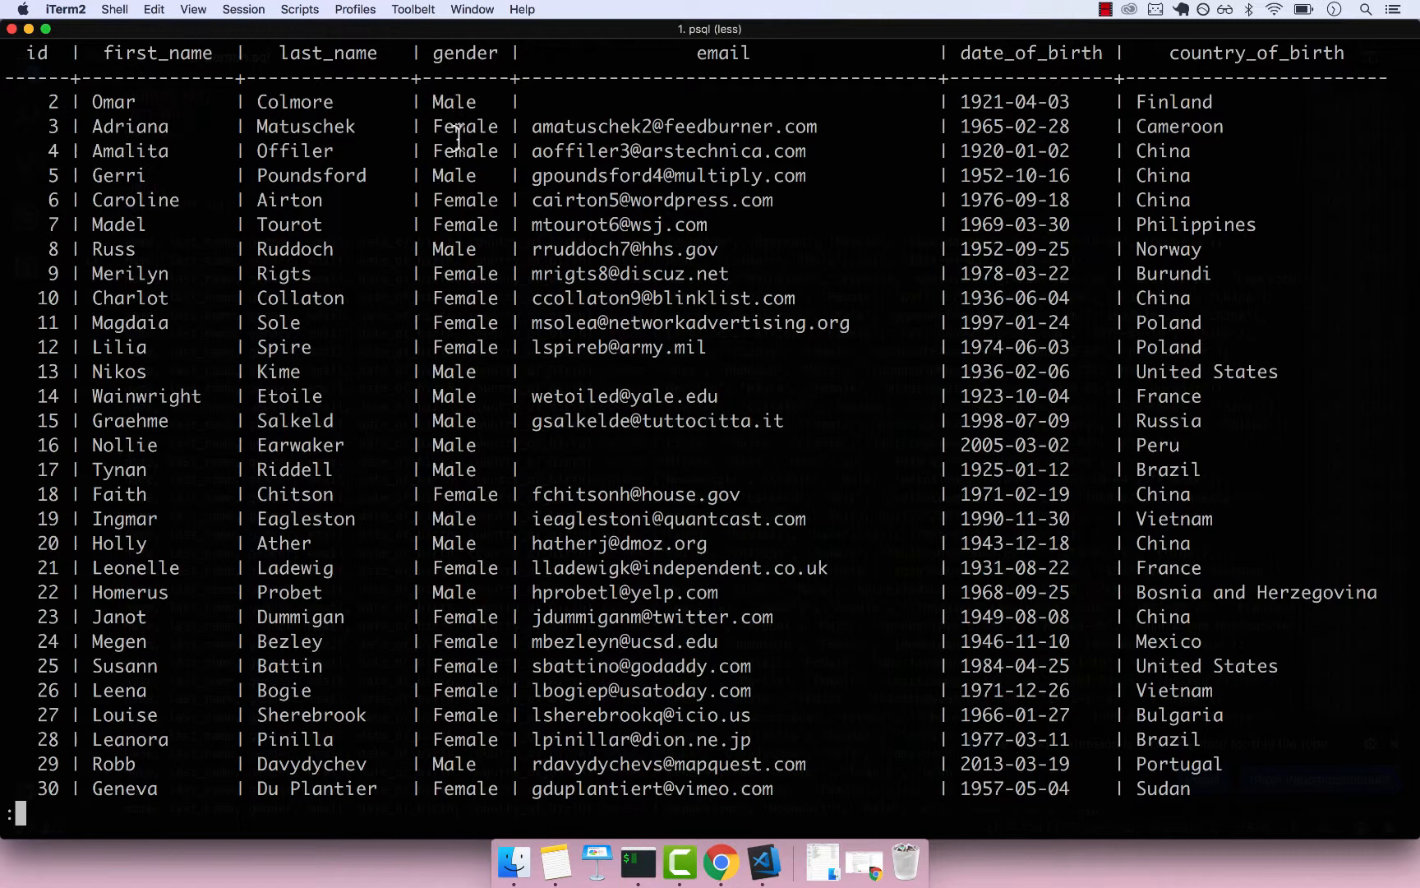
double_click(463, 126)
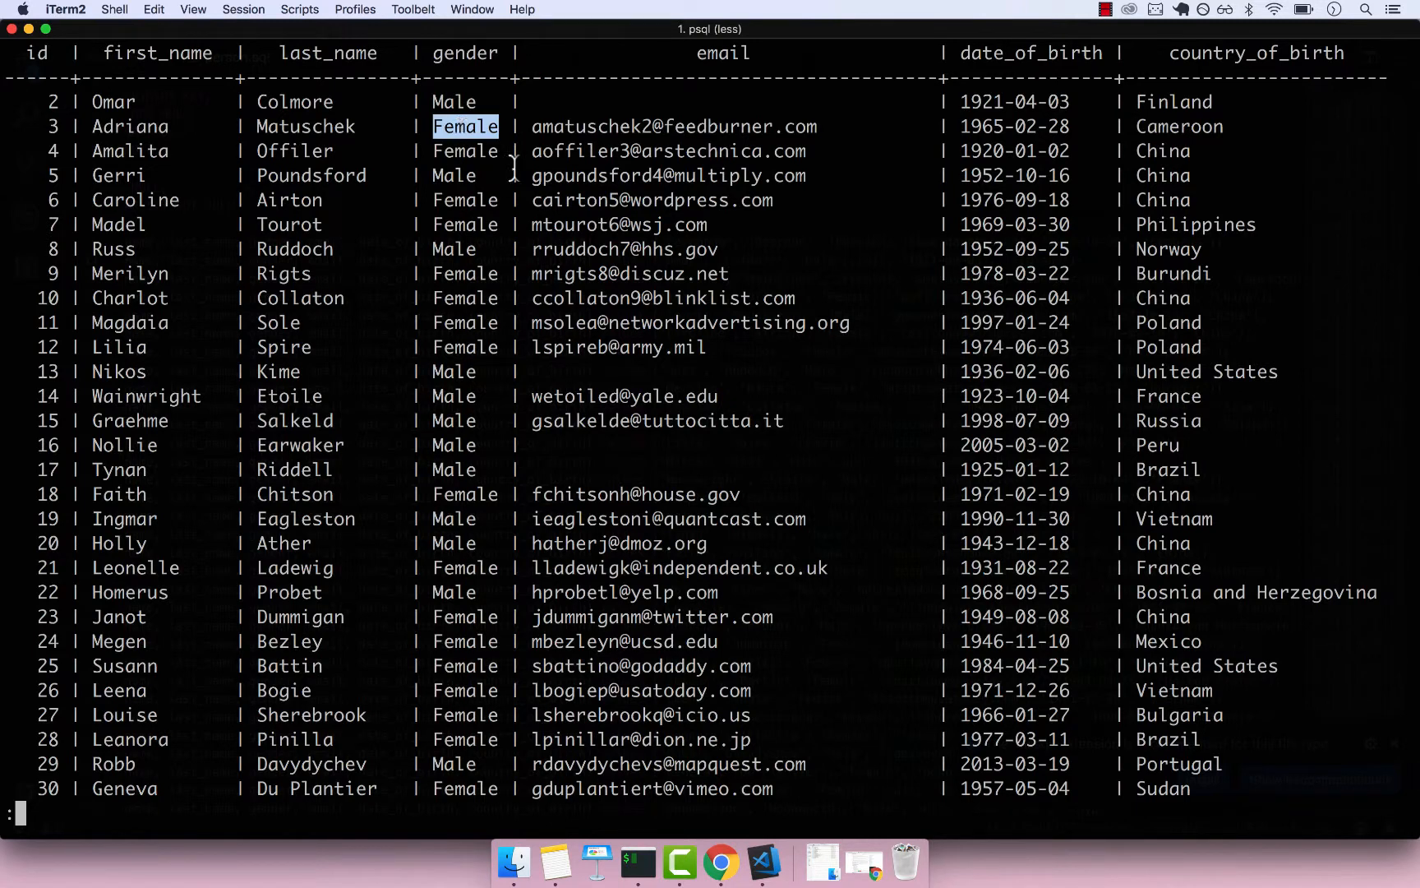
mouse_move(463, 104)
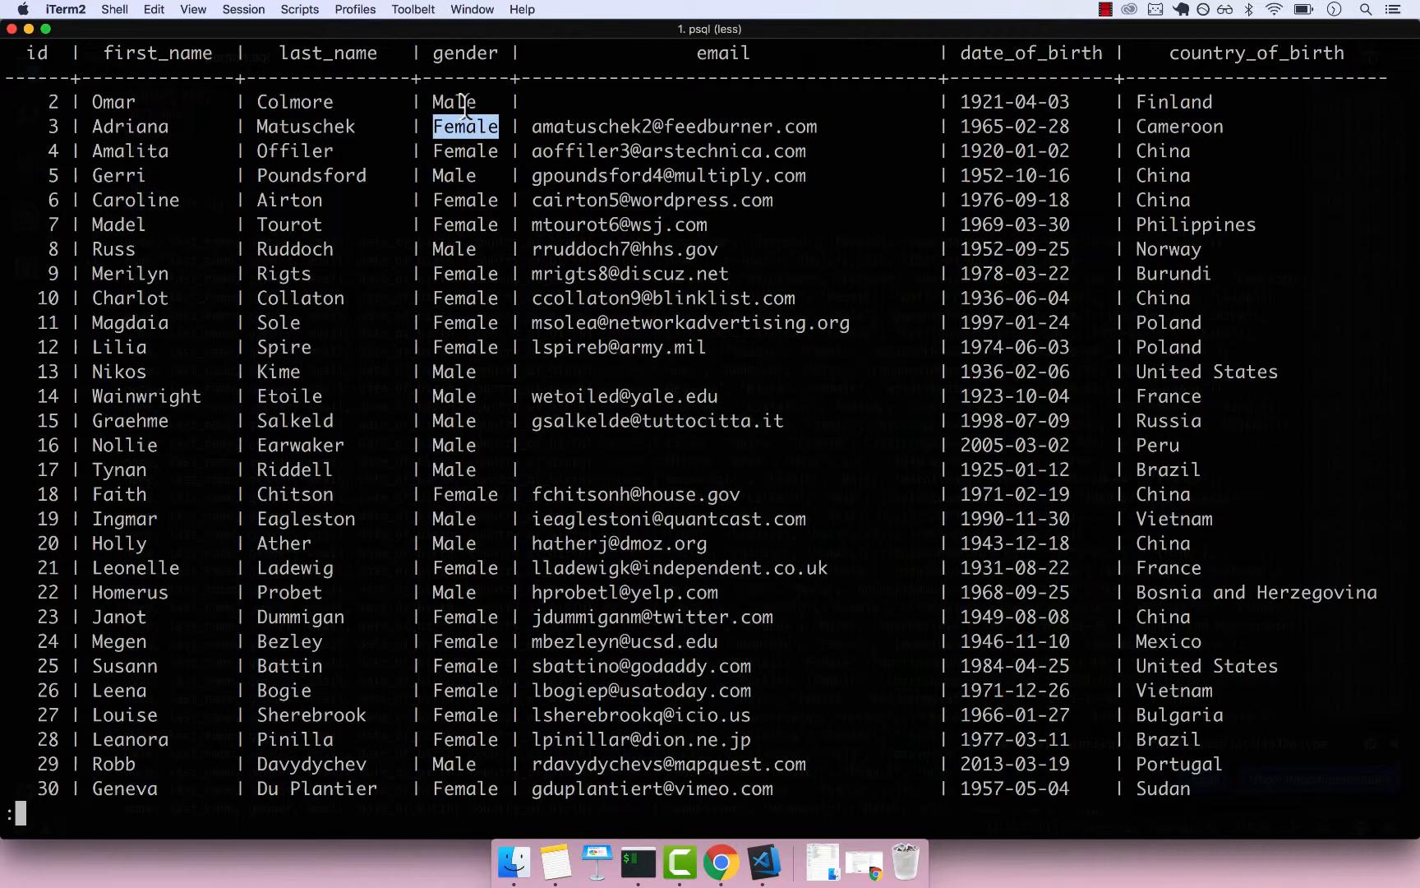
mouse_move(462, 210)
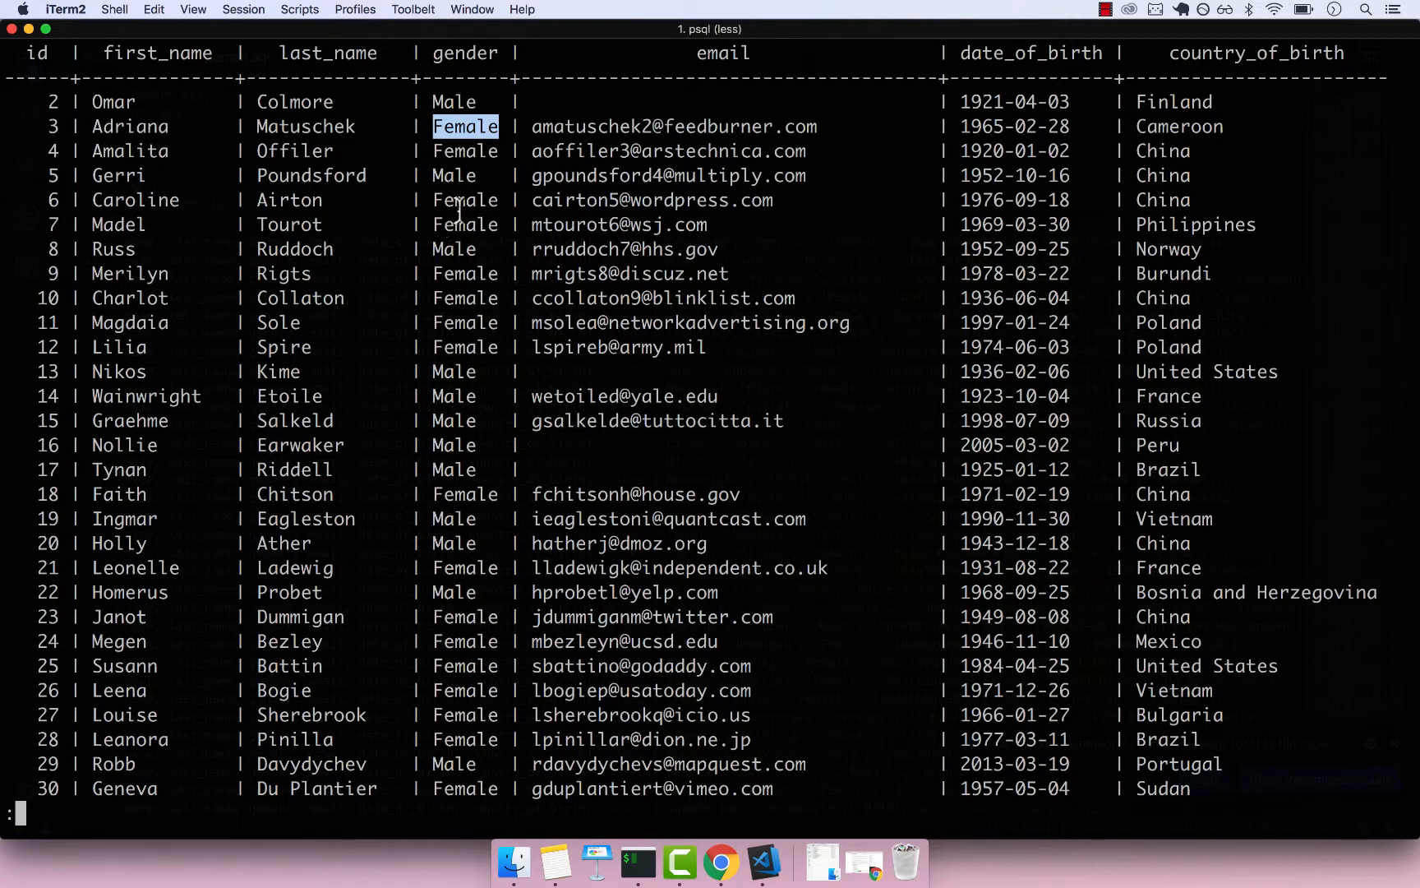
- In person.sql, replace 'Female' with 'Hello' in the first insert and select the whole statement
click(764, 860)
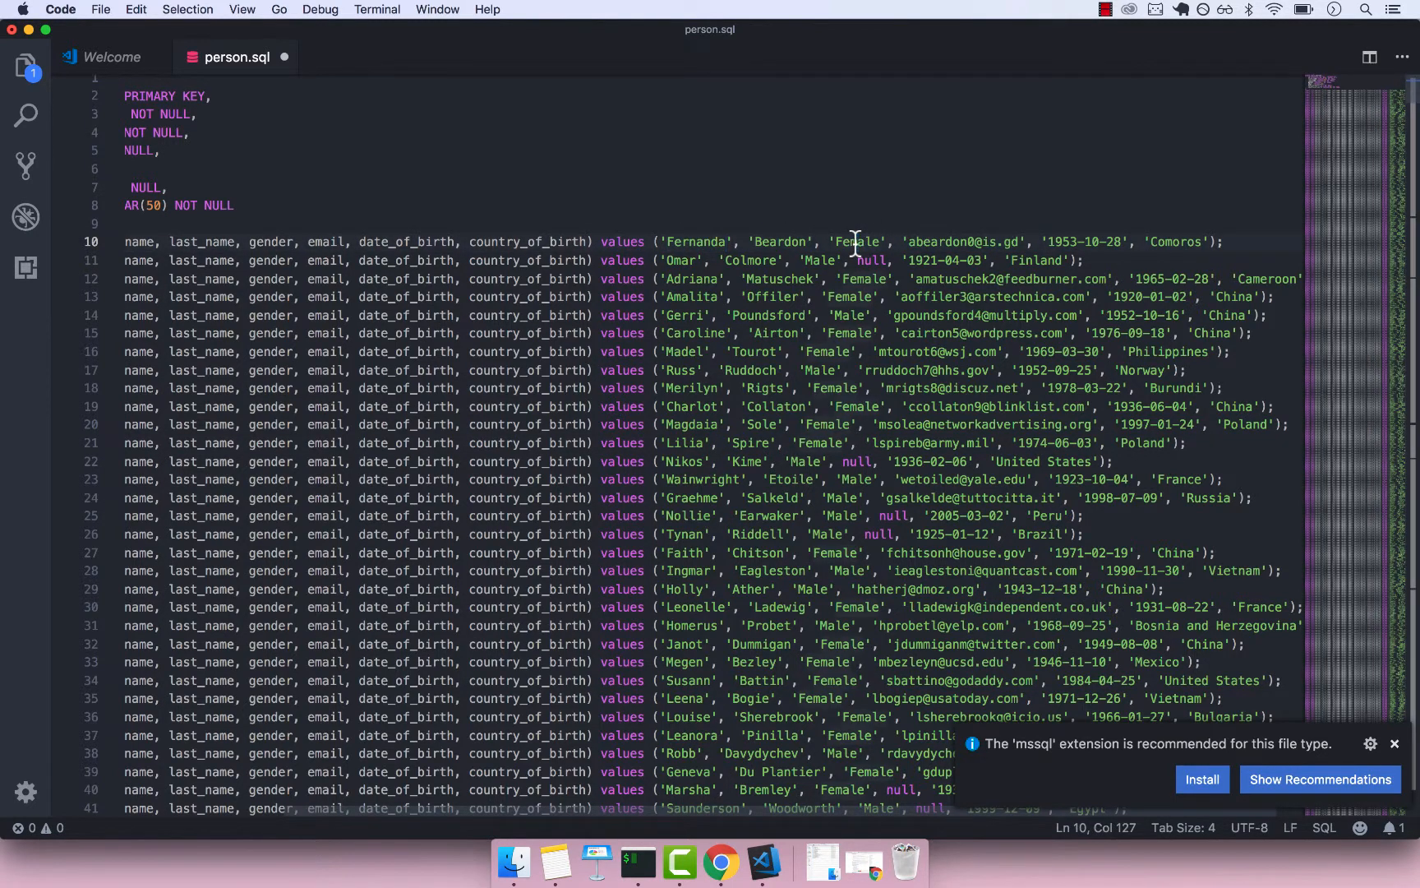
double_click(268, 241)
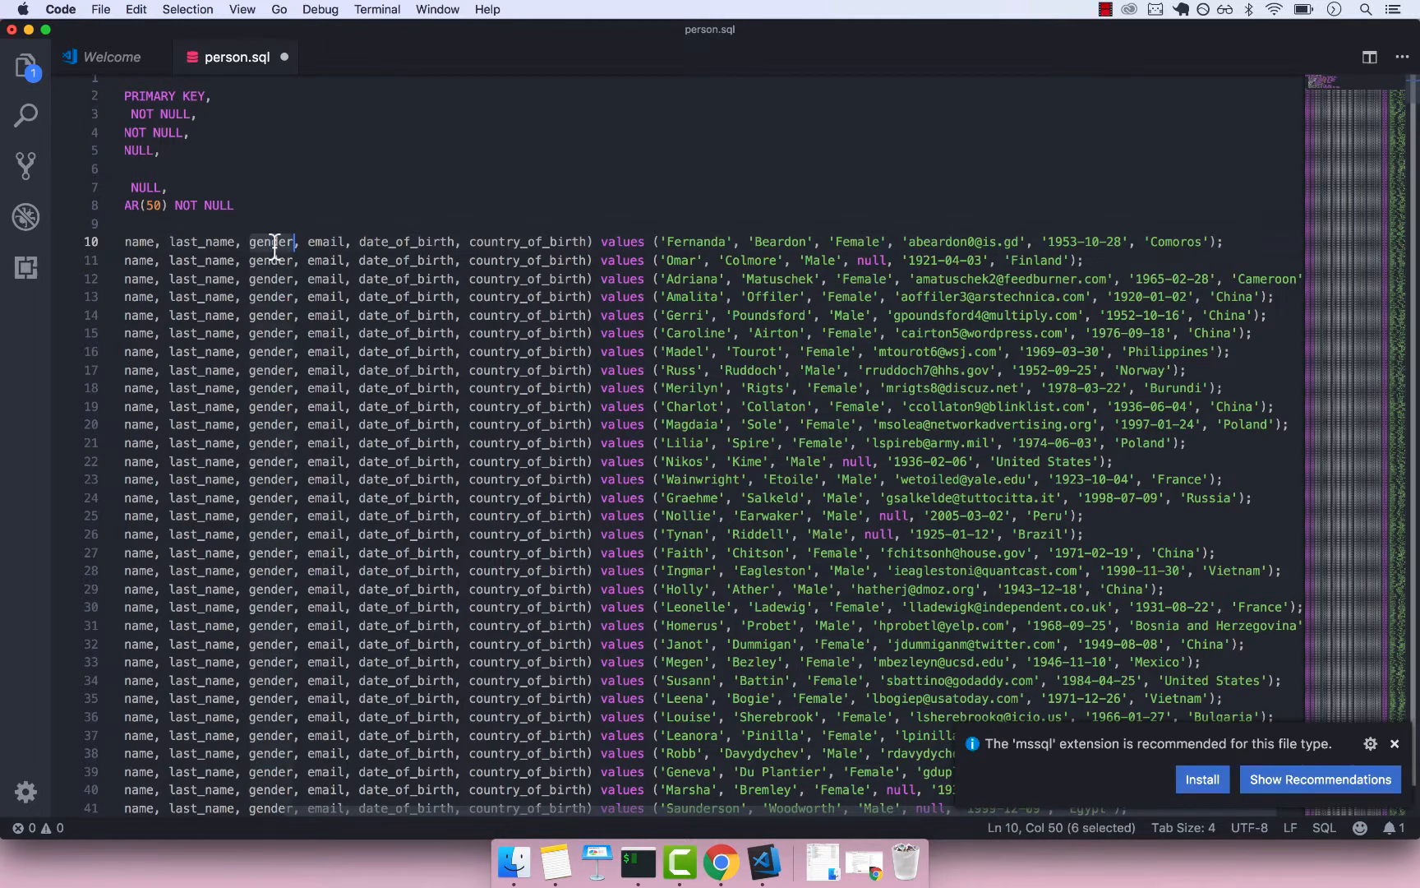
click(856, 241)
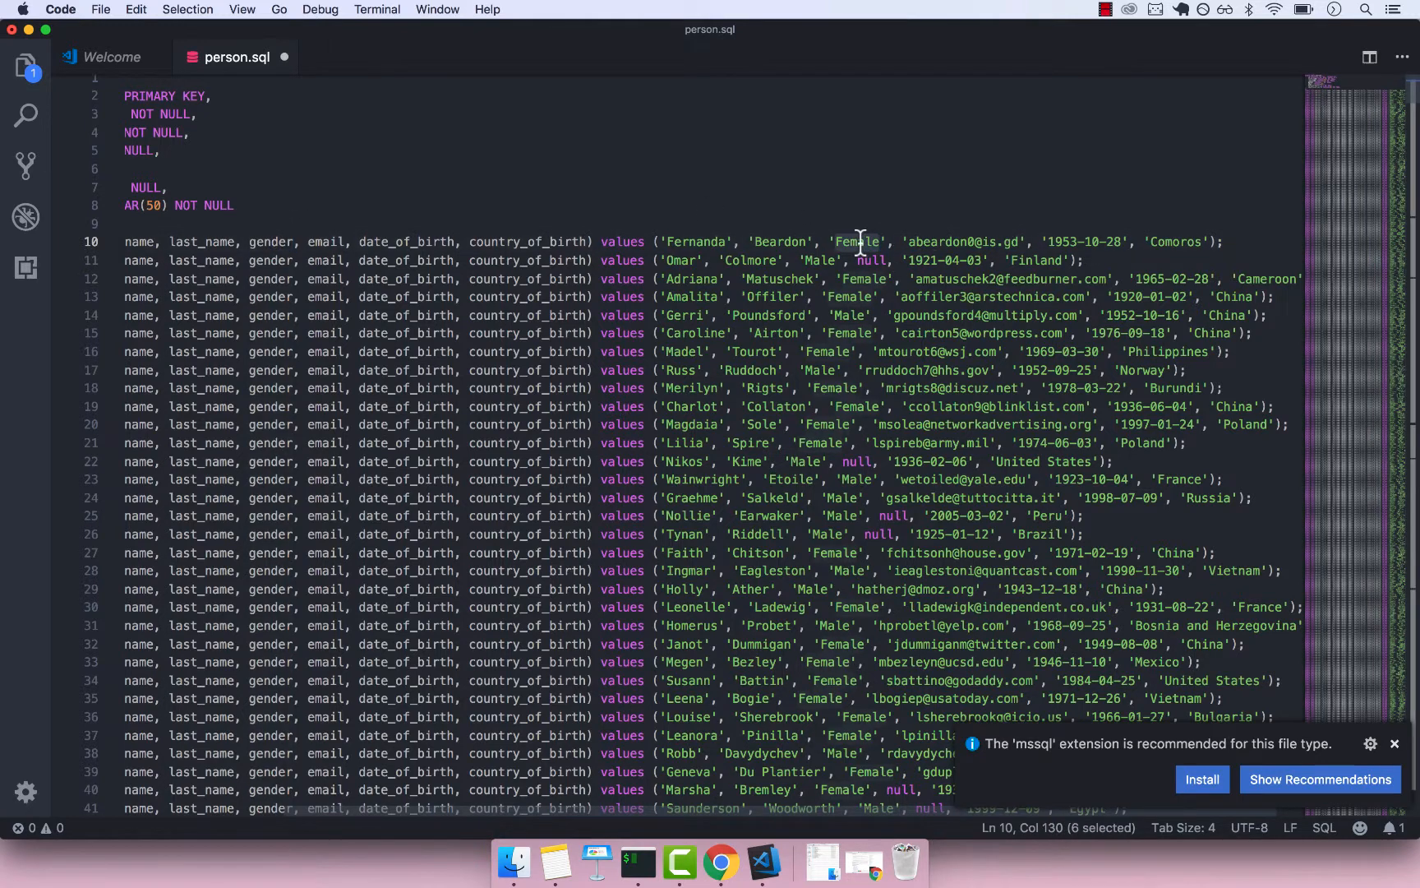
text(Hello)
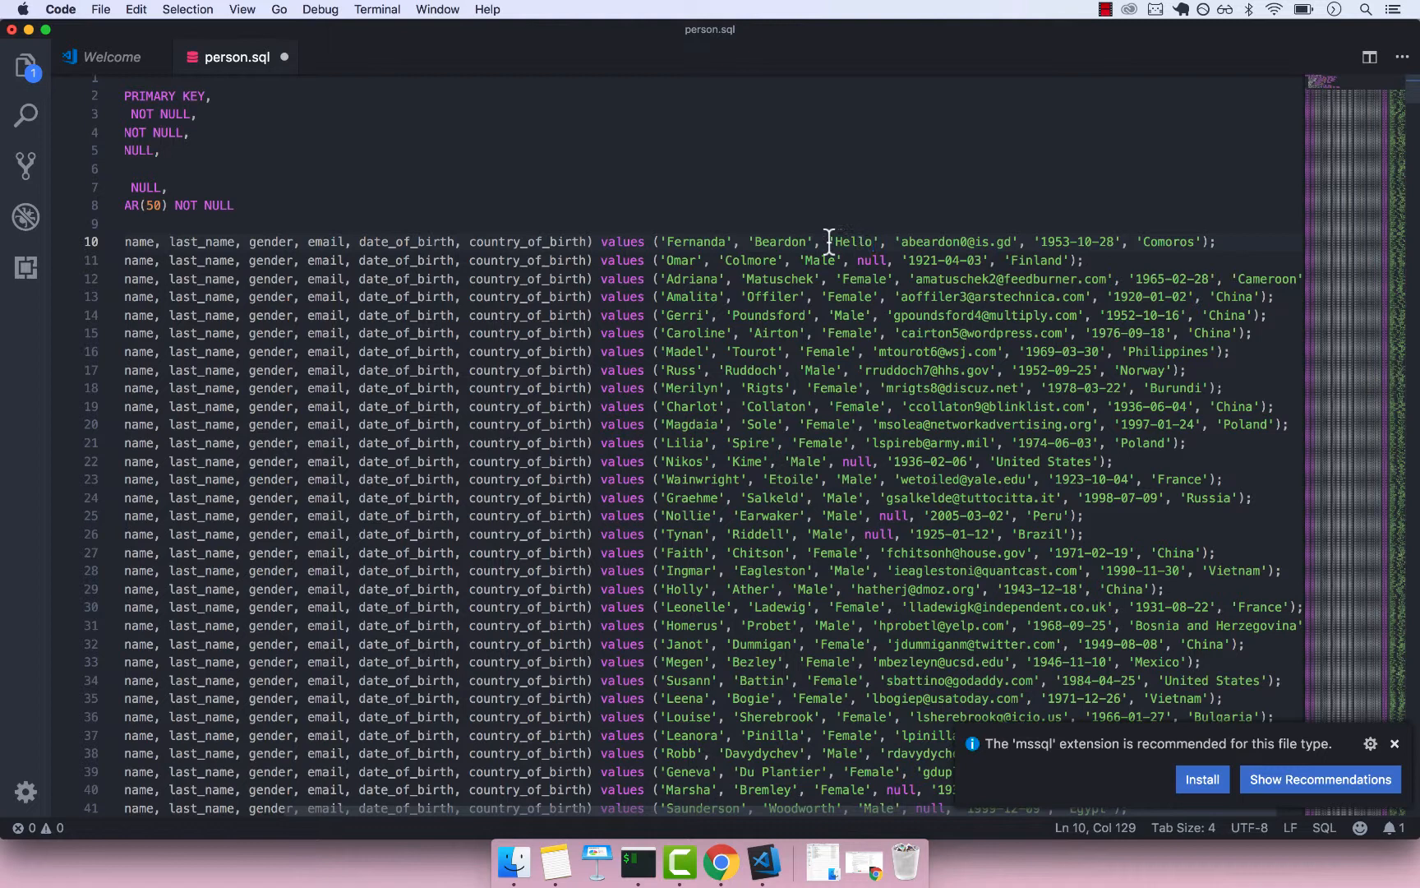
click(127, 242)
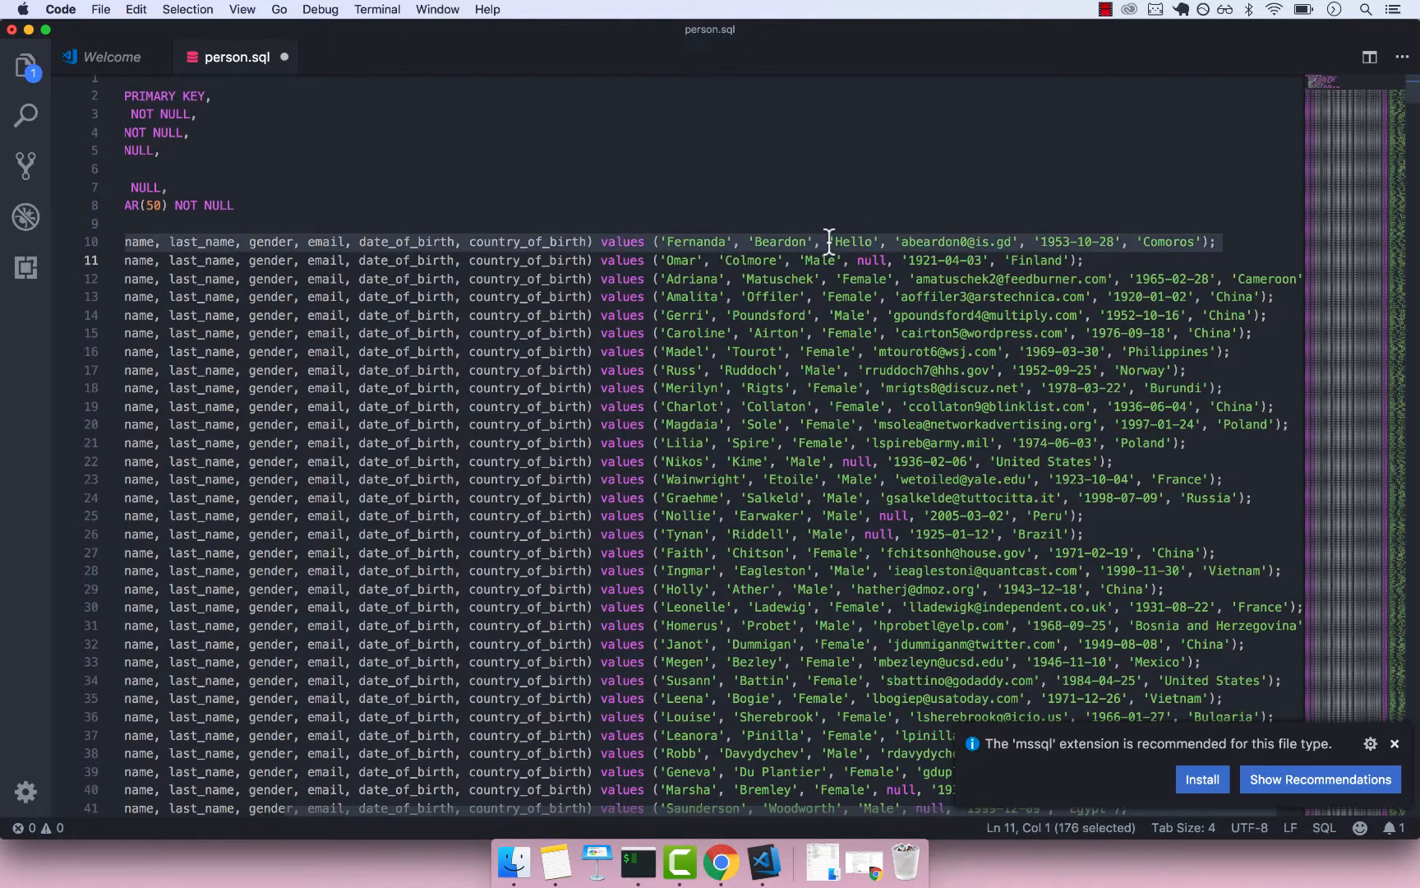
mouse_move(797, 701)
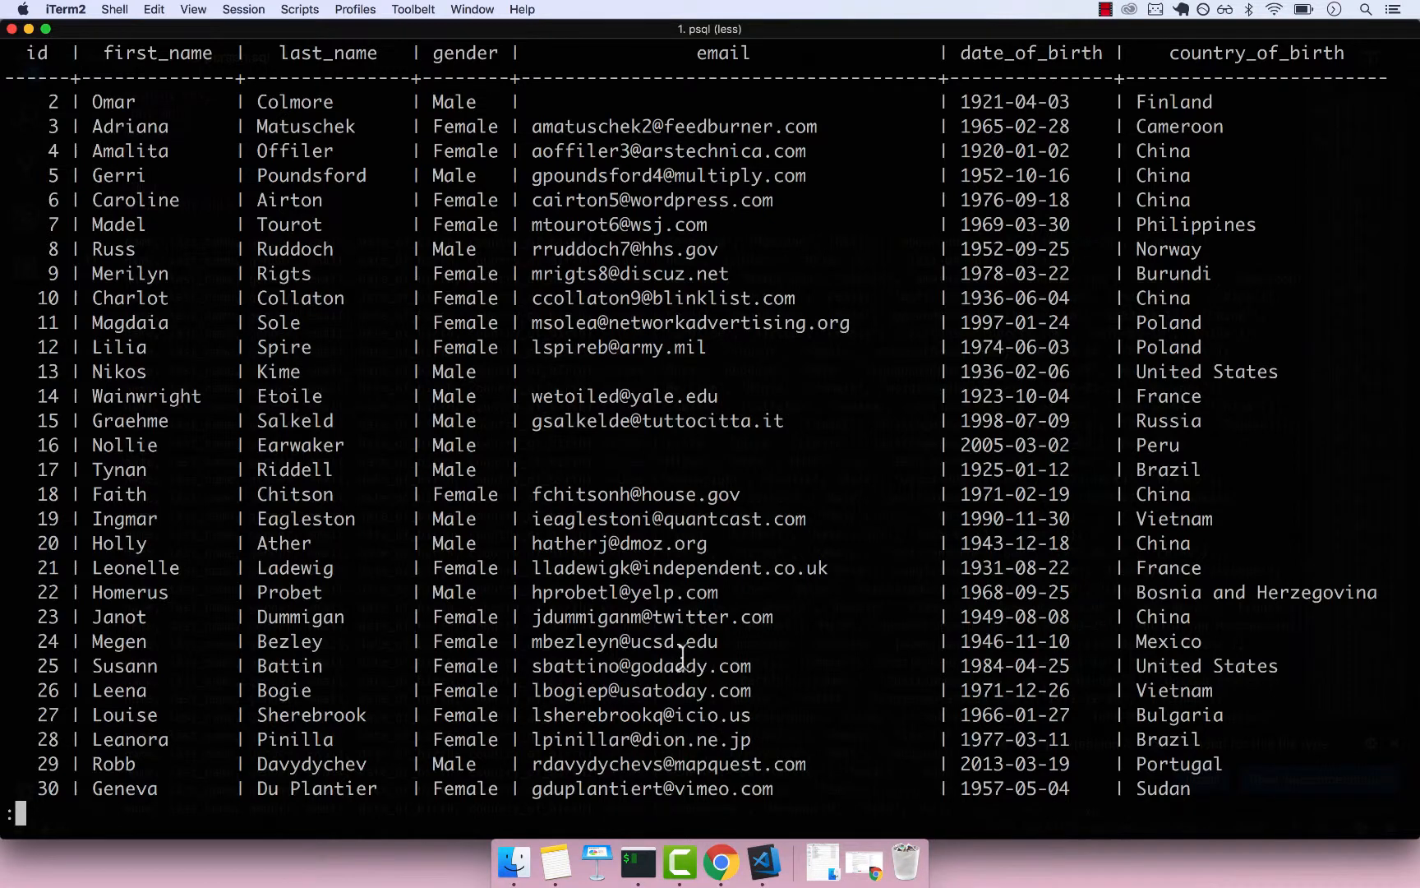
key(q)
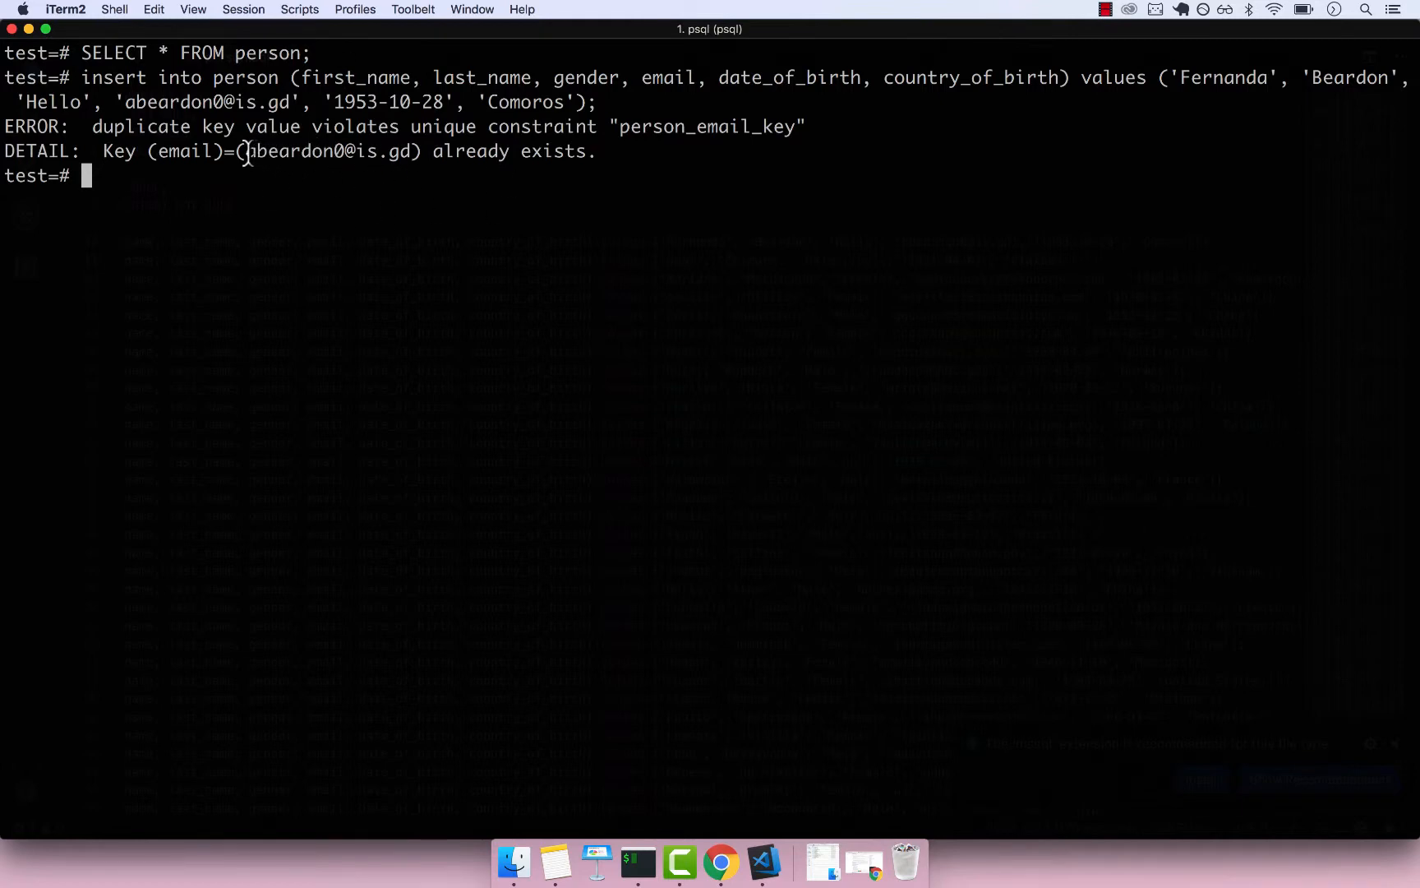
double_click(327, 151)
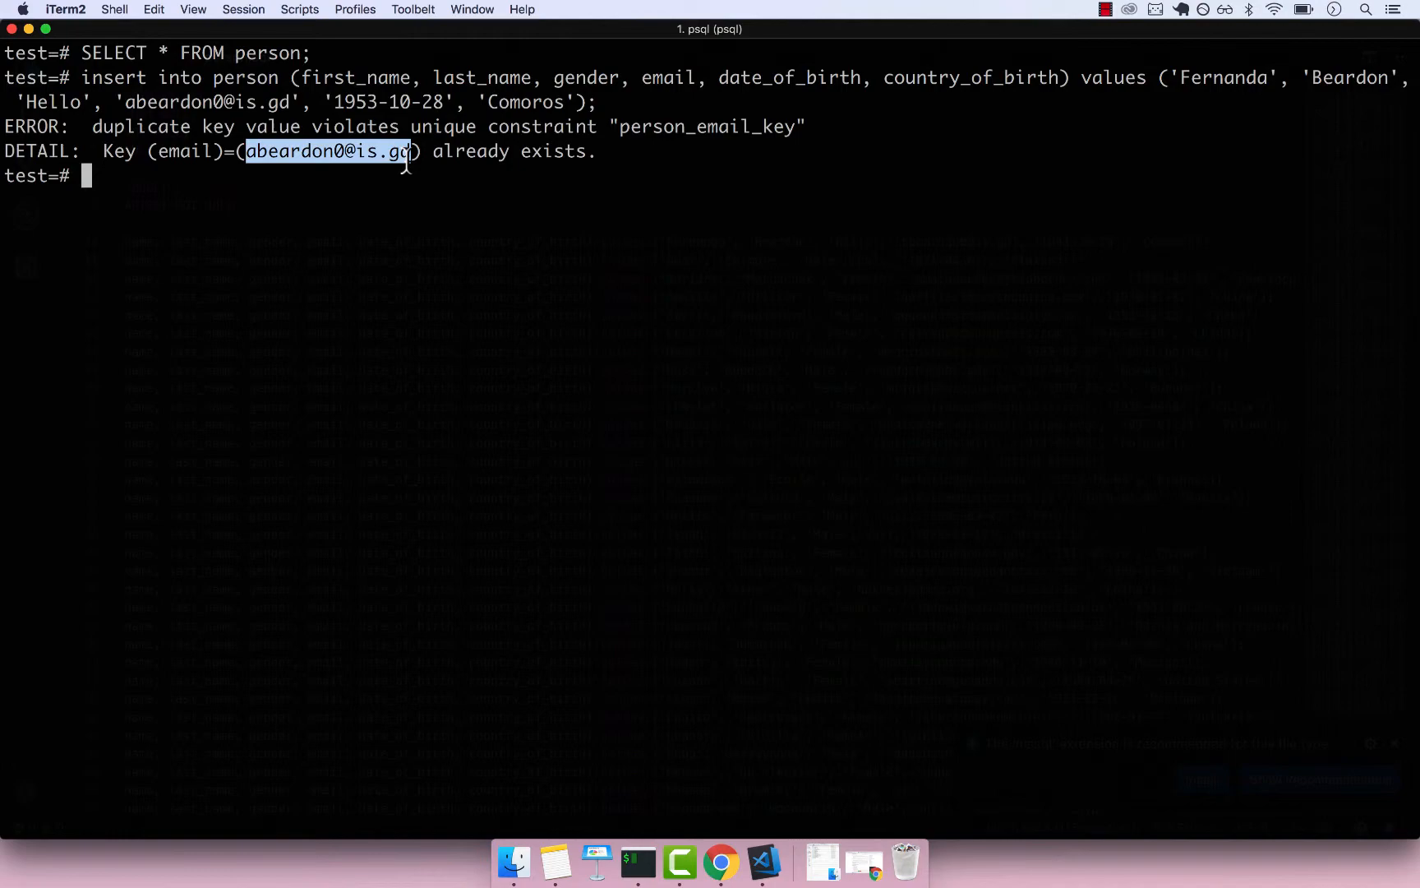
mouse_move(782, 838)
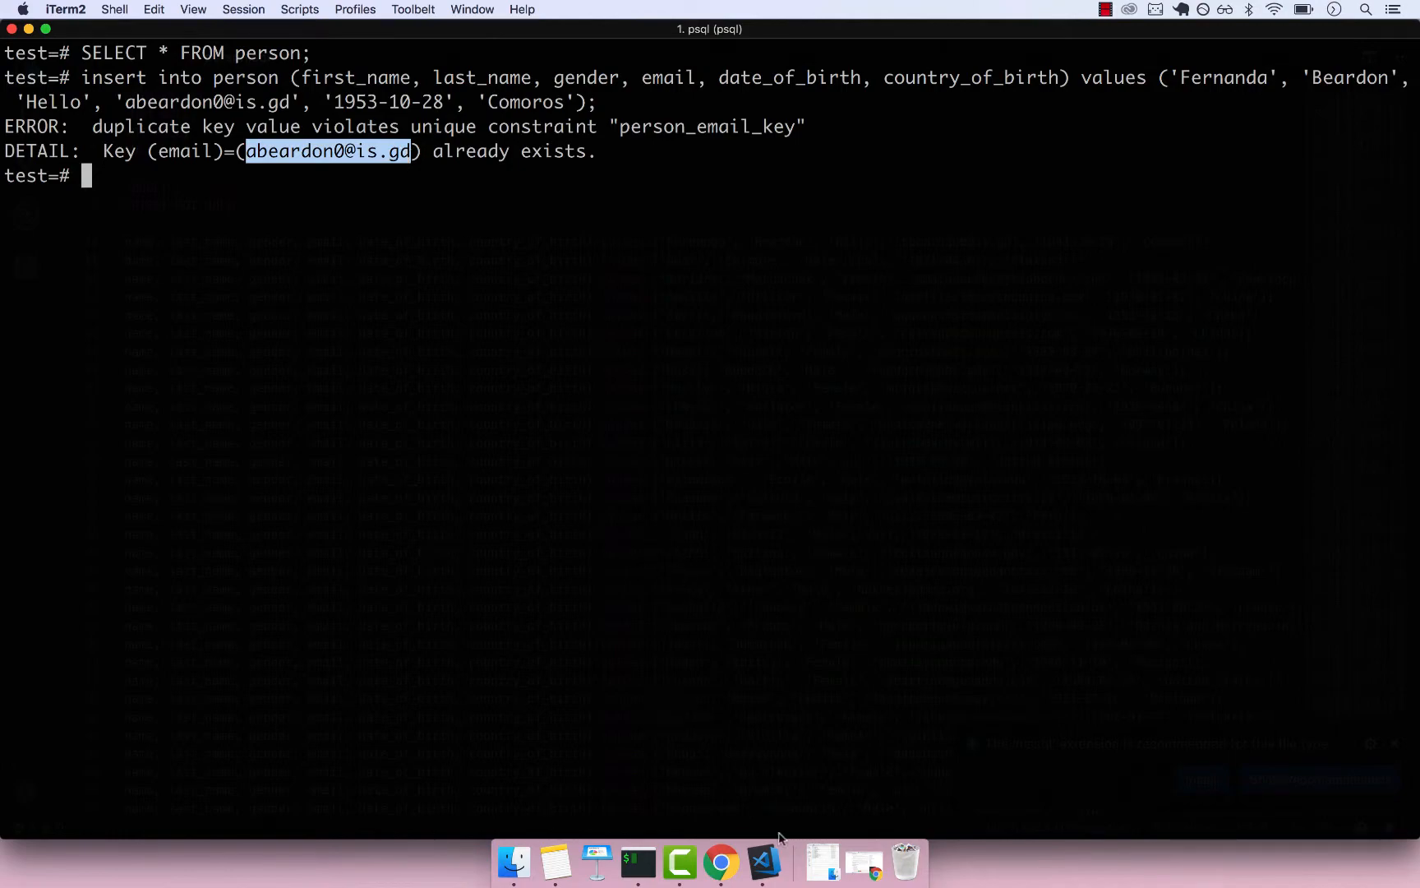
click(762, 861)
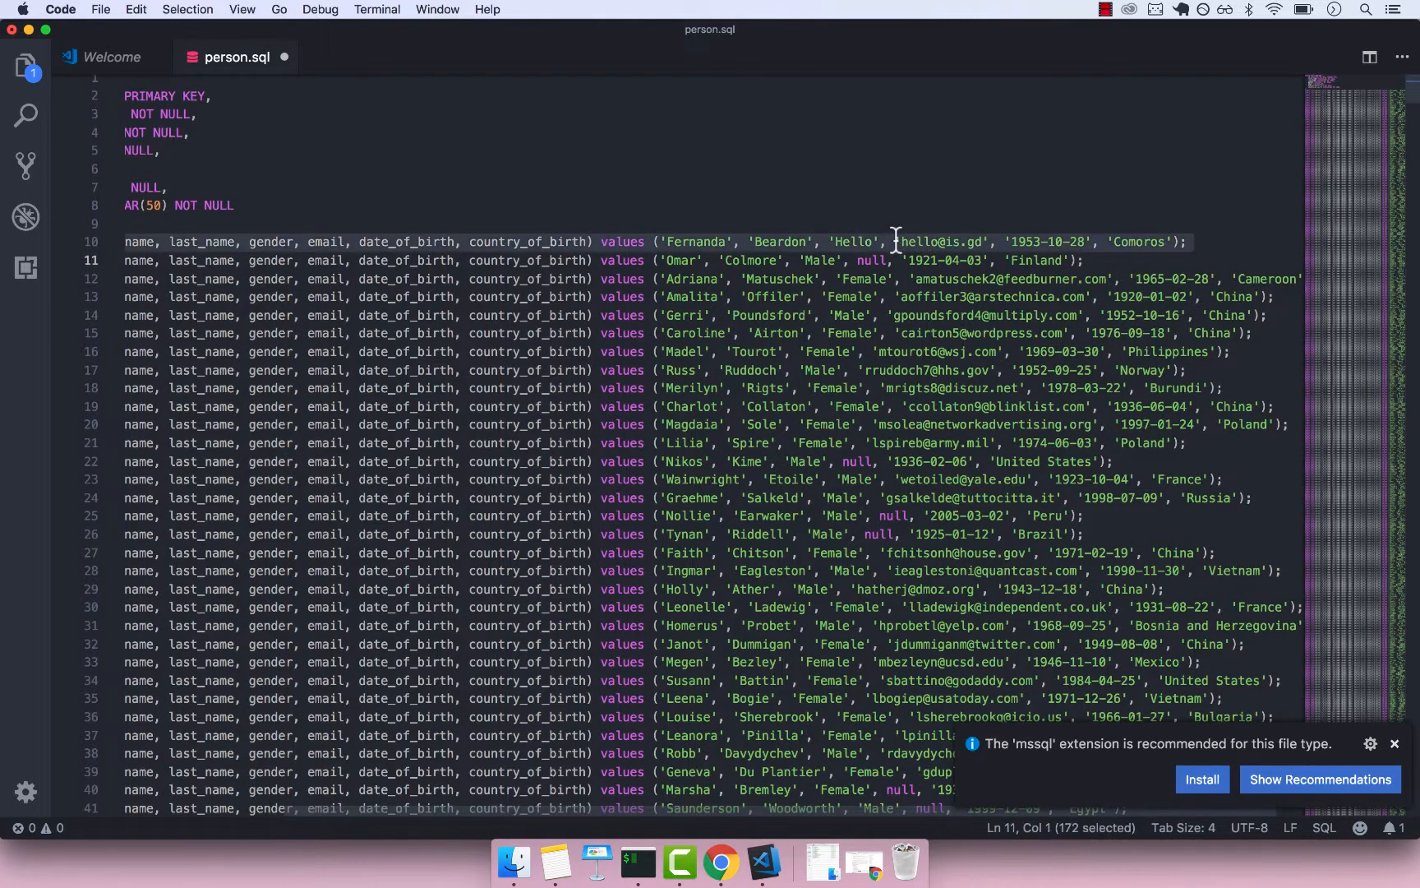
click(637, 859)
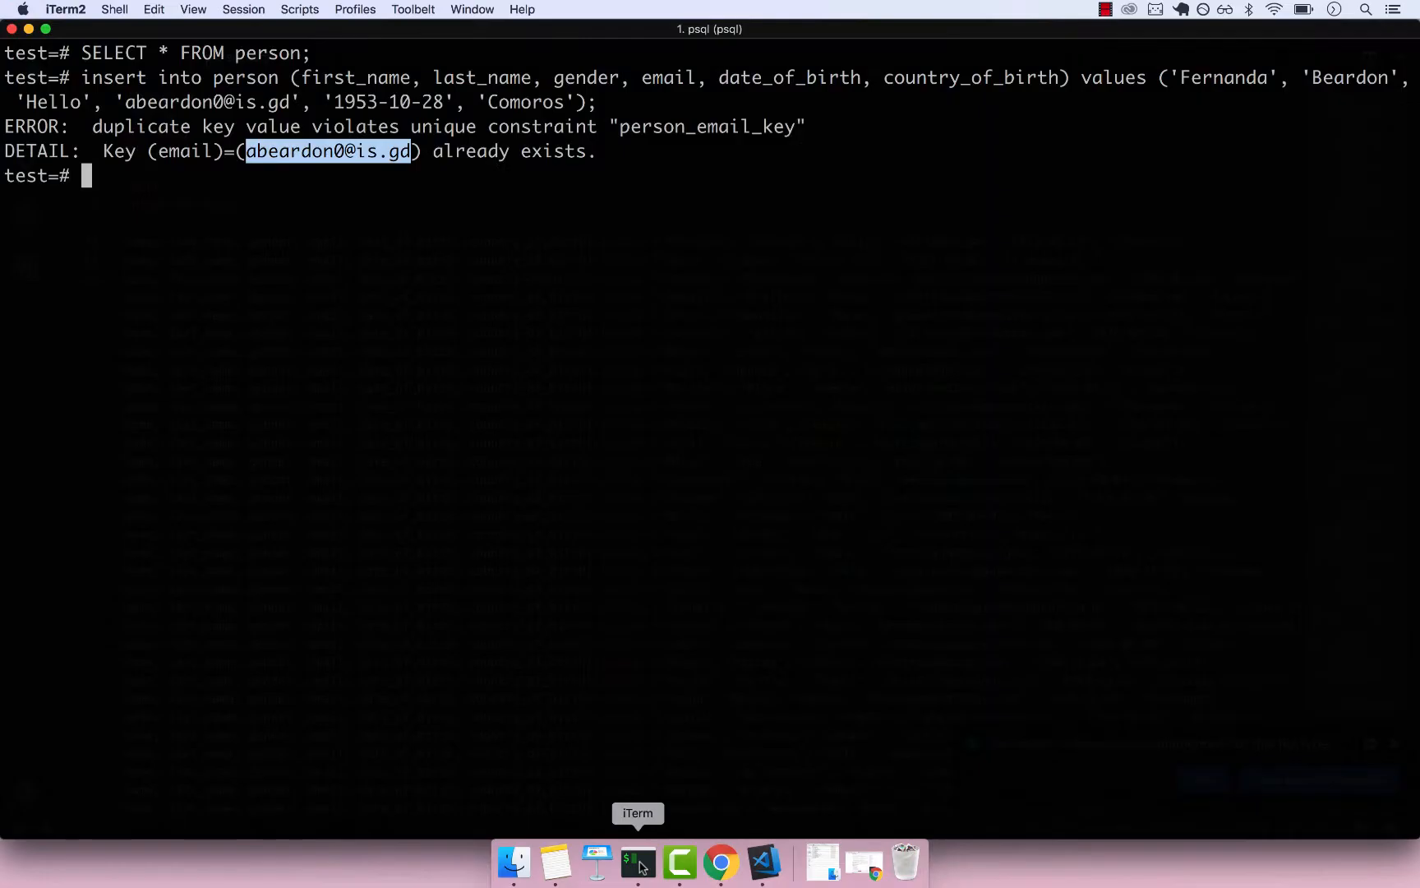
key(Return)
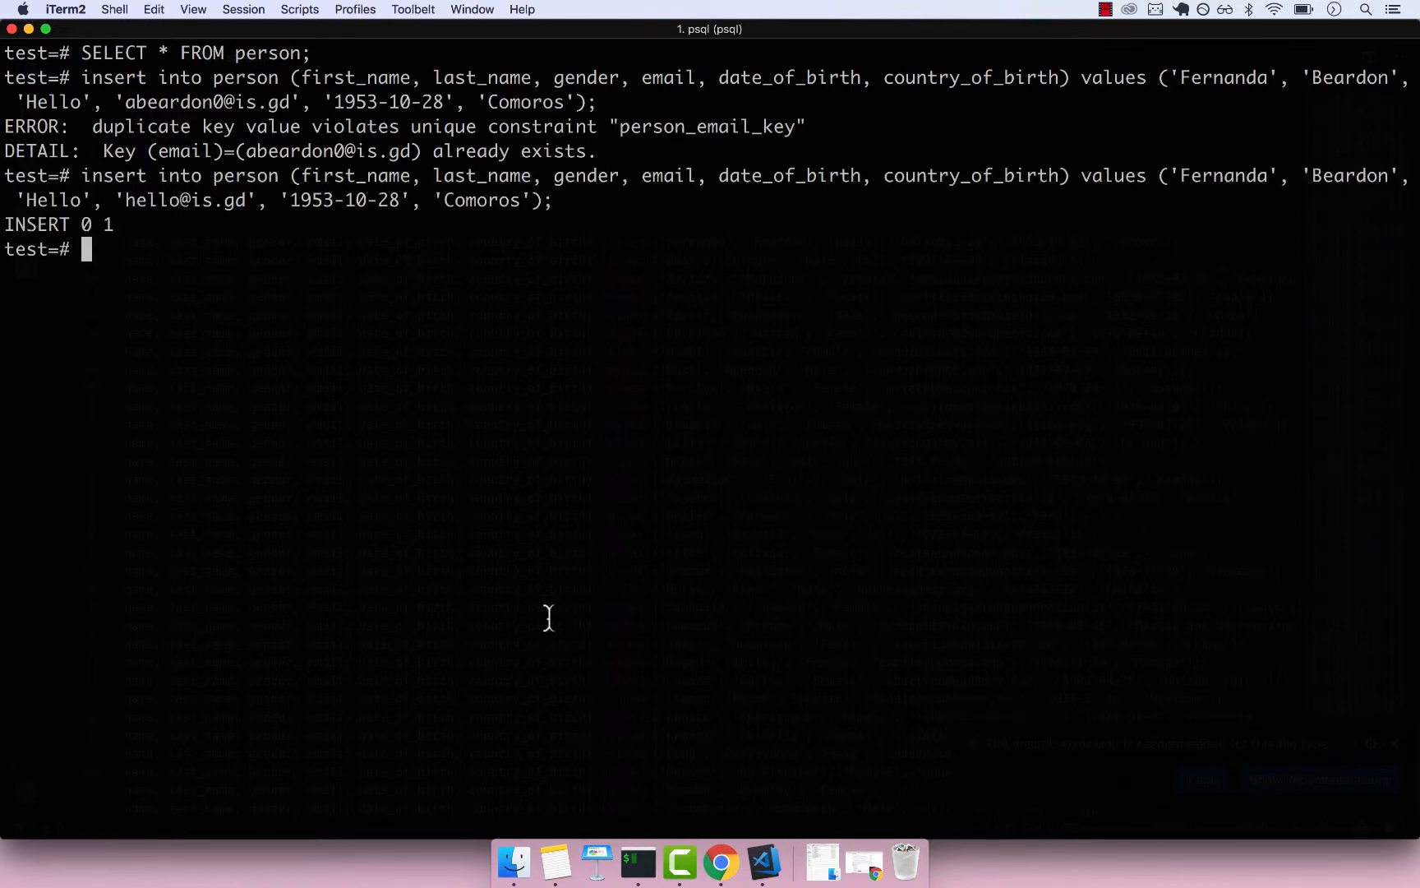
mouse_move(444, 290)
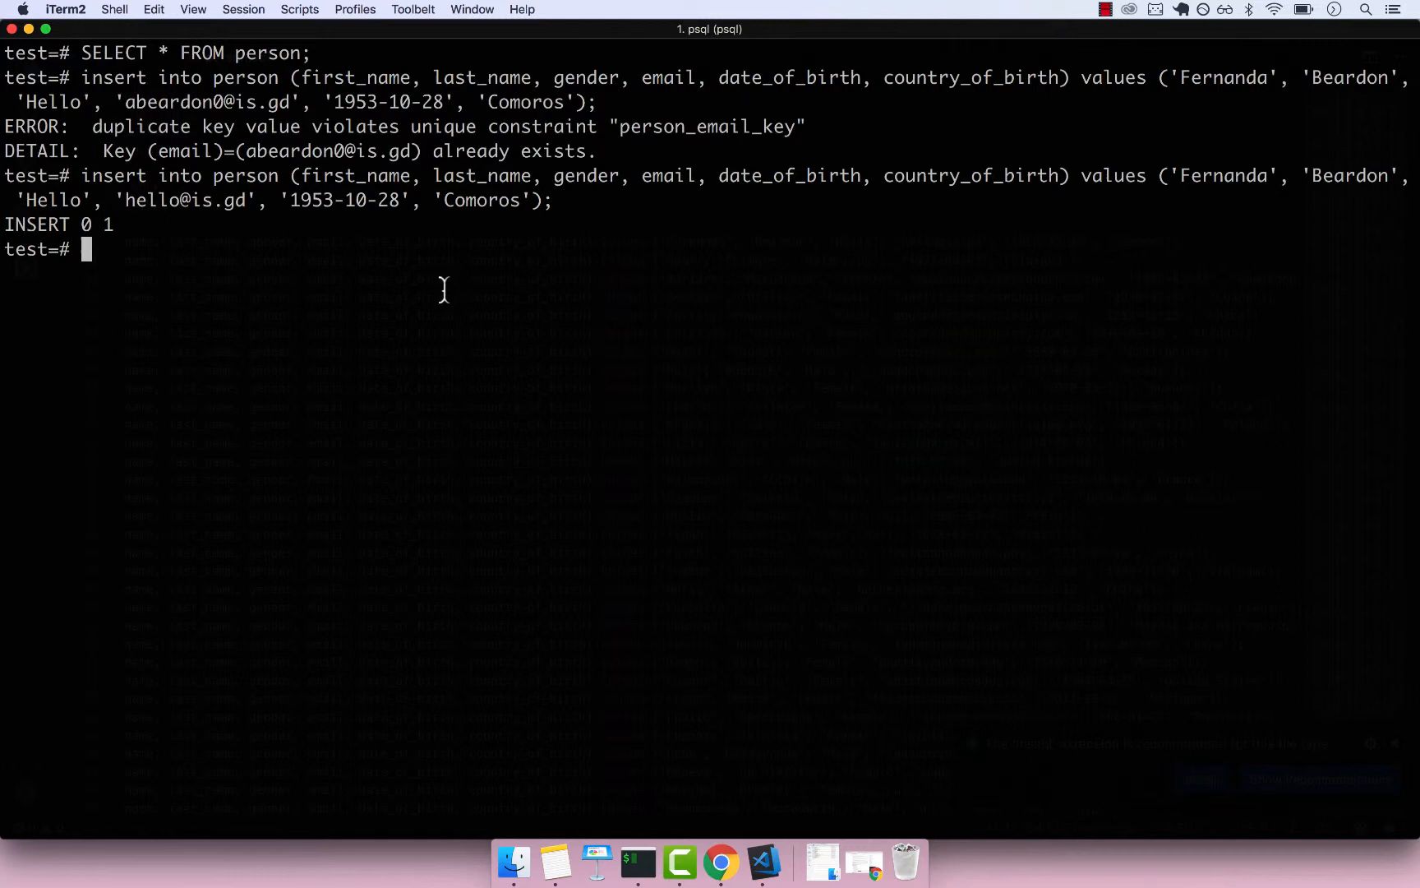
- Try SELECT UNIQUE gender FROM person; which returns a syntax error
text(SELECT)
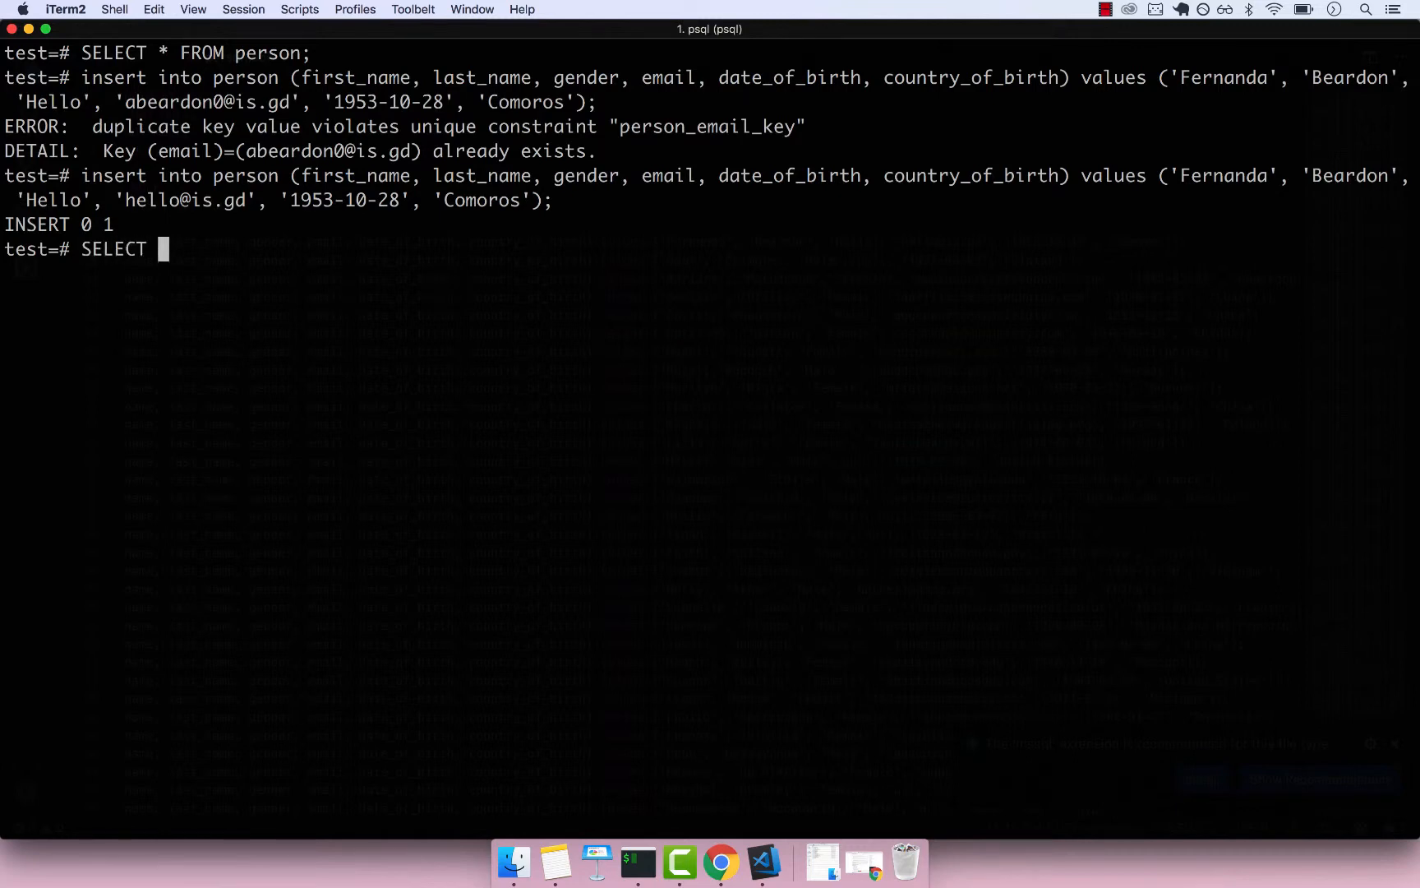
text(UNIQUE)
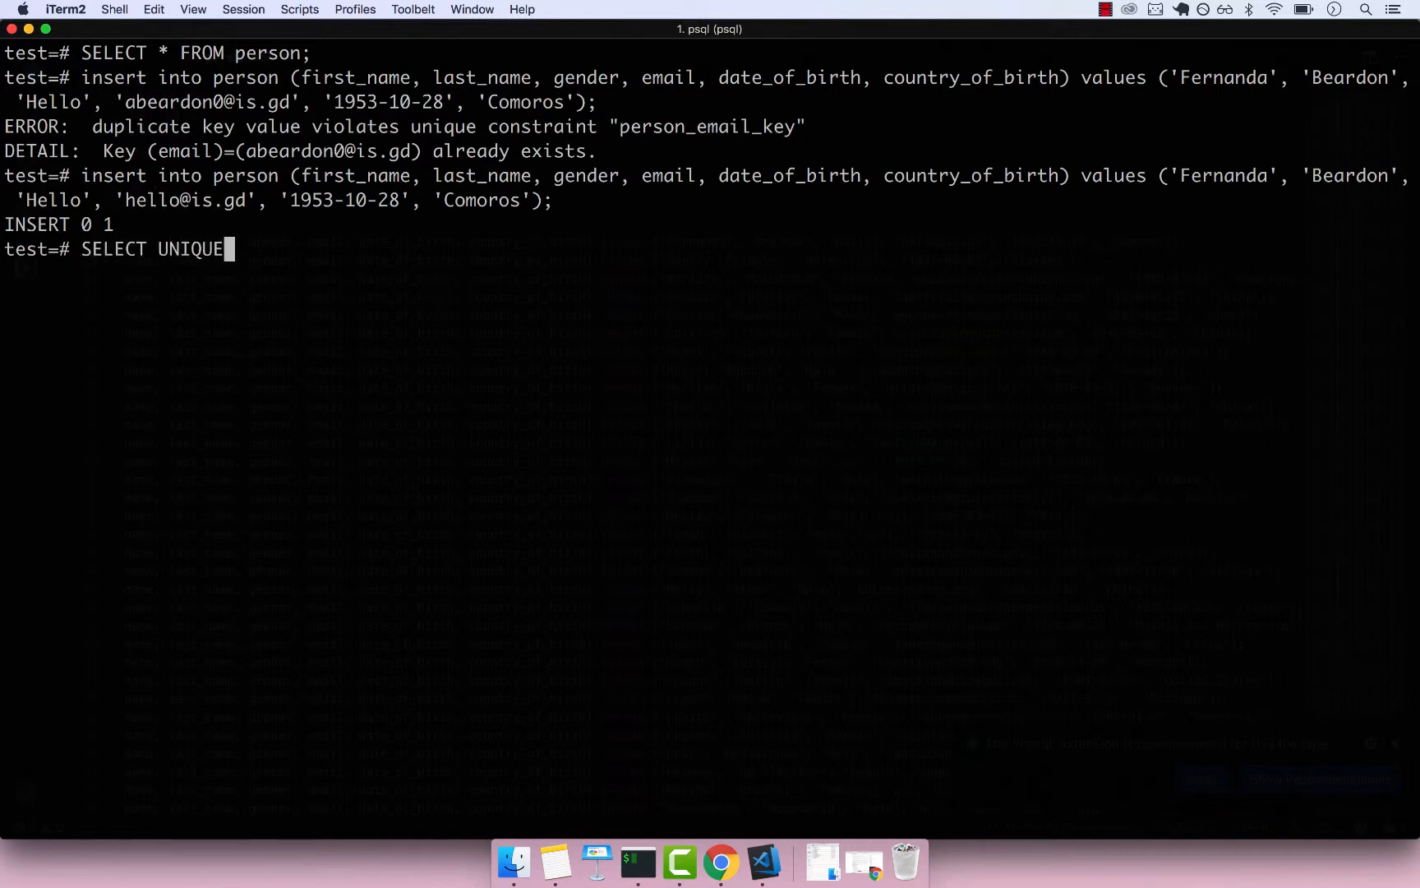
text(g)
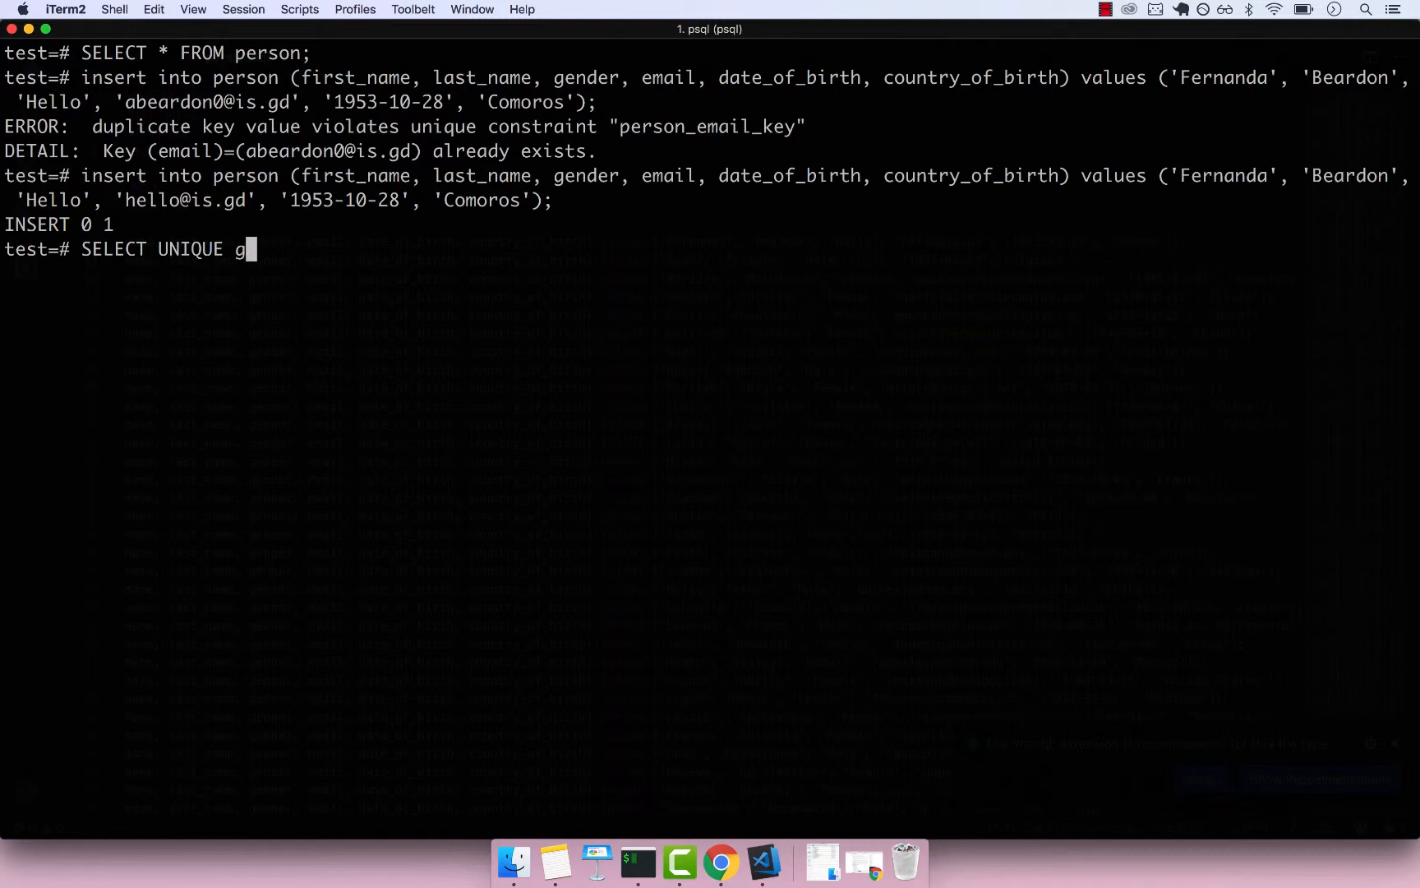
text(ender FROM pers)
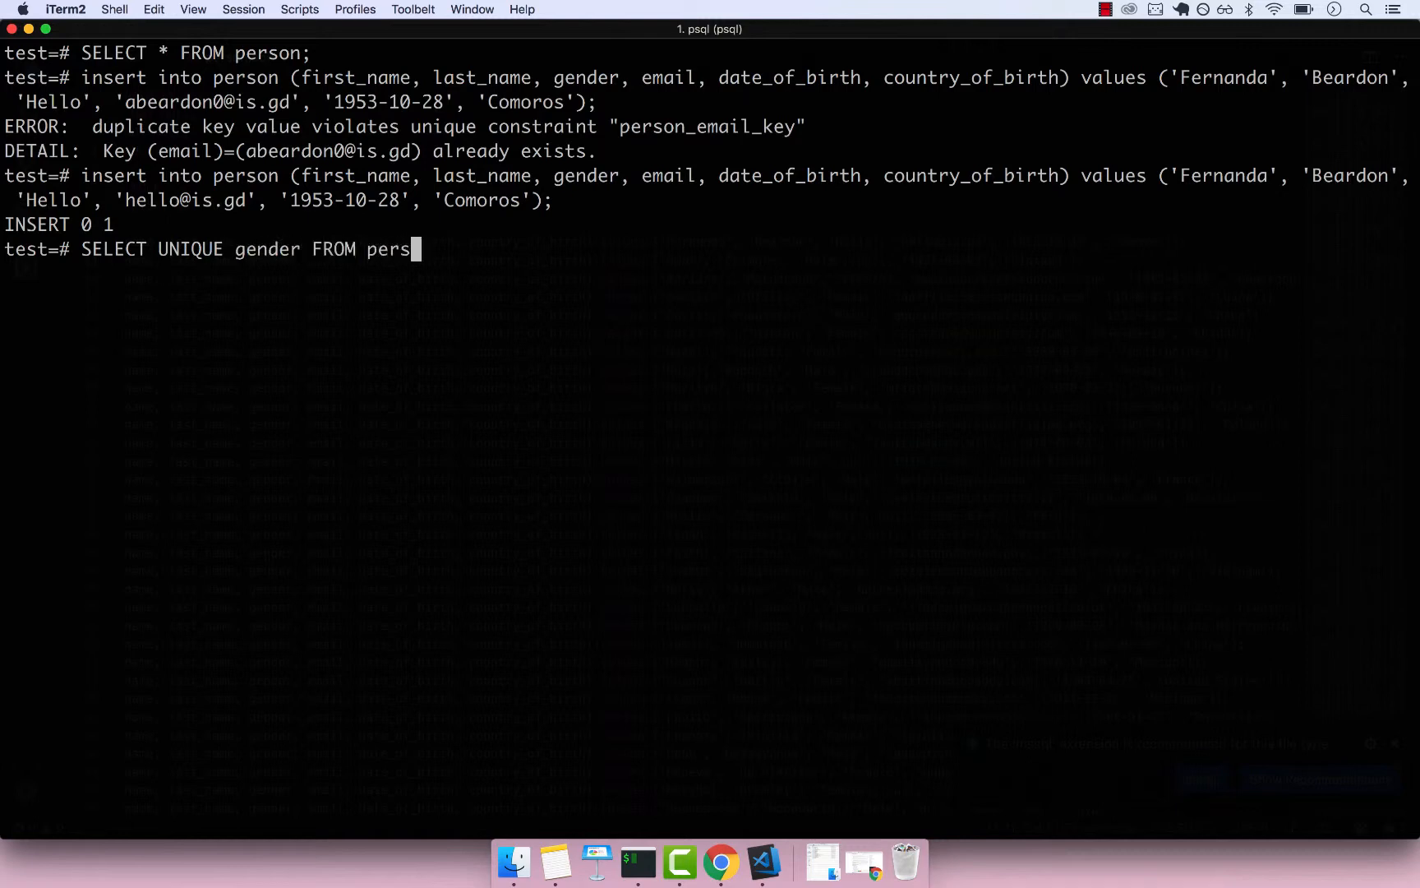
text(on;)
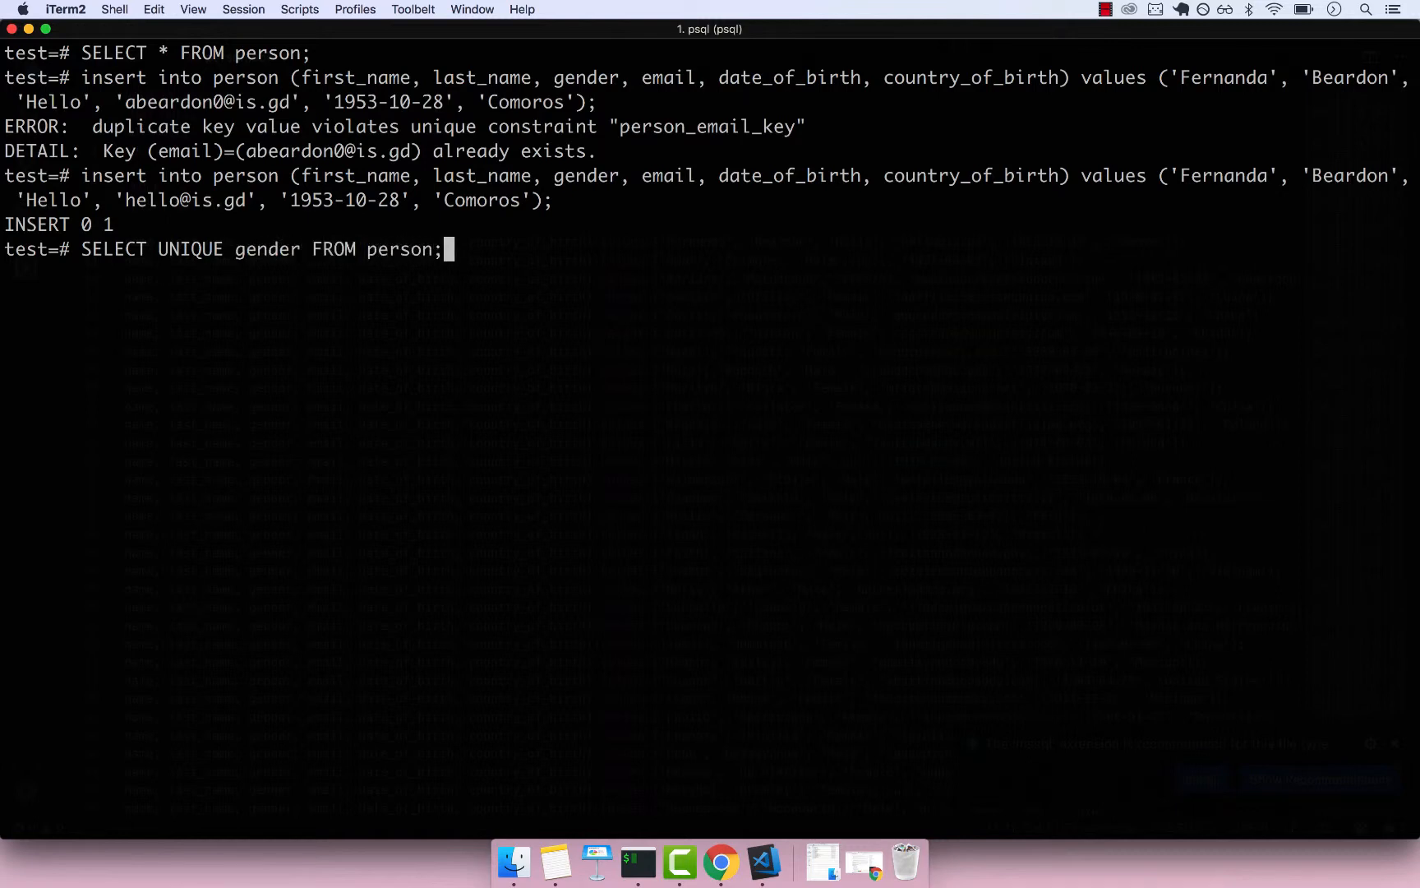
key(Return)
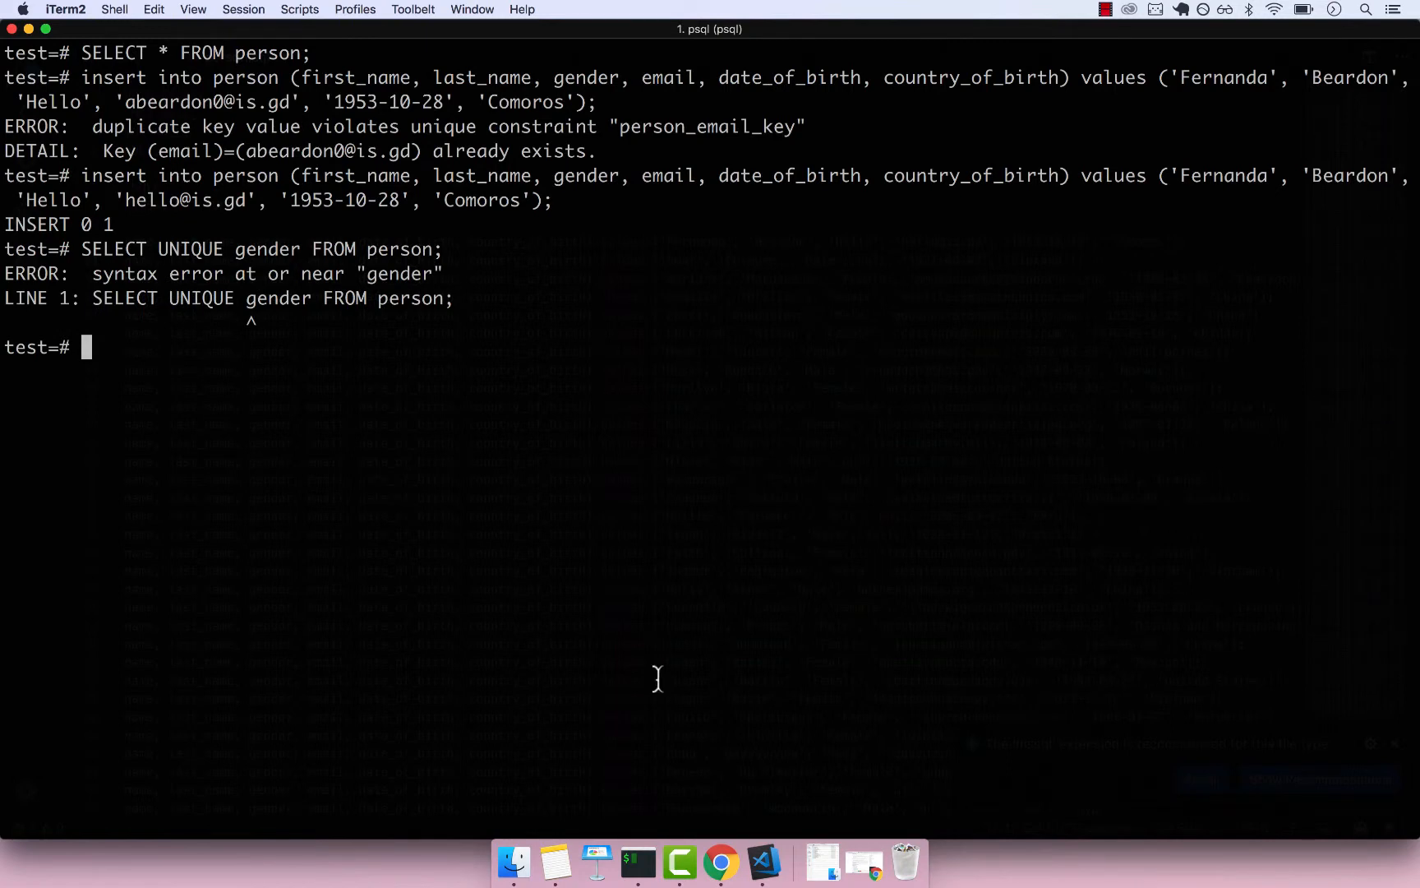
- Run SELECT DISTINCT gender FROM person; returning Male, Hello and Female
text(SELECT)
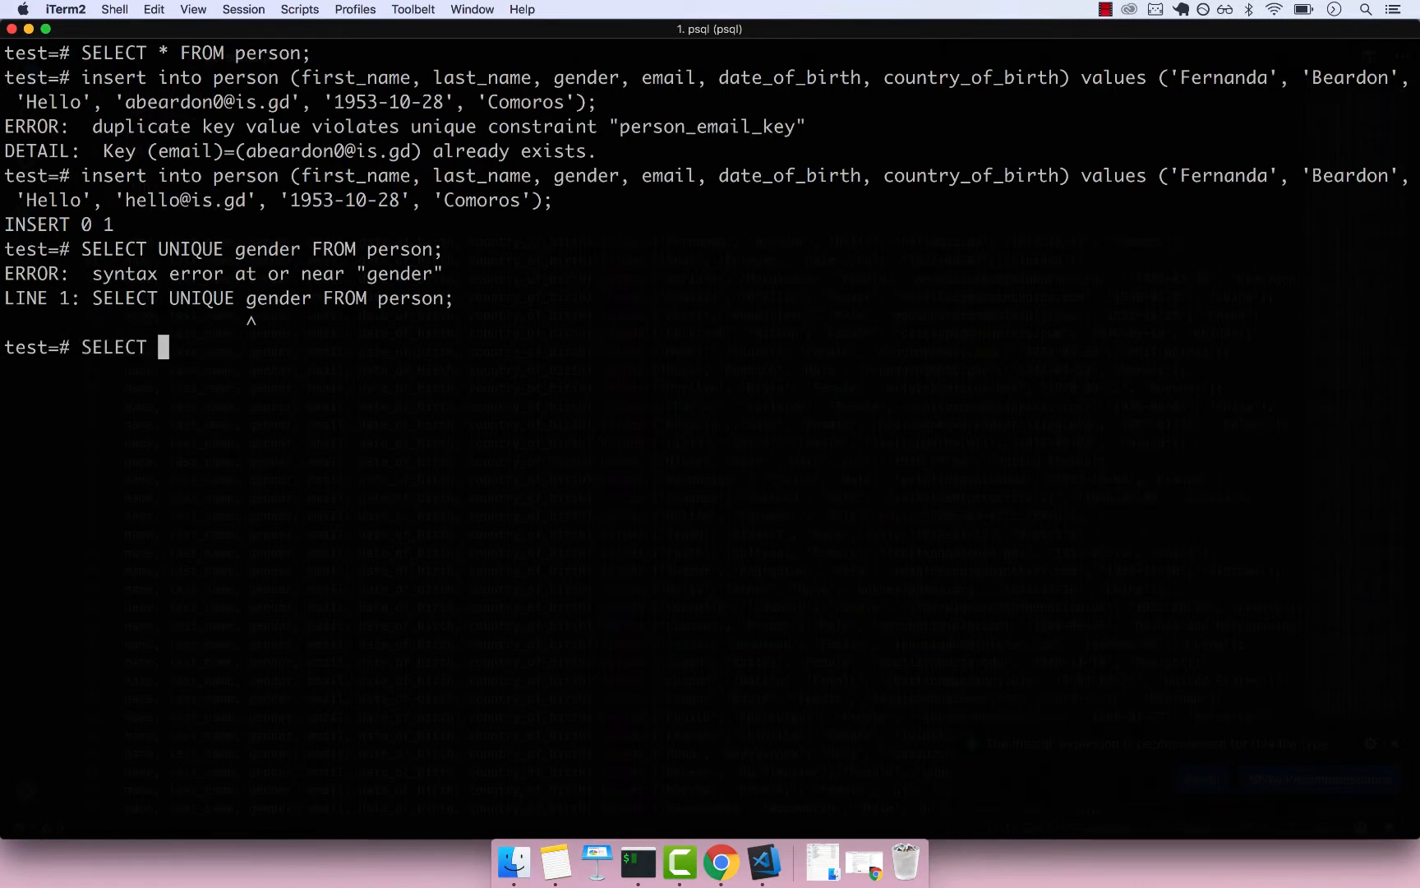
text(DISTINCT genedr)
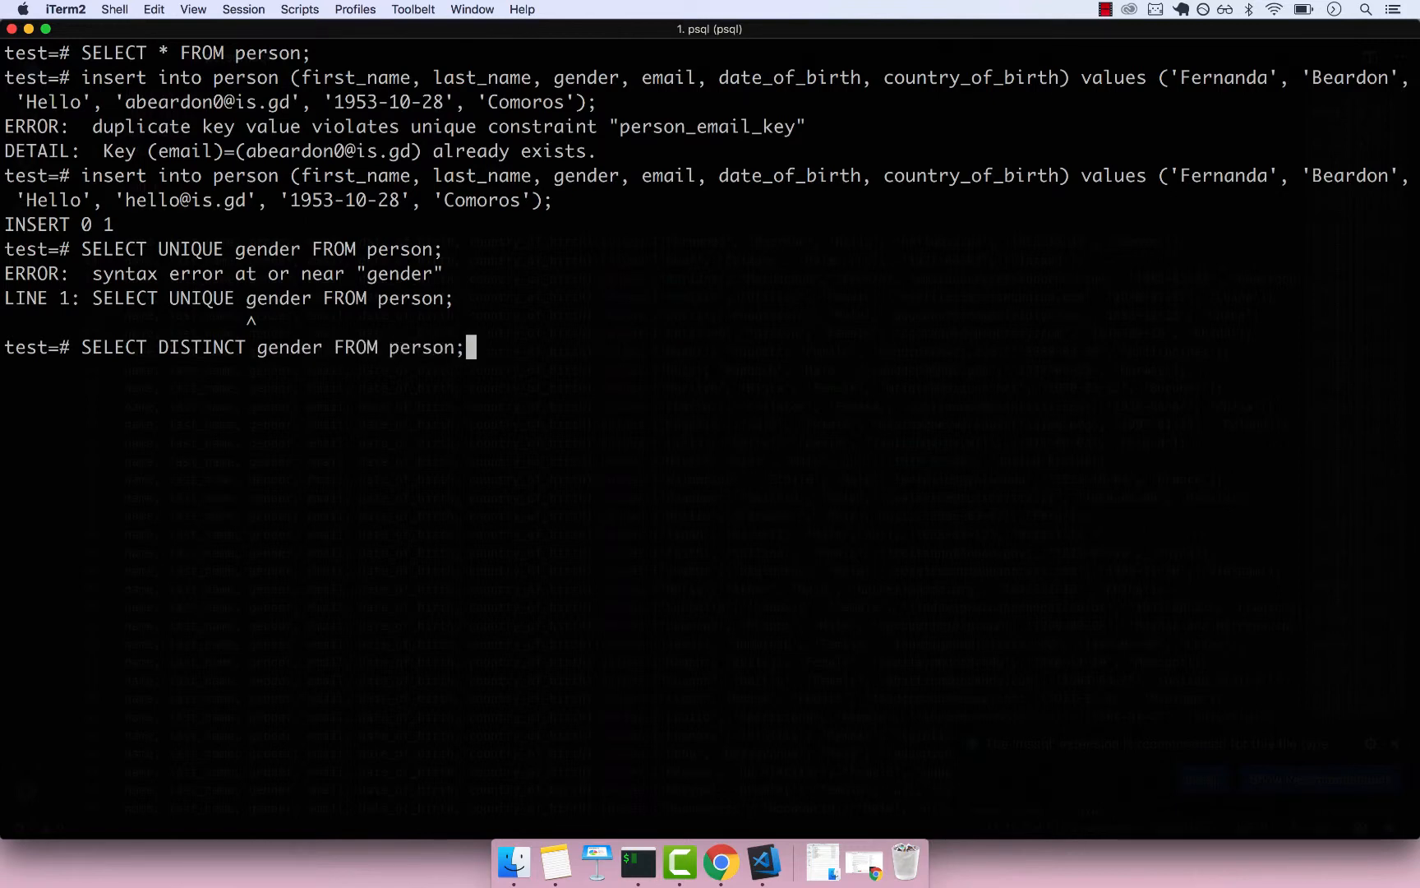
key(Return)
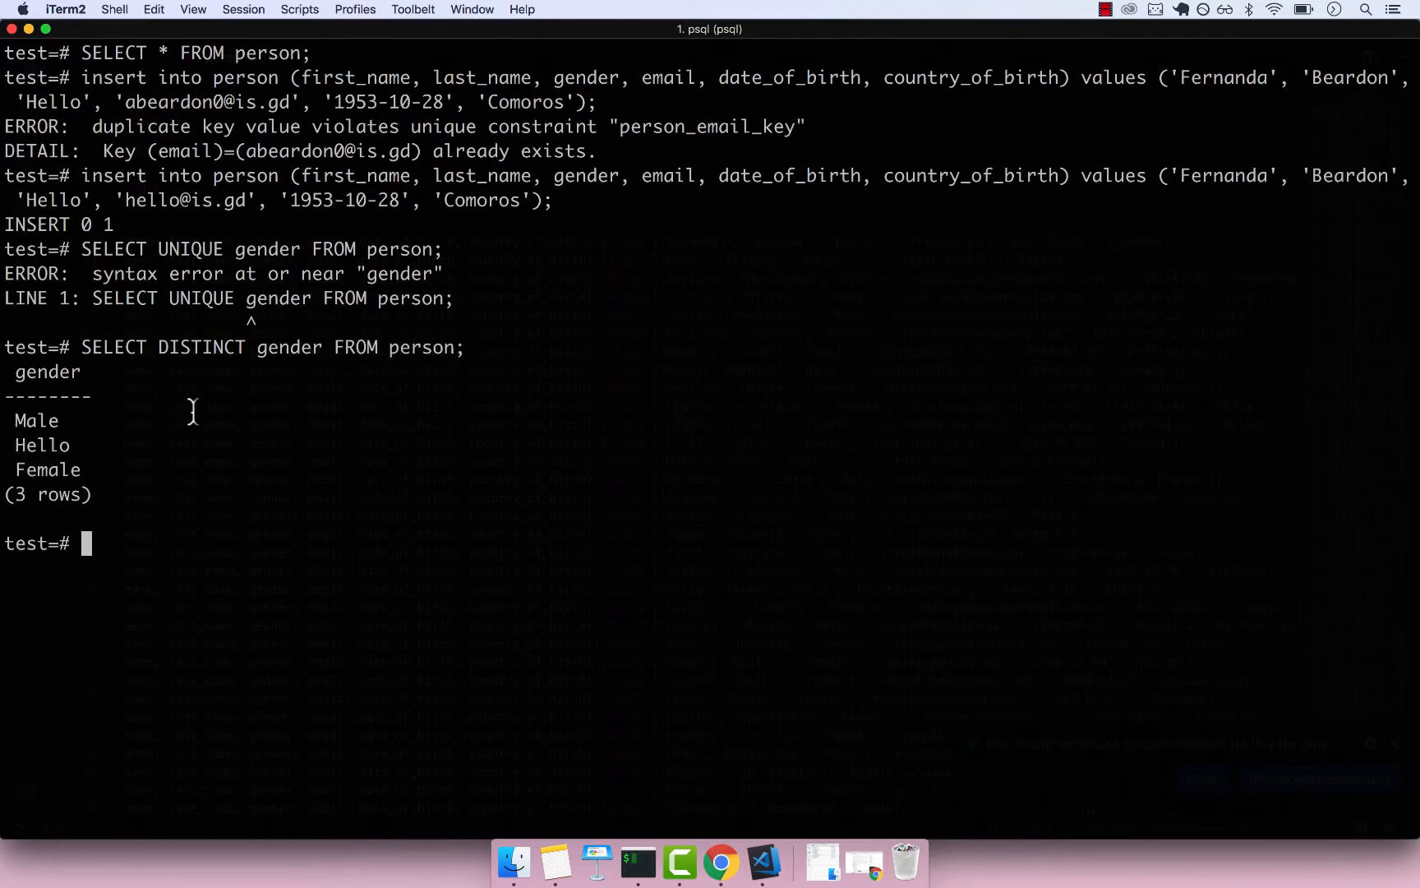
mouse_move(105, 444)
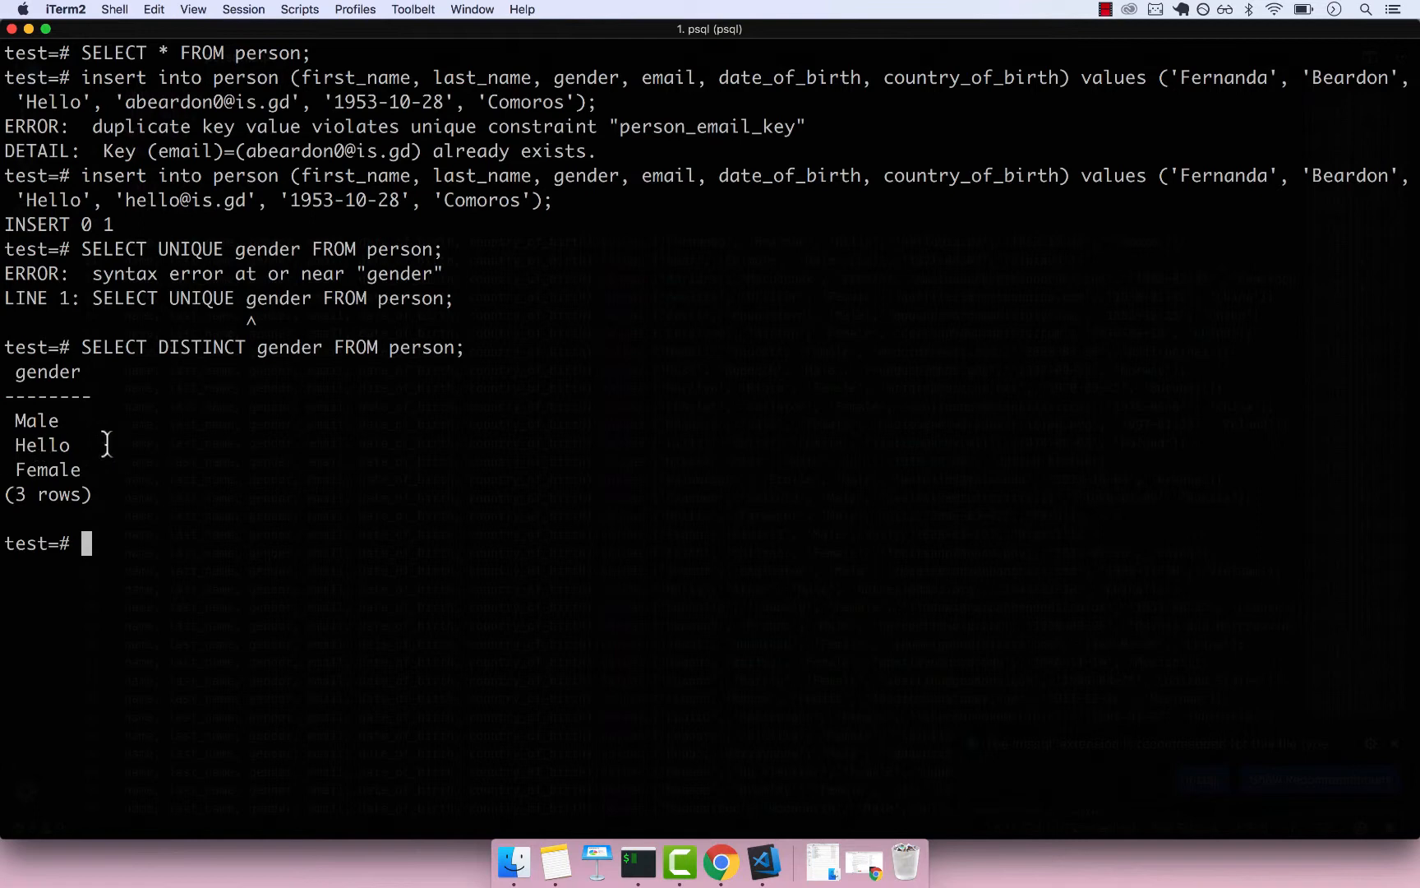
mouse_move(32, 419)
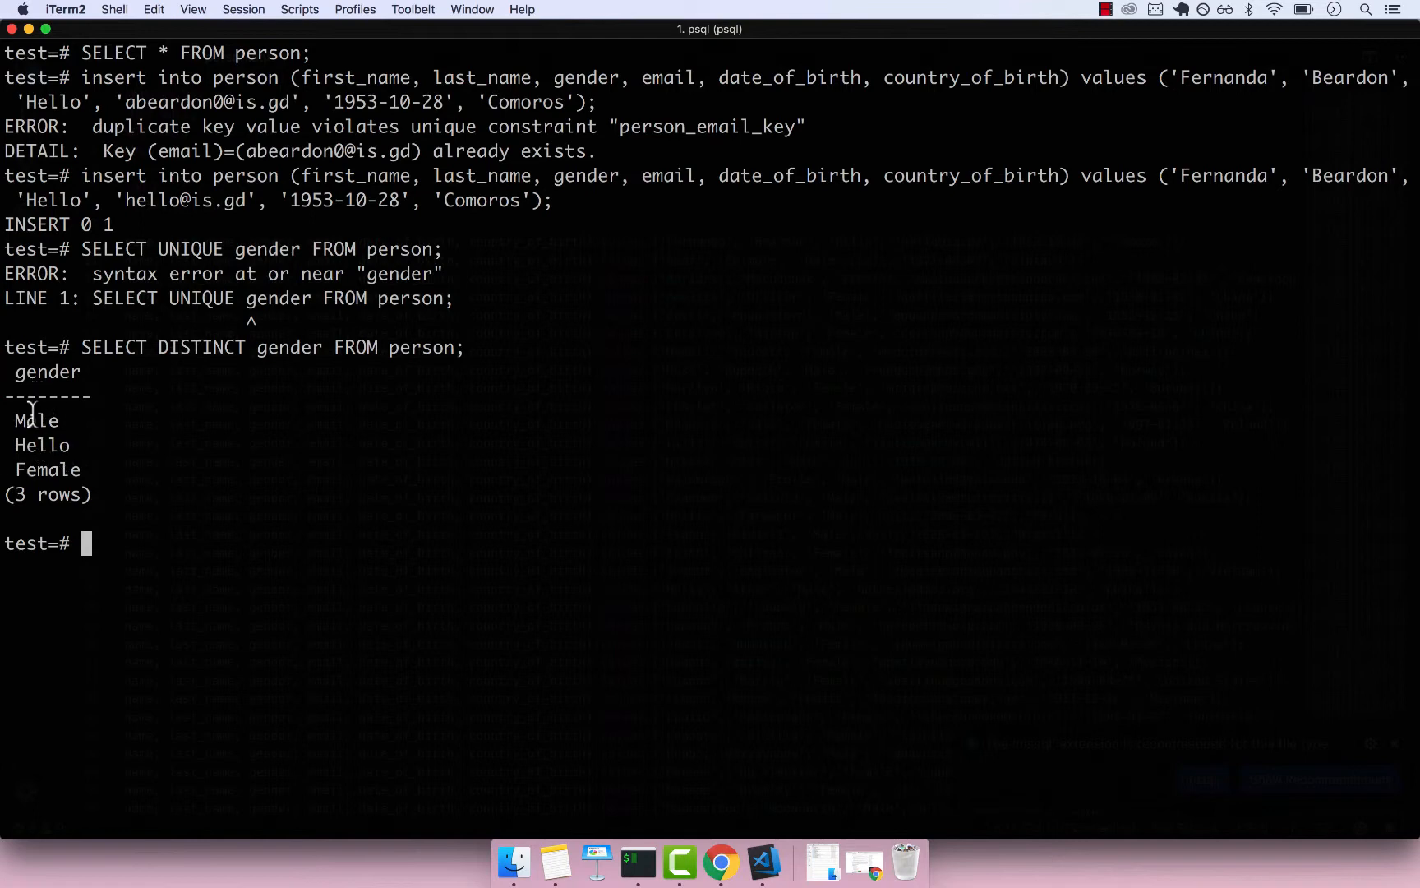
mouse_move(36, 426)
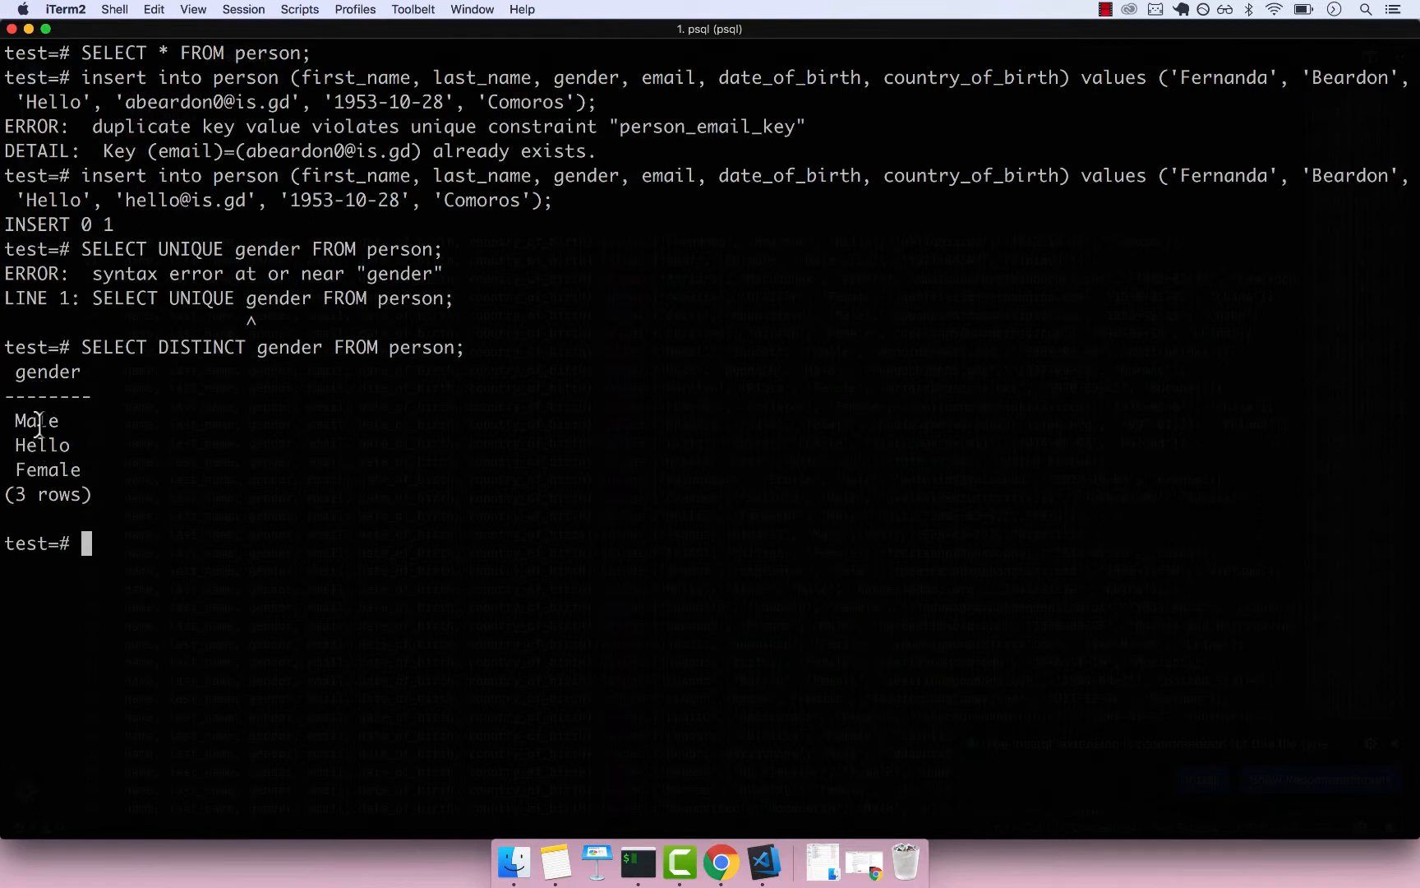
double_click(42, 445)
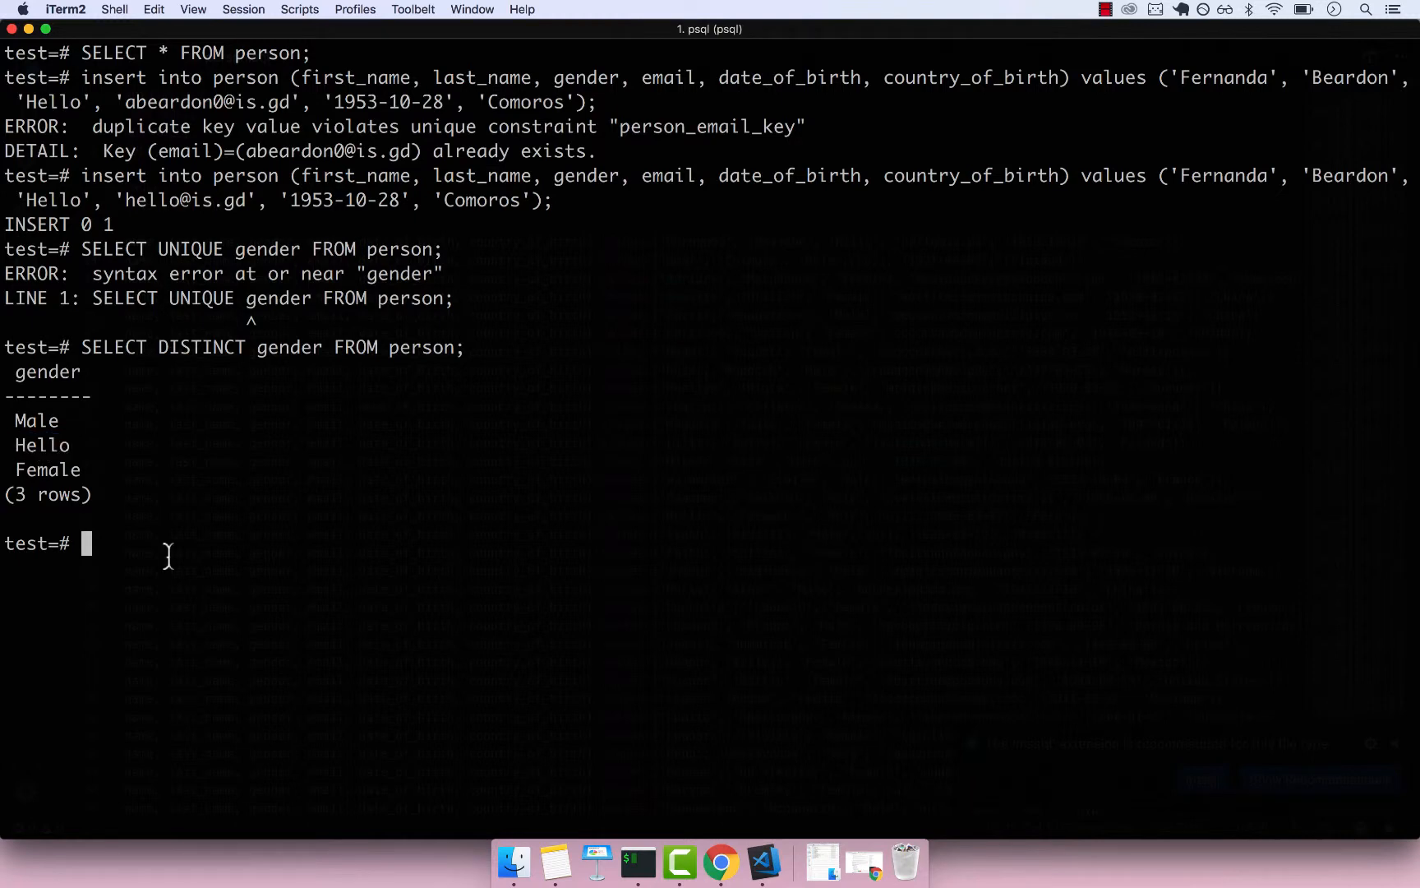
- Begin ALTER TABLE person ADD CONSTRAINT gender_contraint CHECK (...)
text(ALTER TAB)
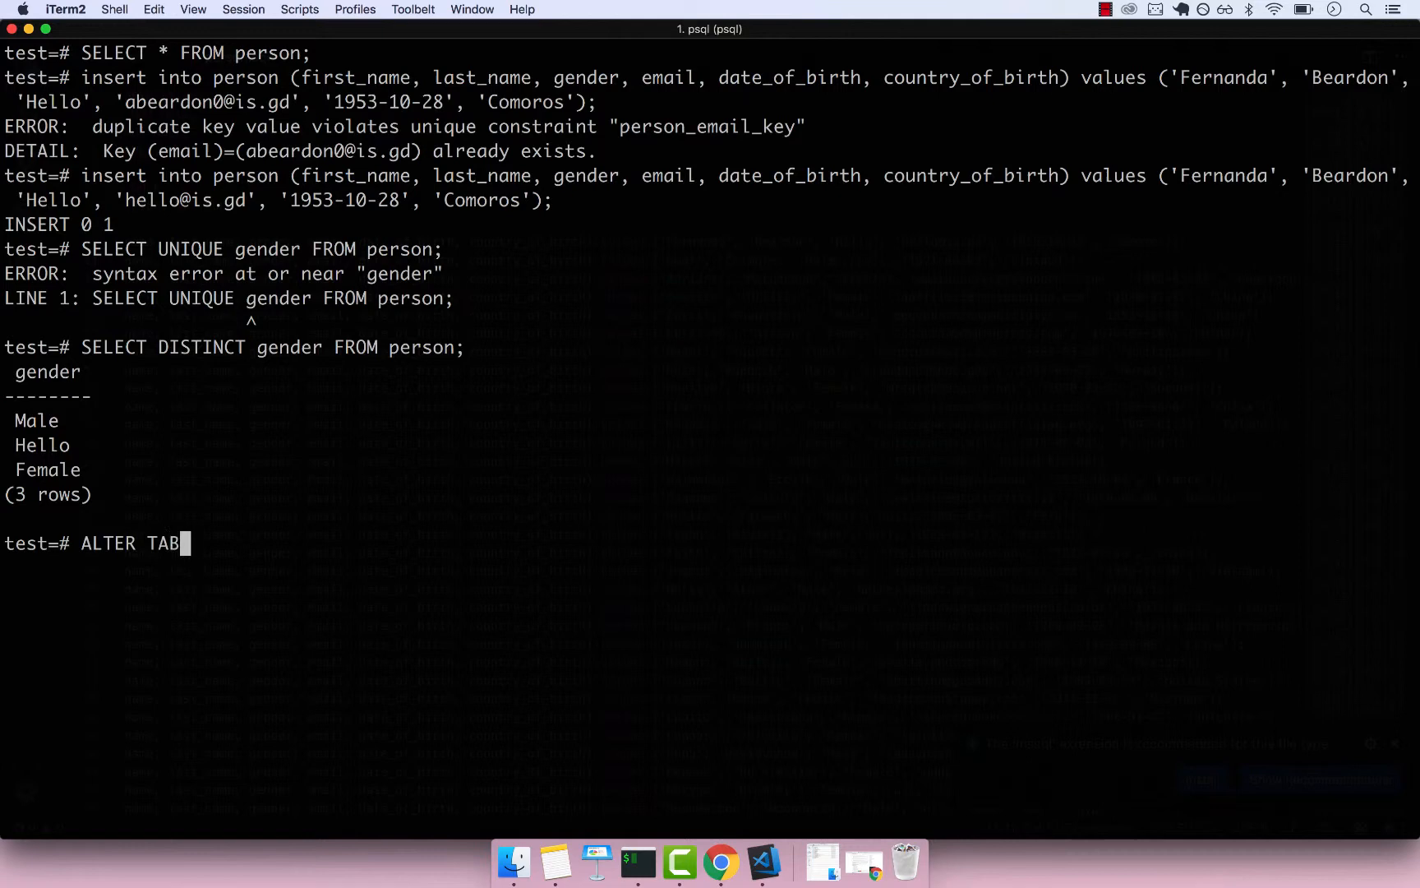
text(LE person)
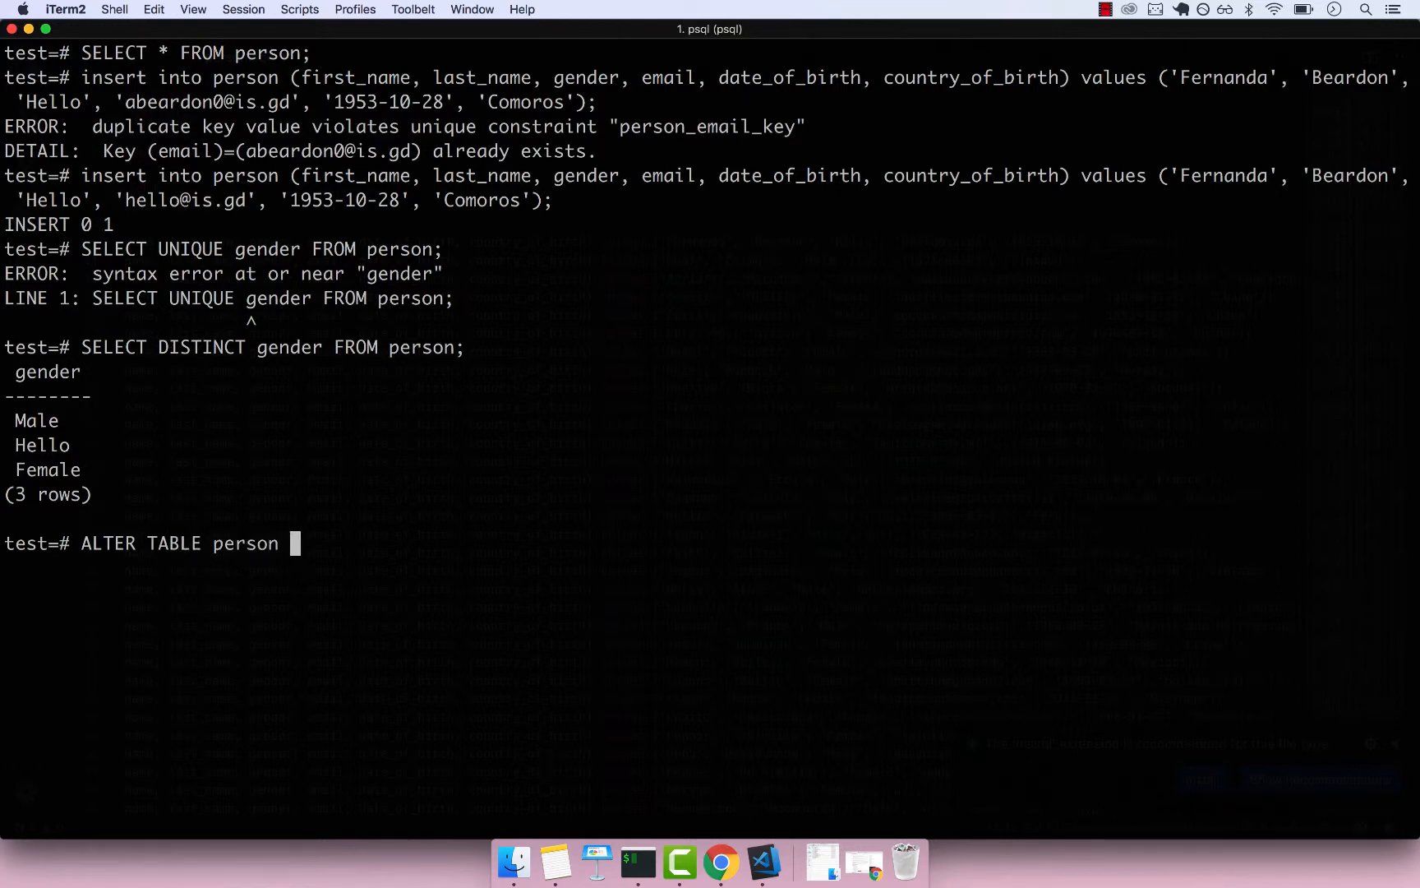
text(ADD CONT)
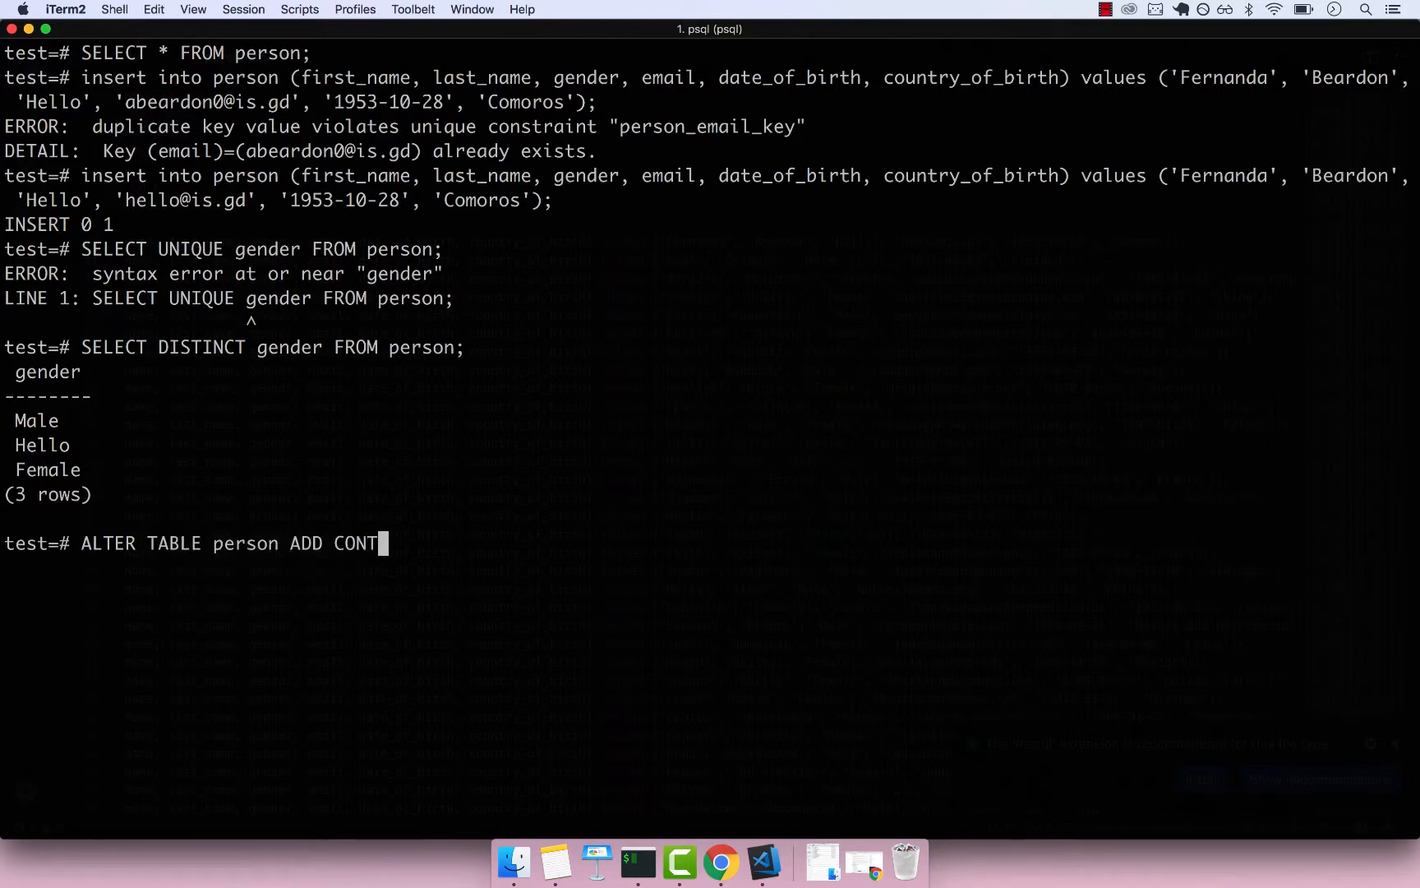
text(RAINT)
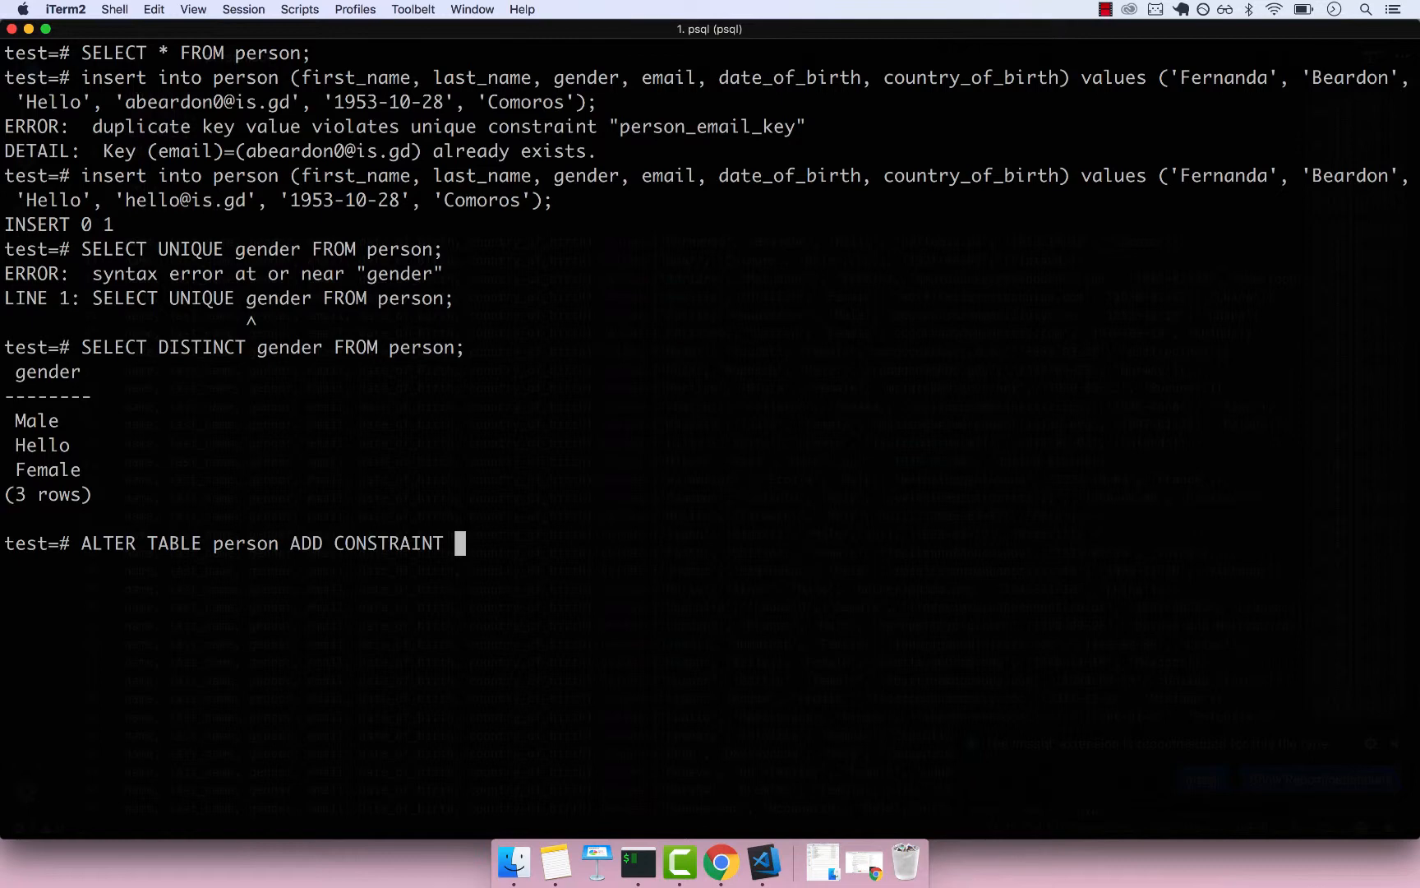
text(gender_)
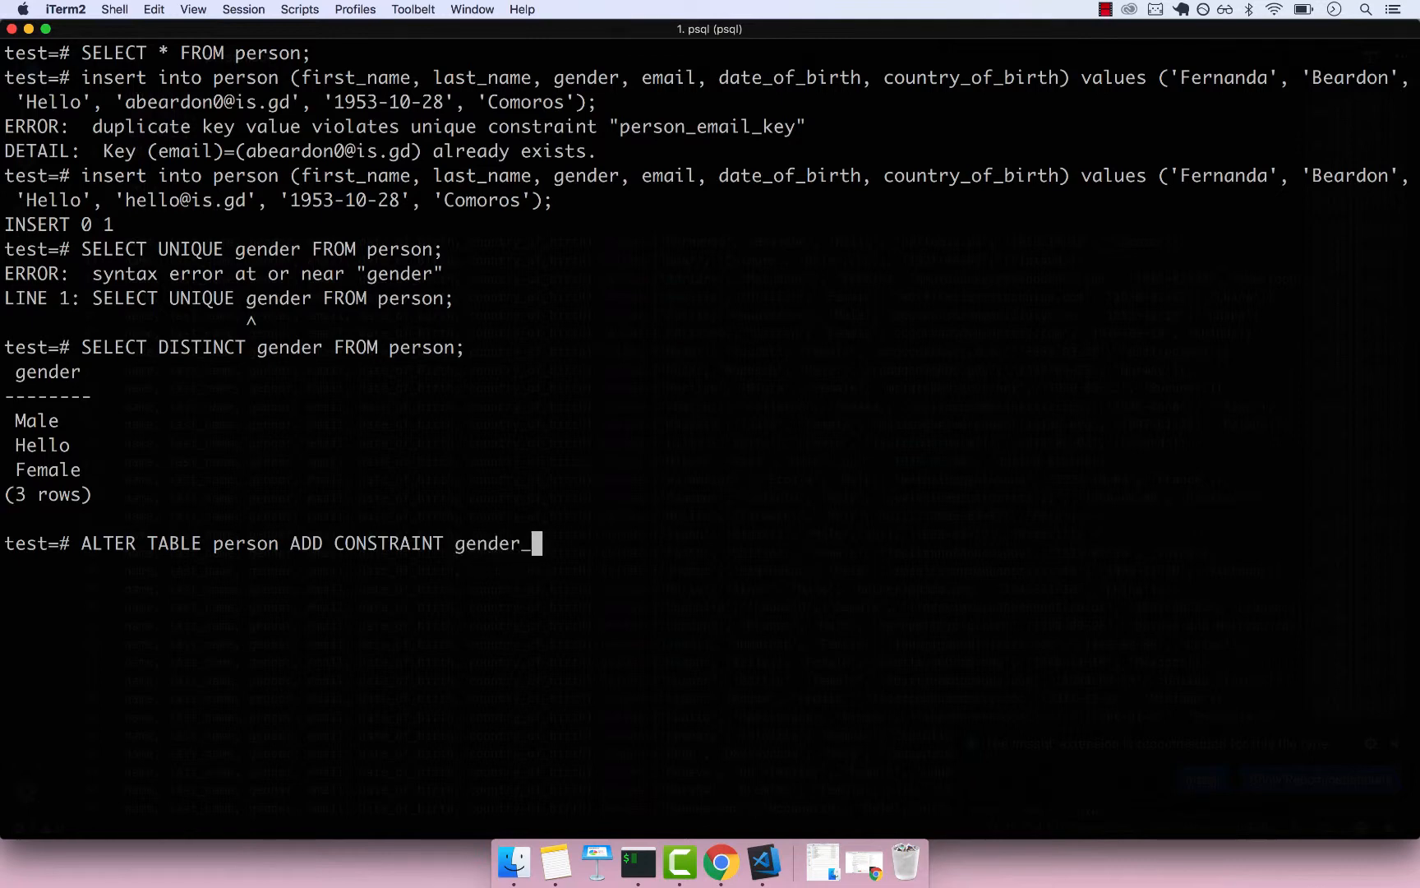
text(contraint)
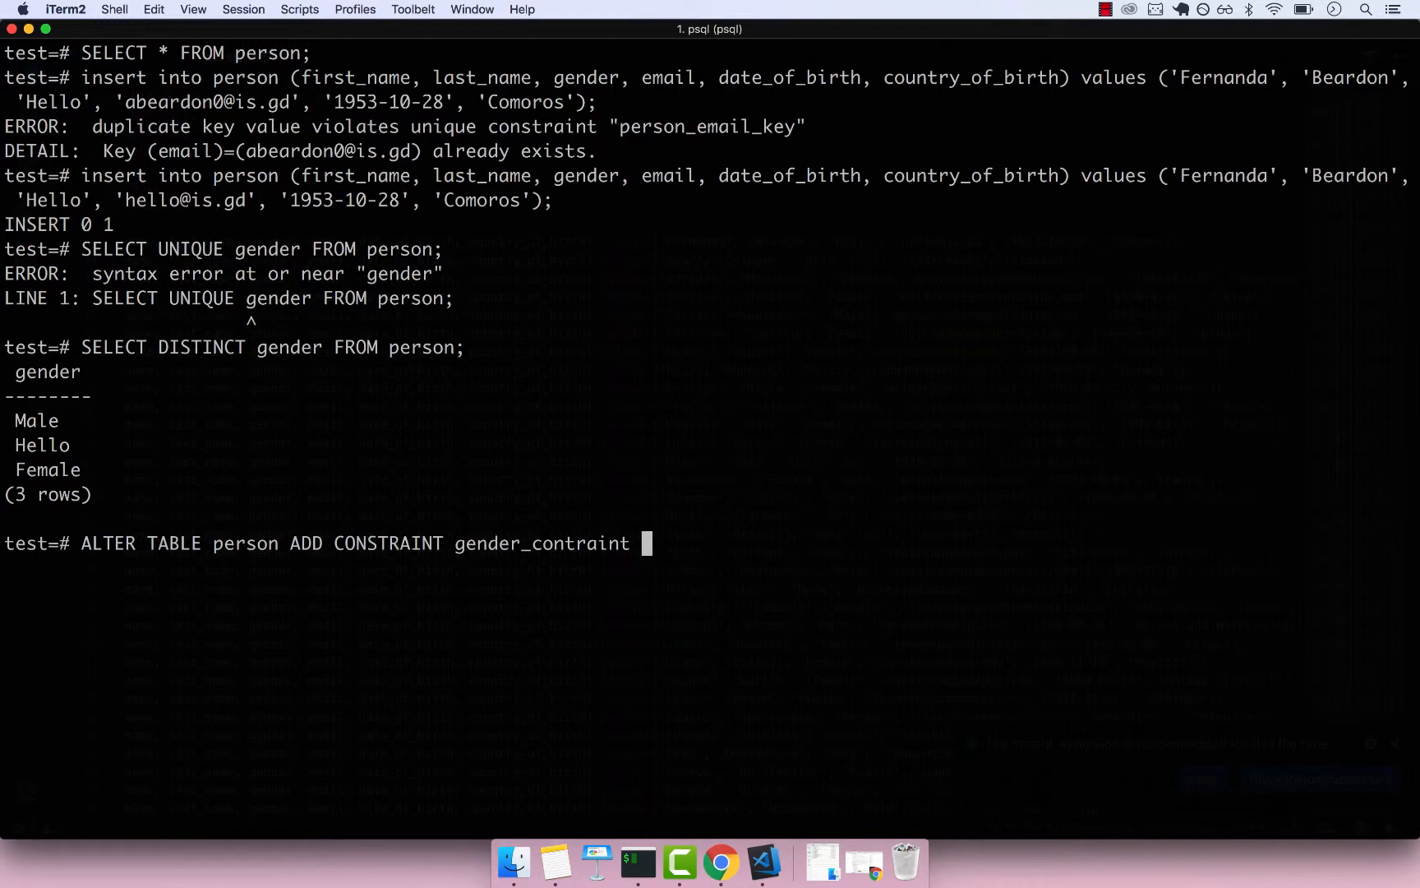
text(CHEC)
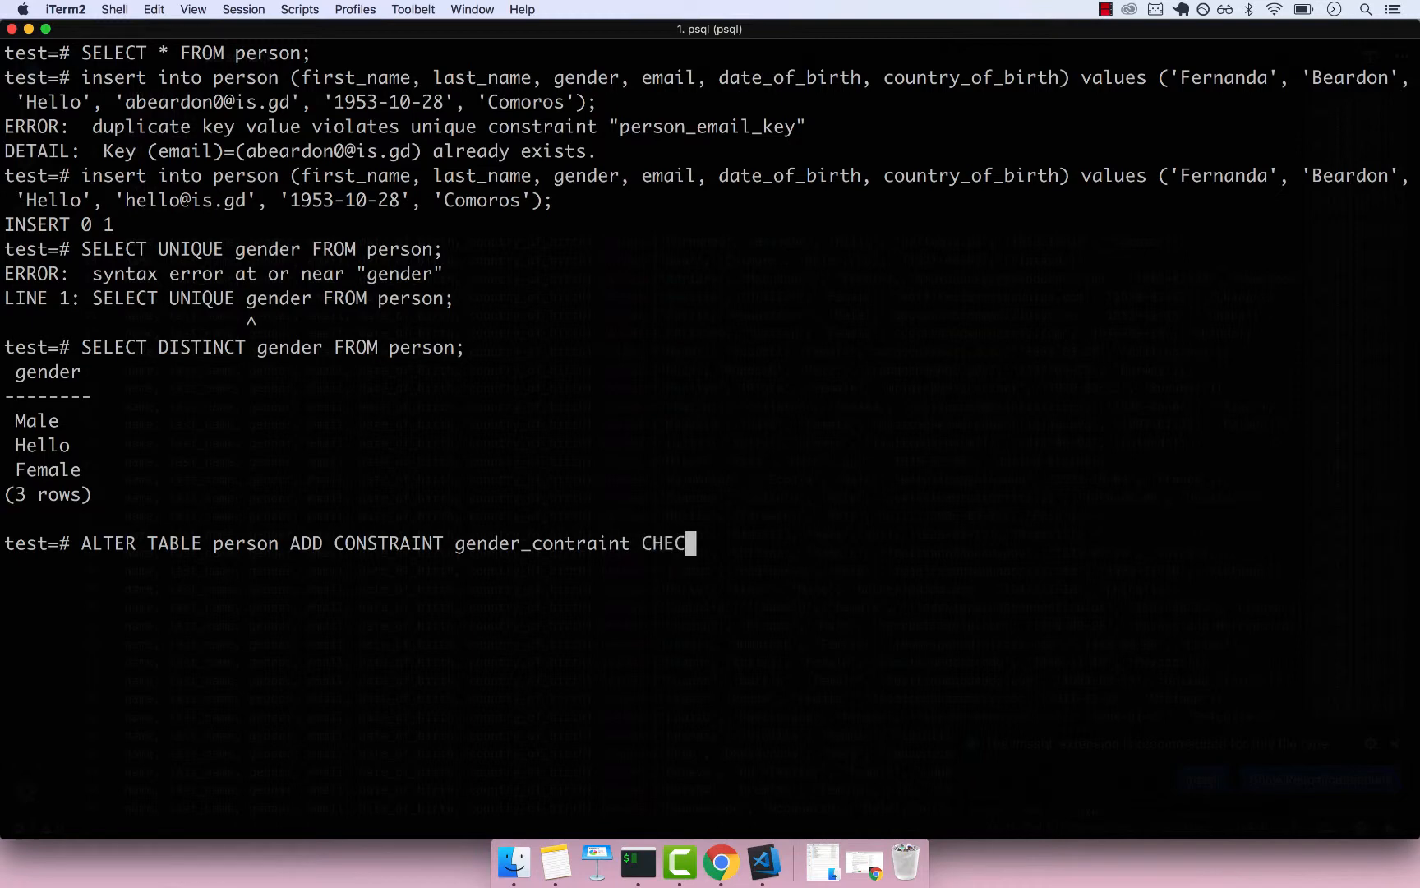
text(K)
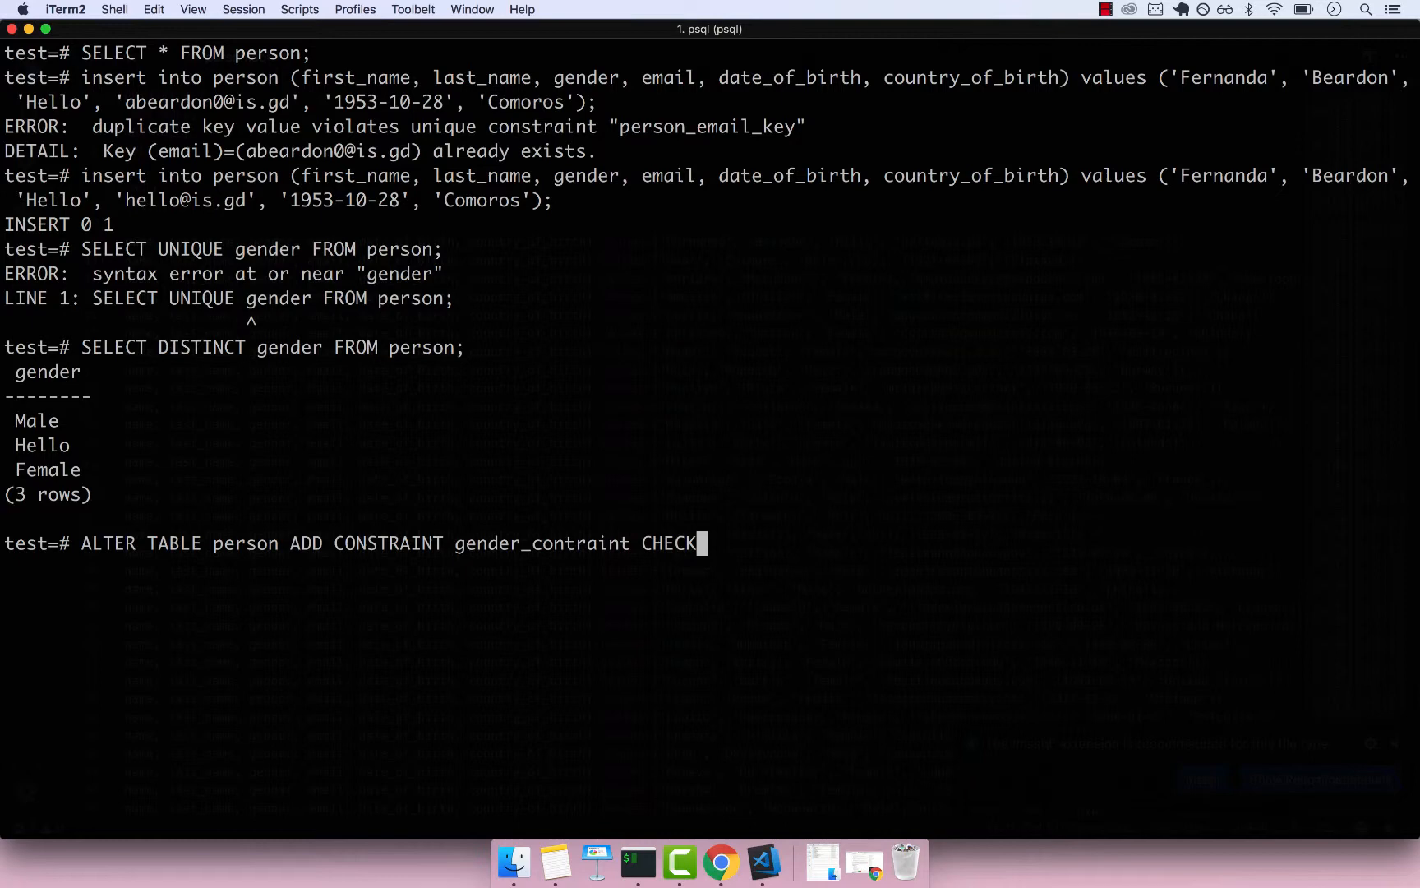
text(())
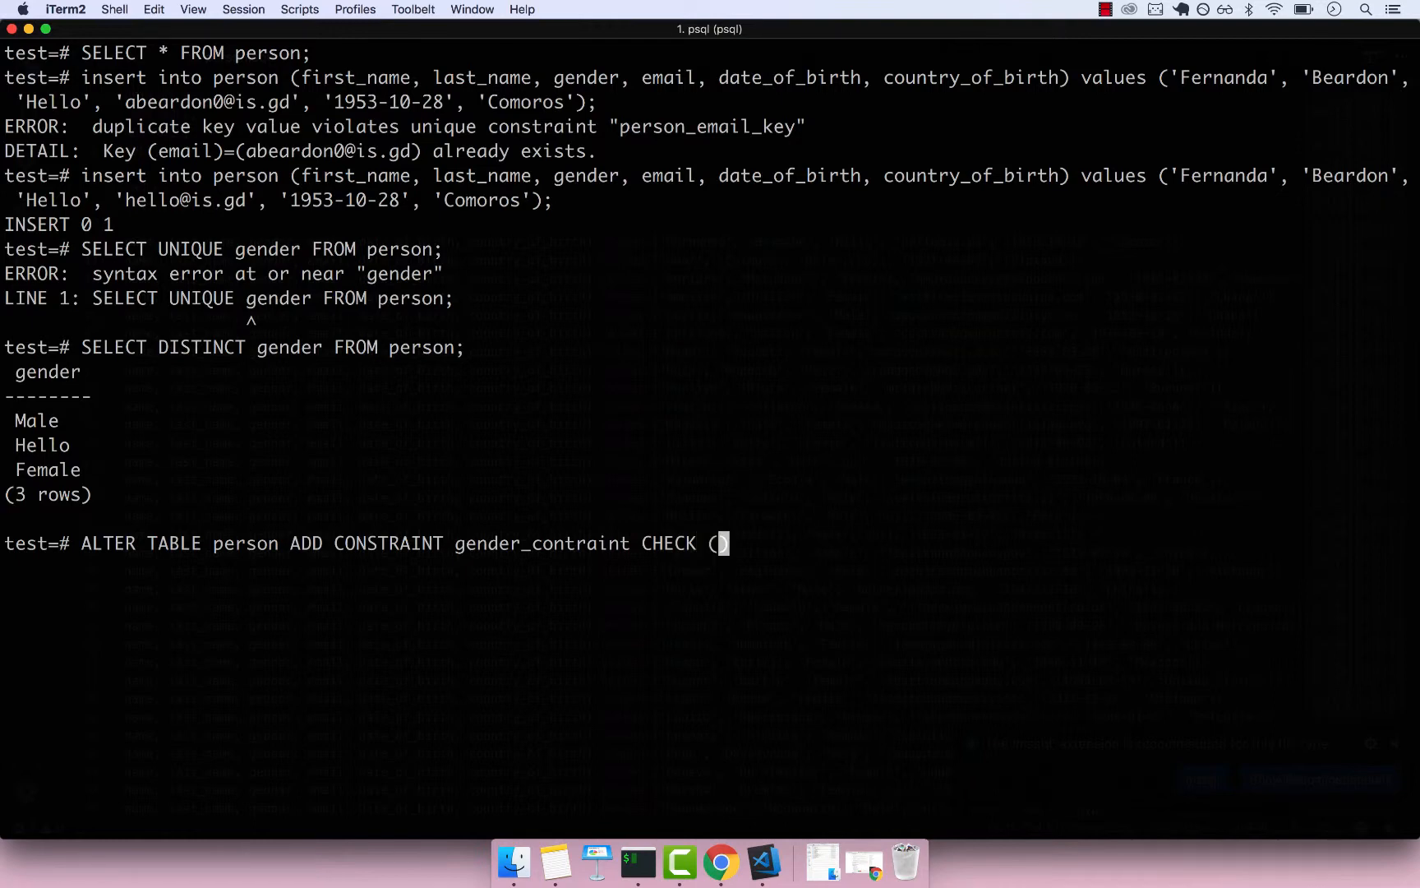
- Fill the check as gender = 'Female' OR gender = 'Male', which fails on an existing row
text(gender)
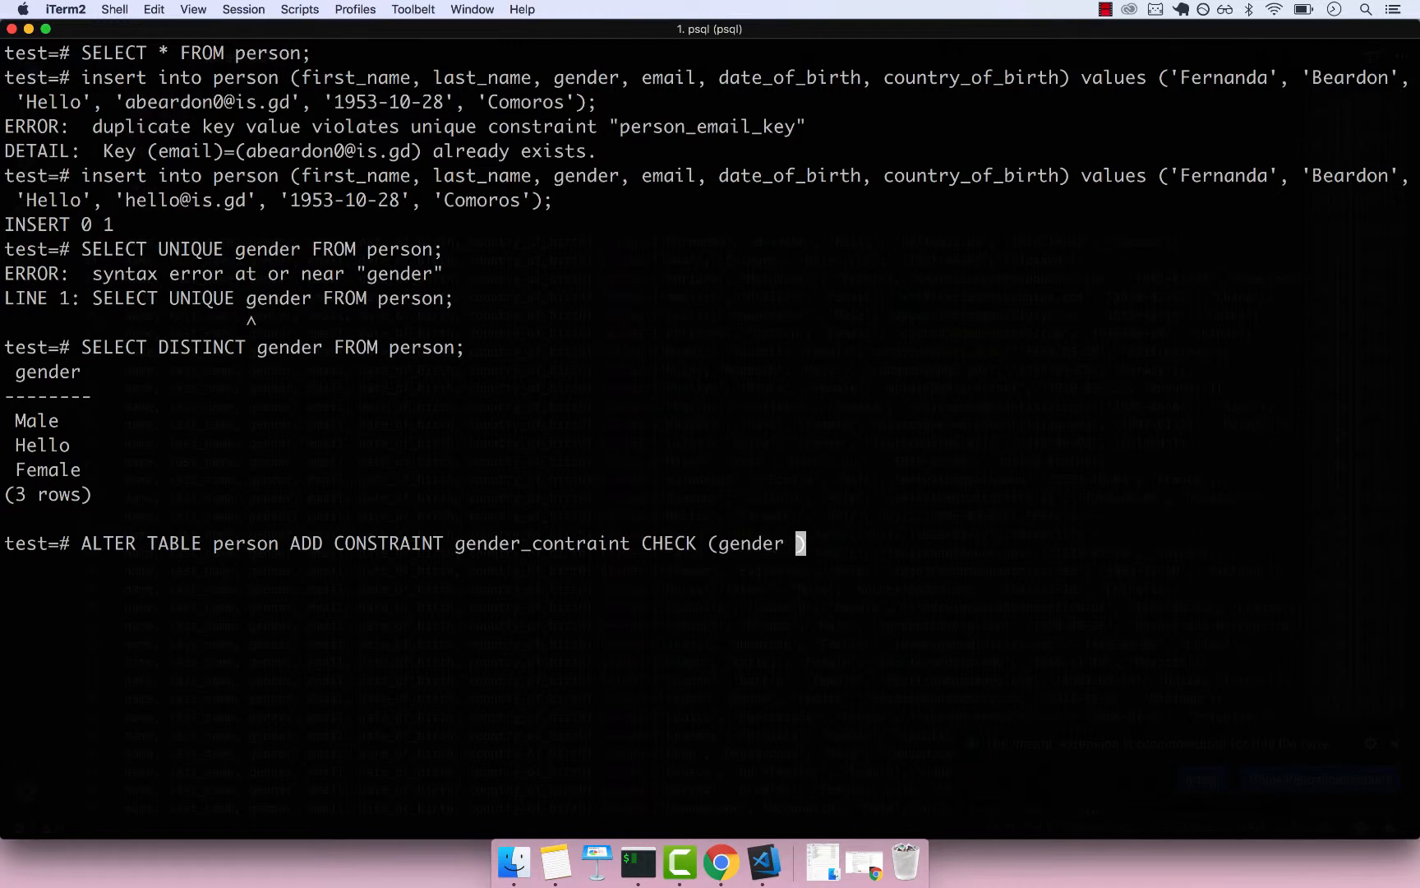
text(==)
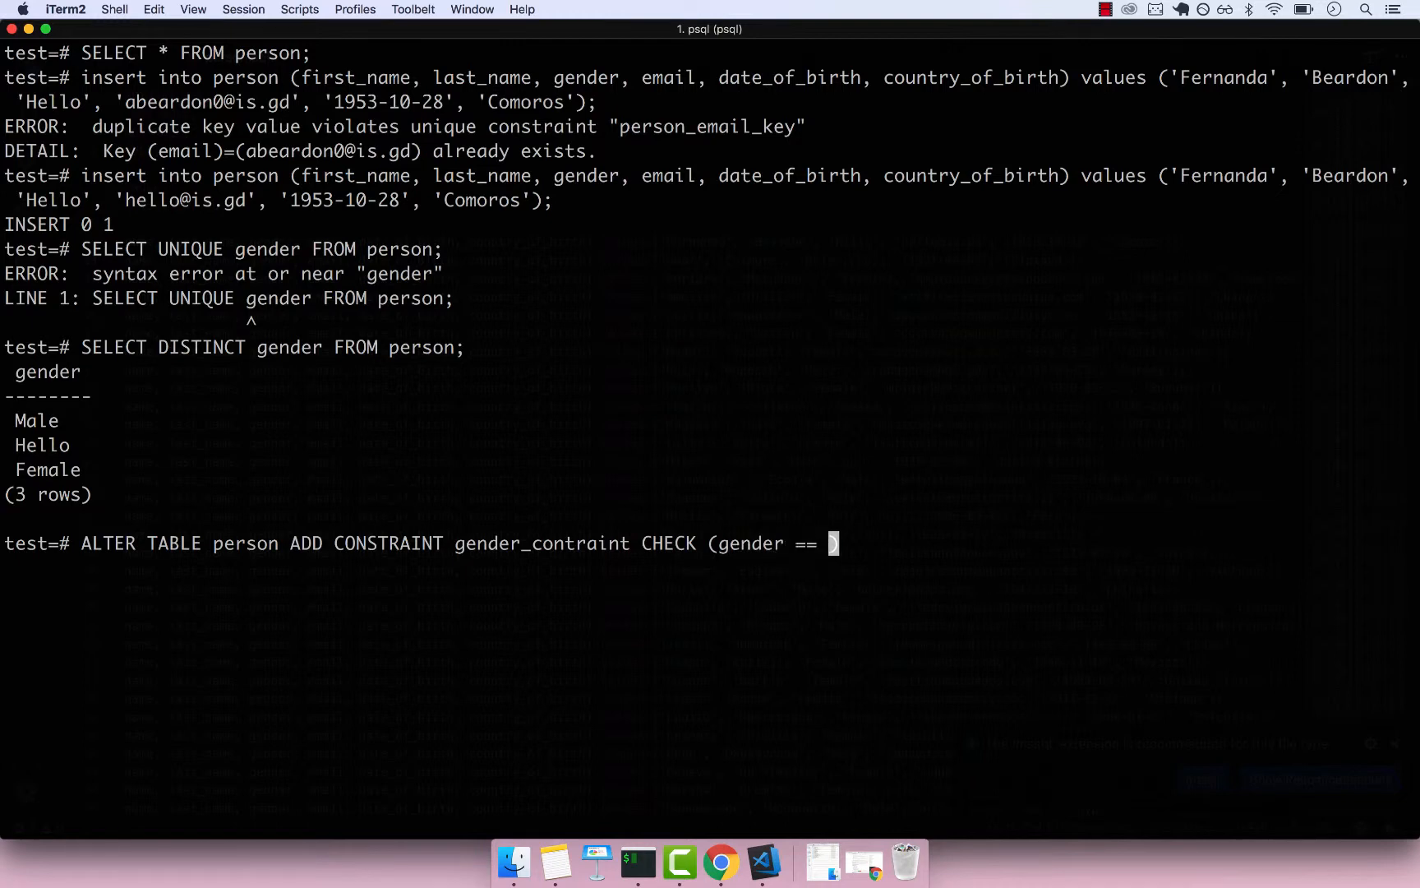
text('Fe)
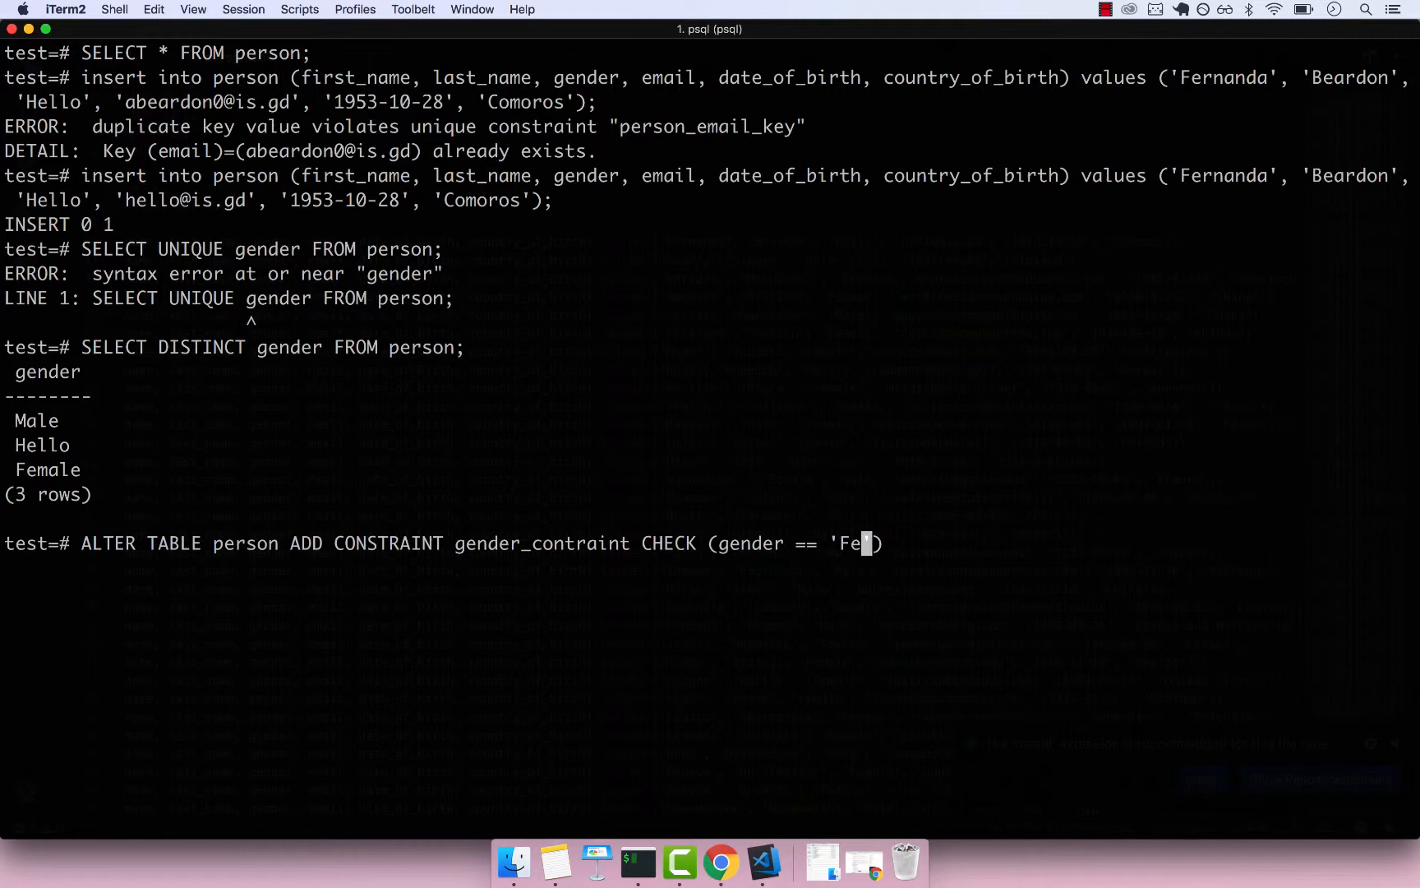
text(male)
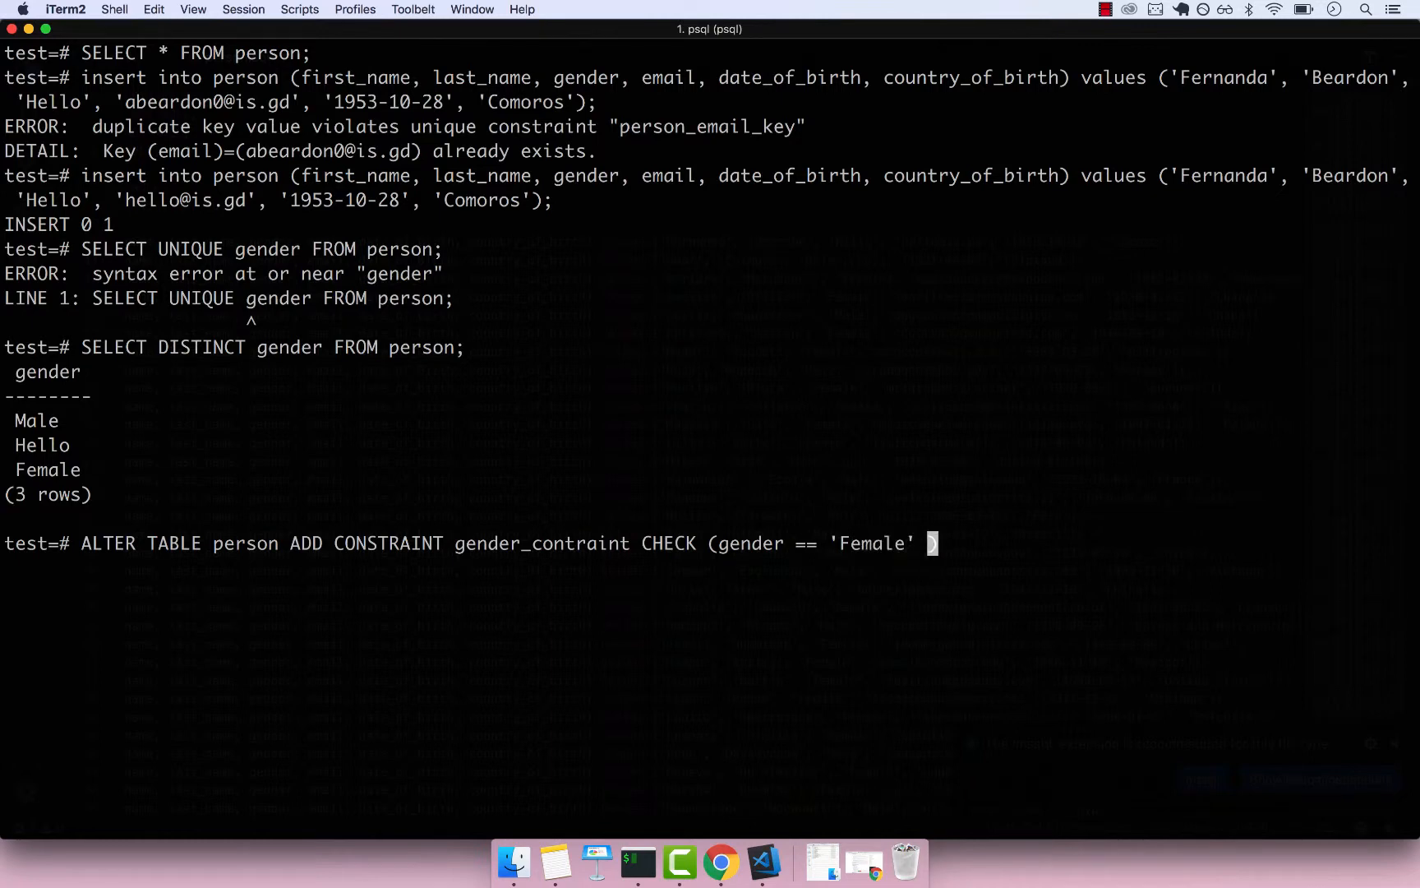
text(OR gender)
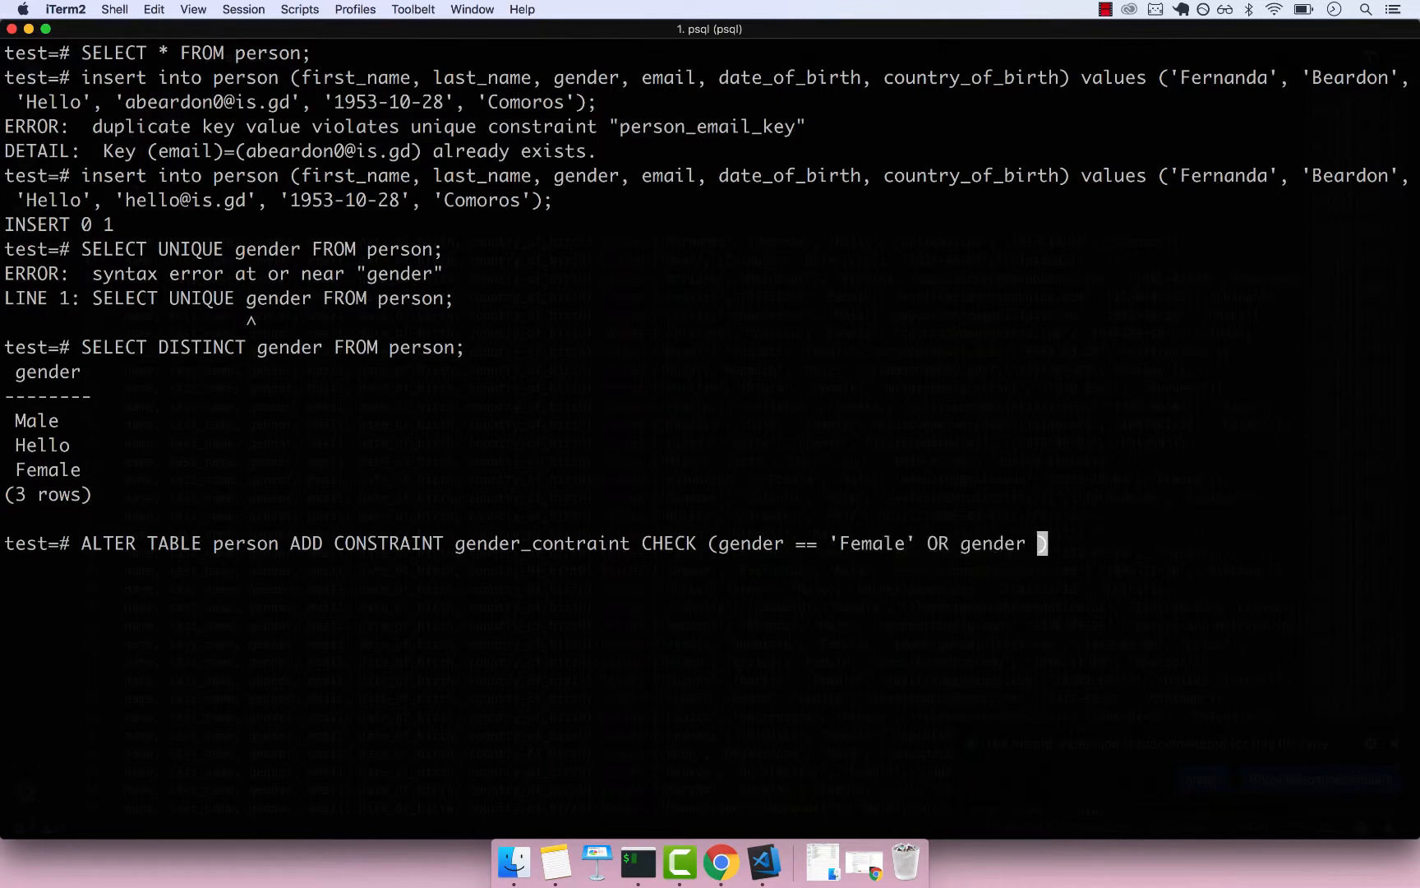
text(=)
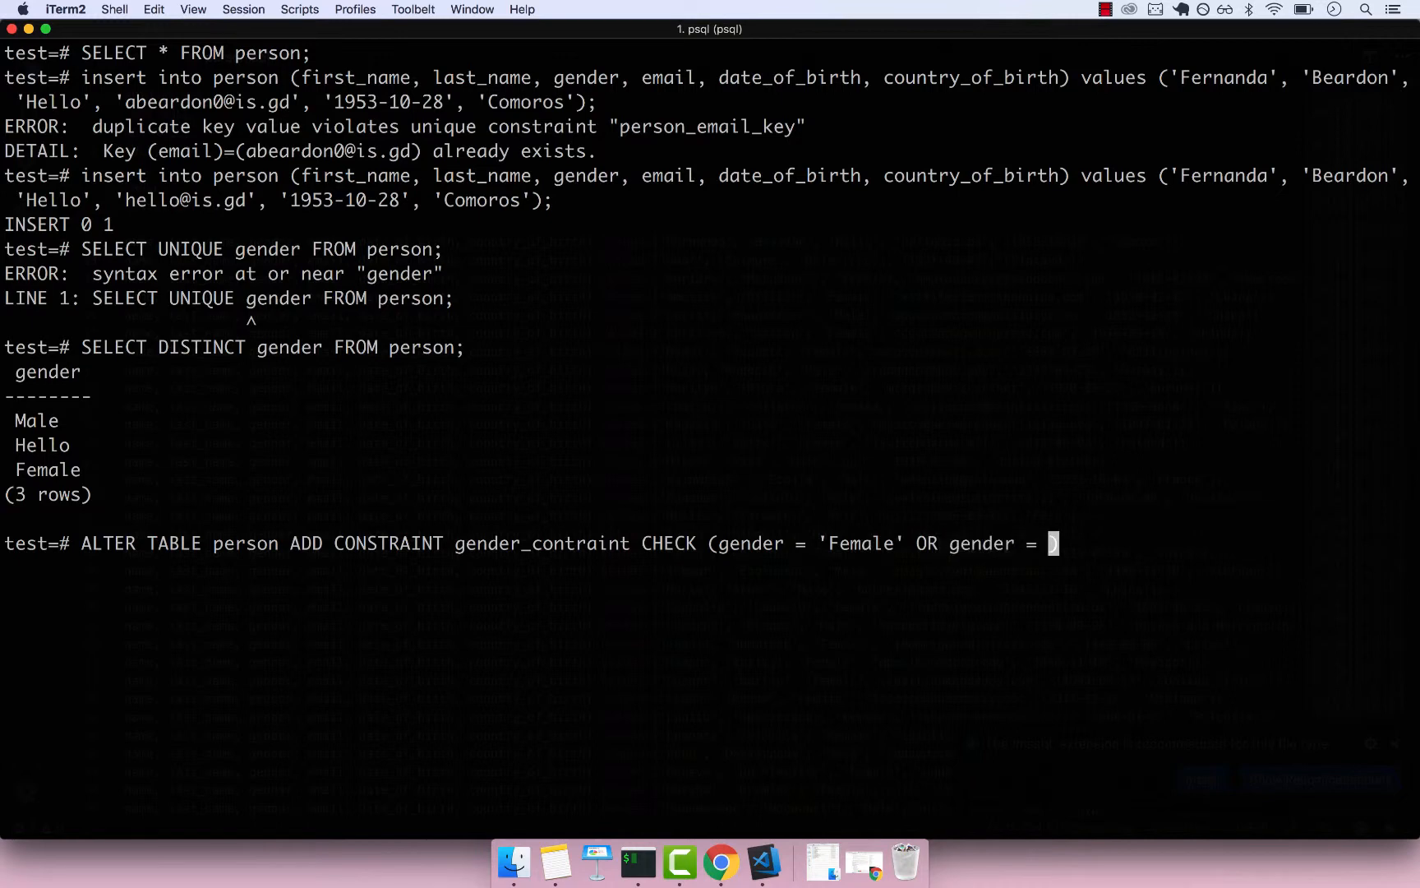
text('Male'))
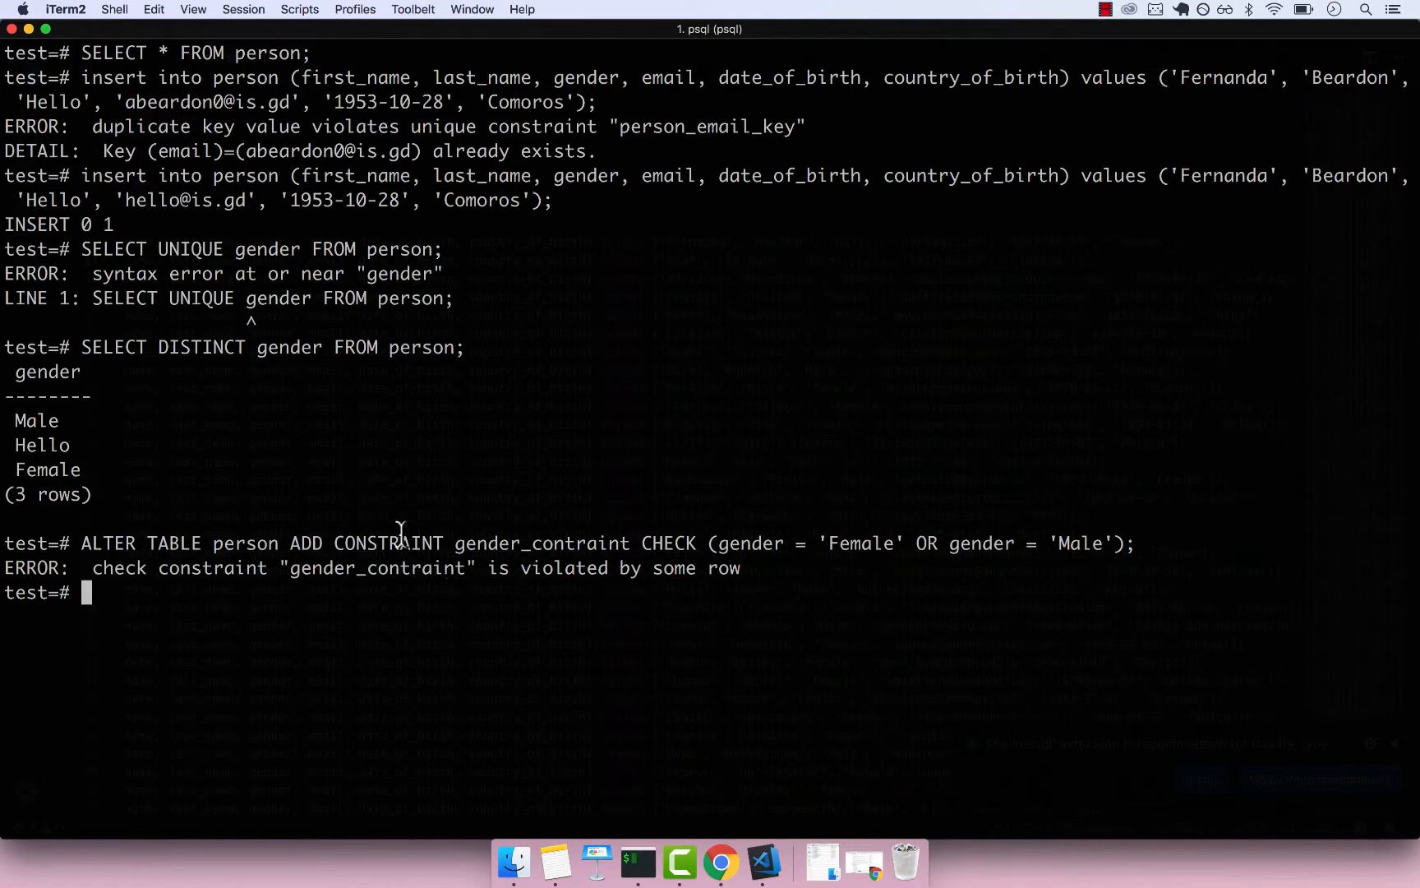
mouse_move(448, 568)
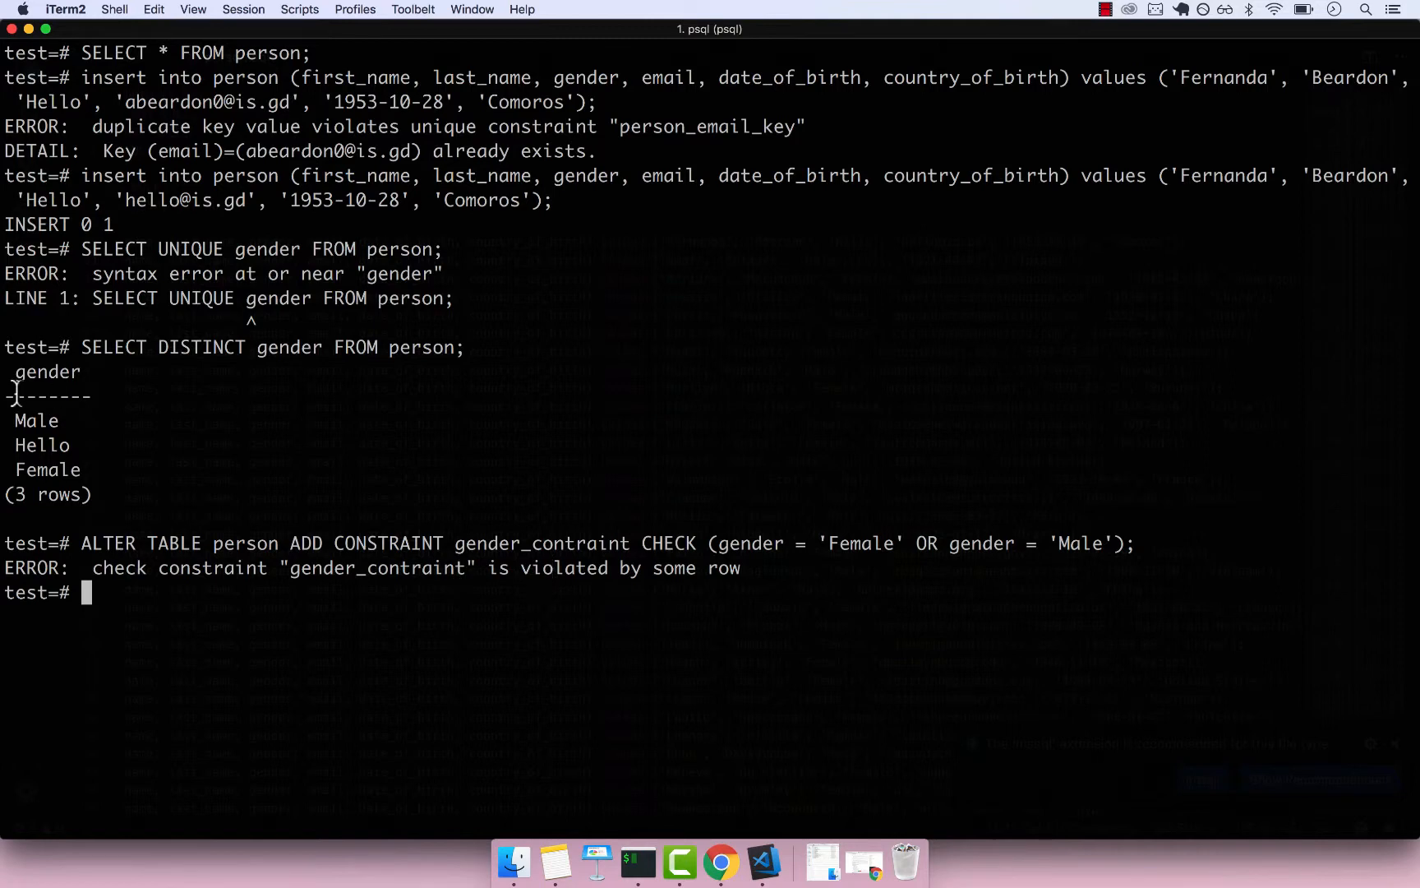
- Highlight the offending Hello value and start a DELETE FROM person WHERE statement
double_click(42, 445)
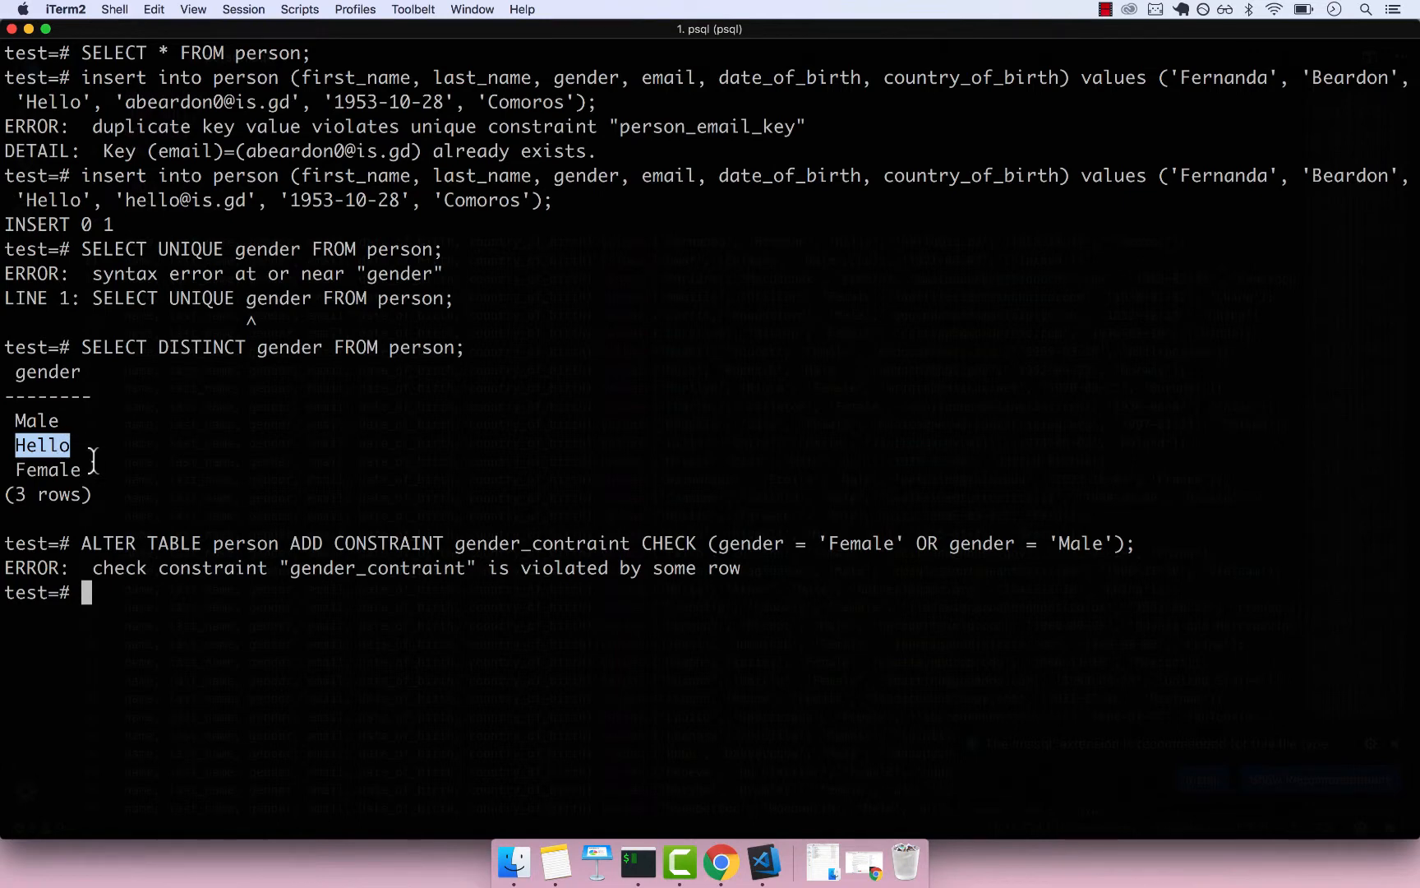
mouse_move(199, 652)
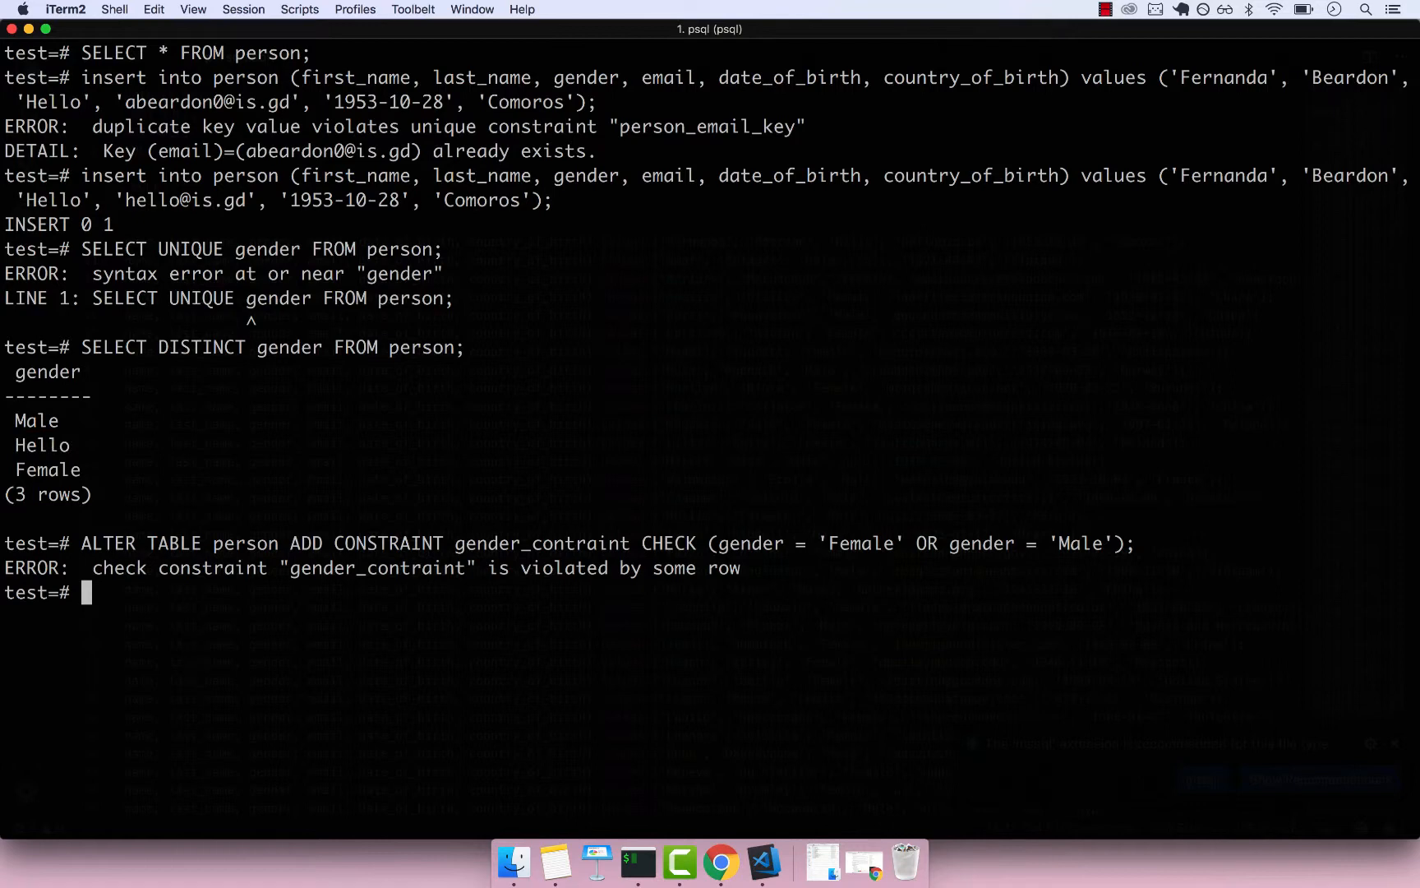
text(DELETE FROM person WHERE)
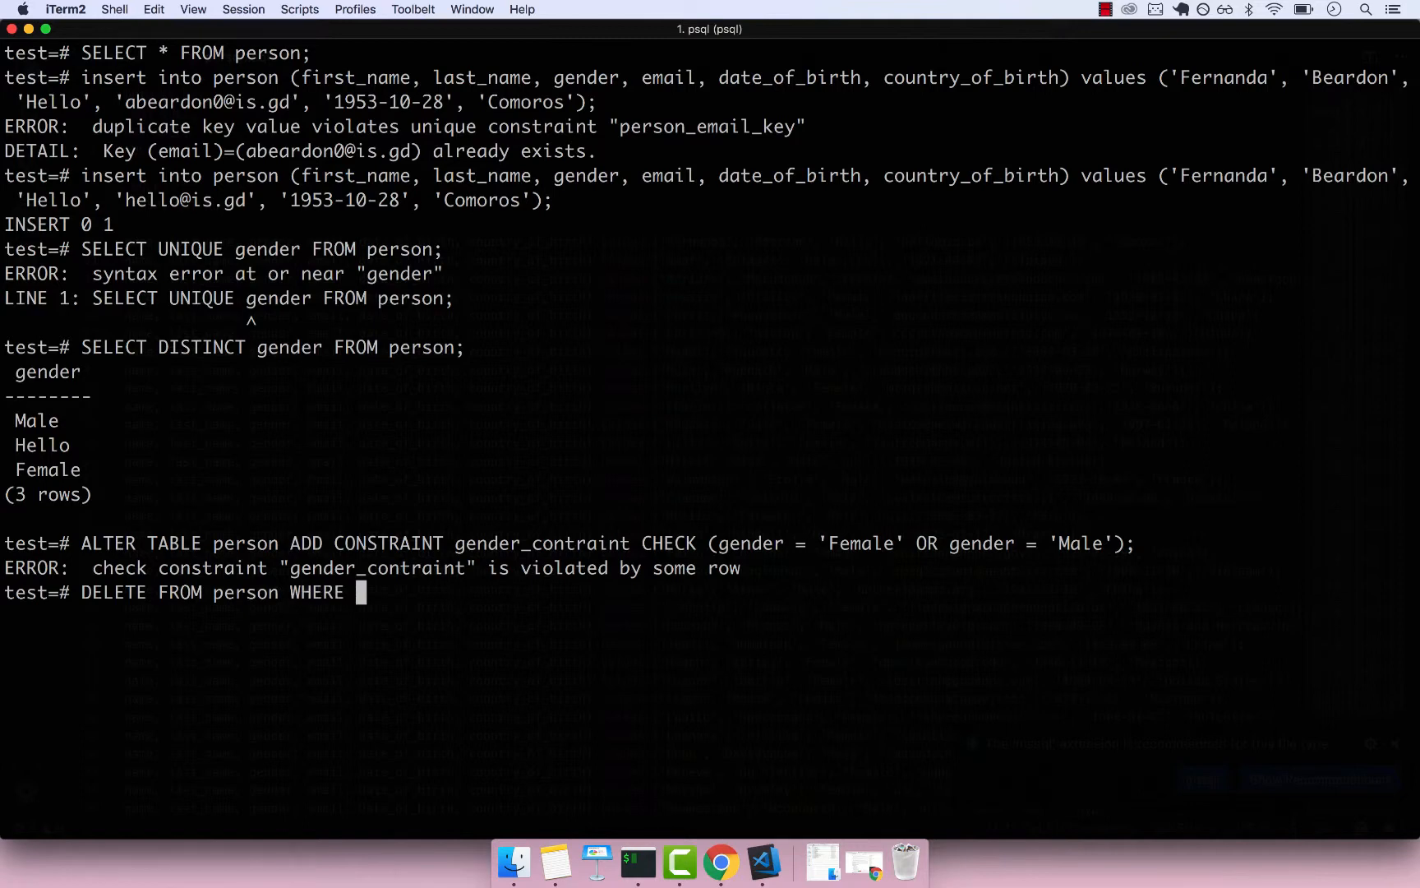
- Delete the row where gender = 'Hello', then rerun the ALTER TABLE so gender_contraint is added
text(gender = 'Hello';)
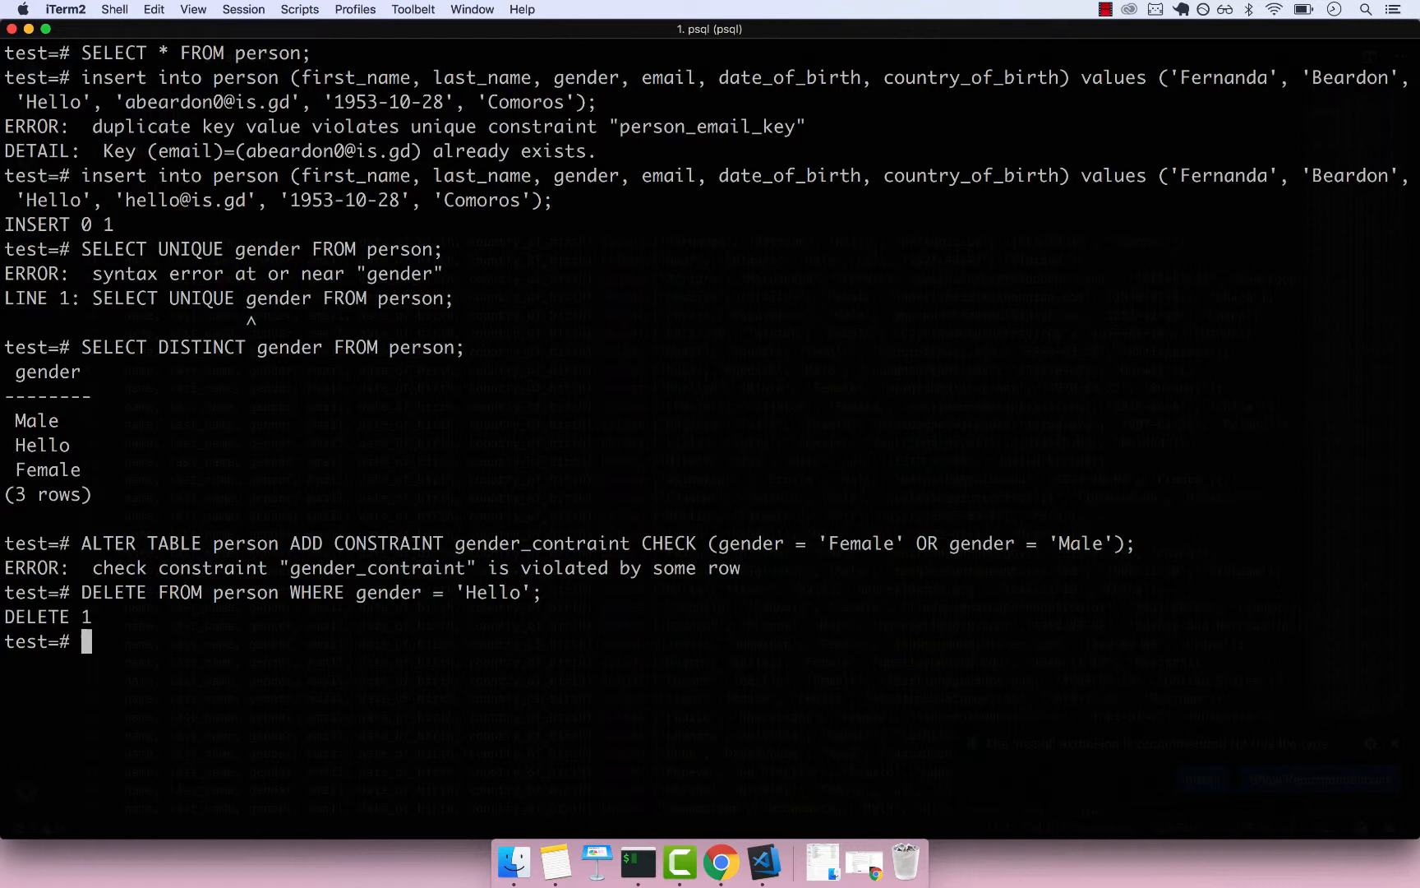
key(Up)
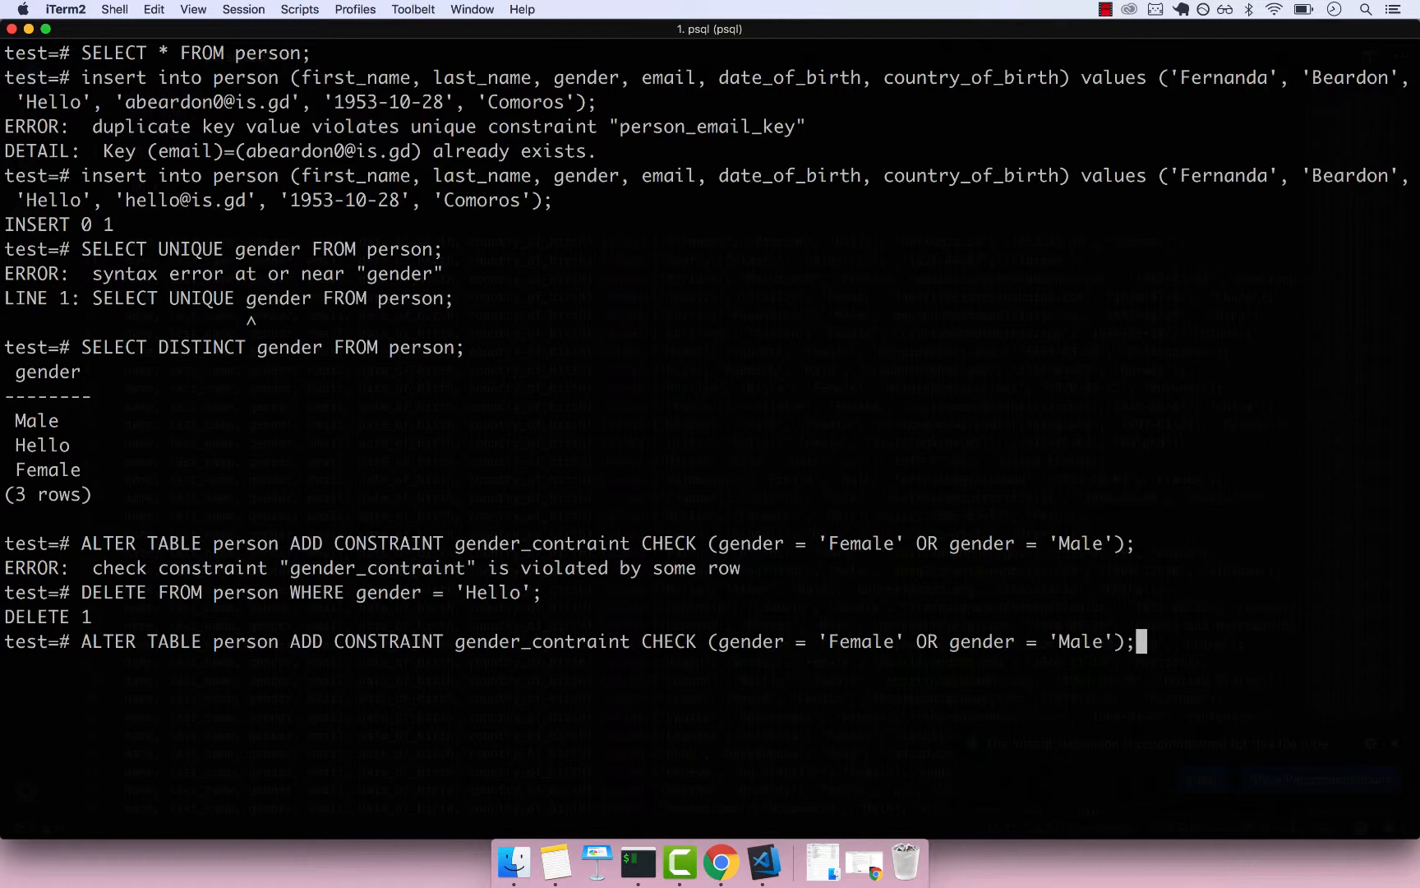
key(Return)
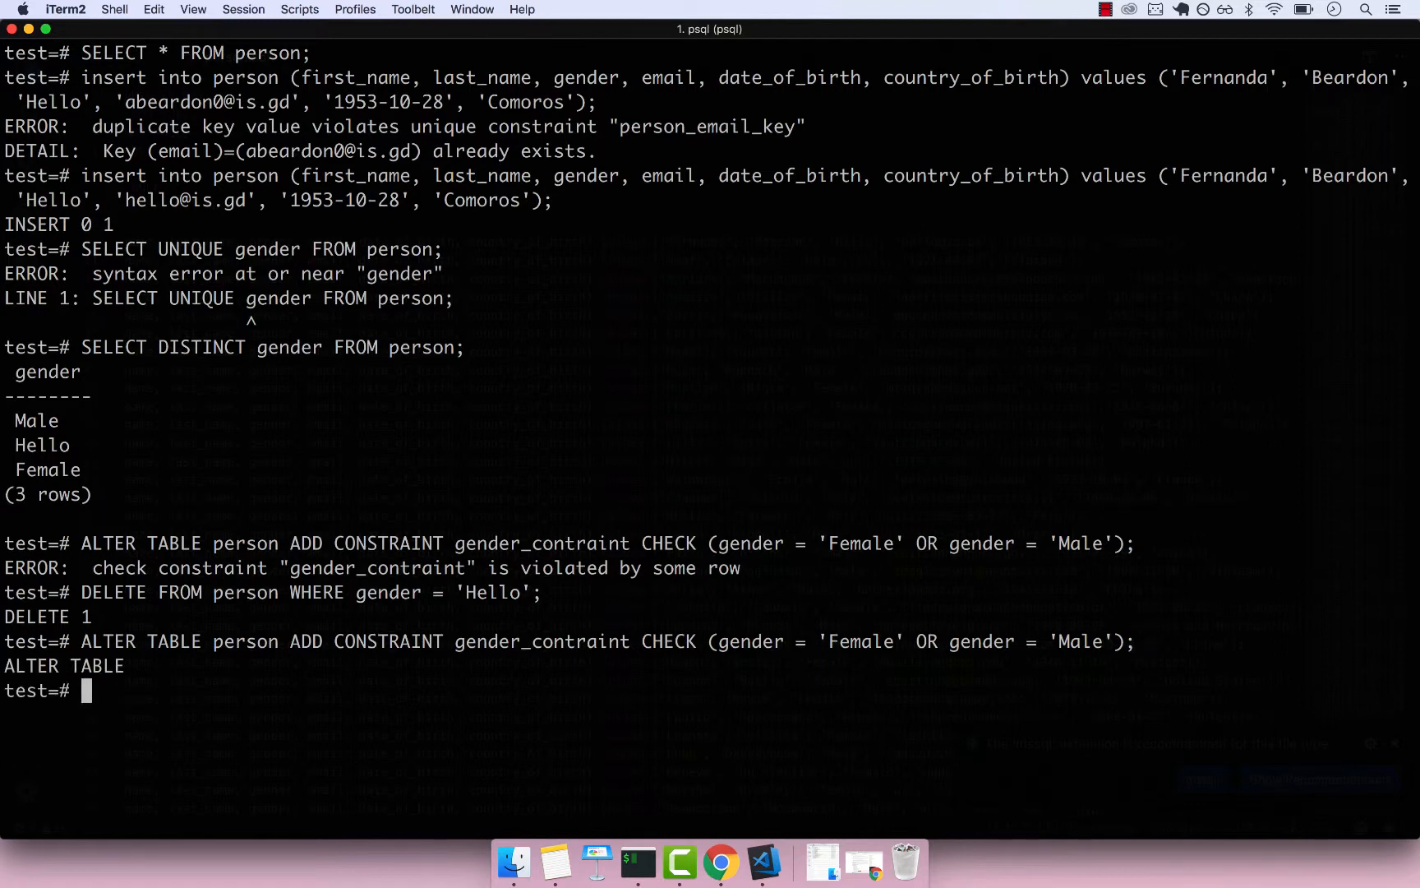
text(\)
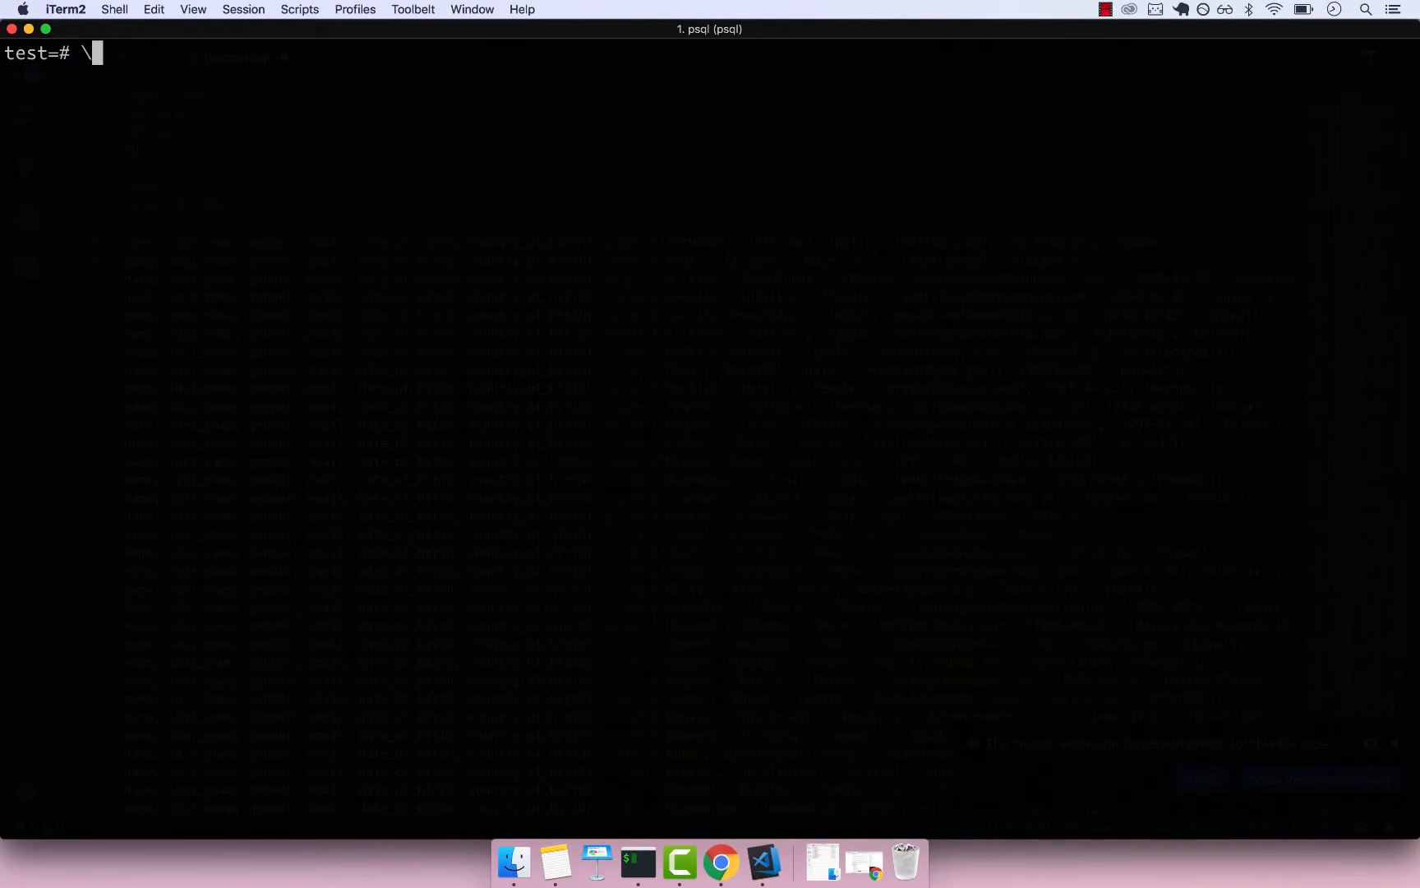
- Describe the person table with \d person, showing gender_contraint, then return to person.sql
text(d person)
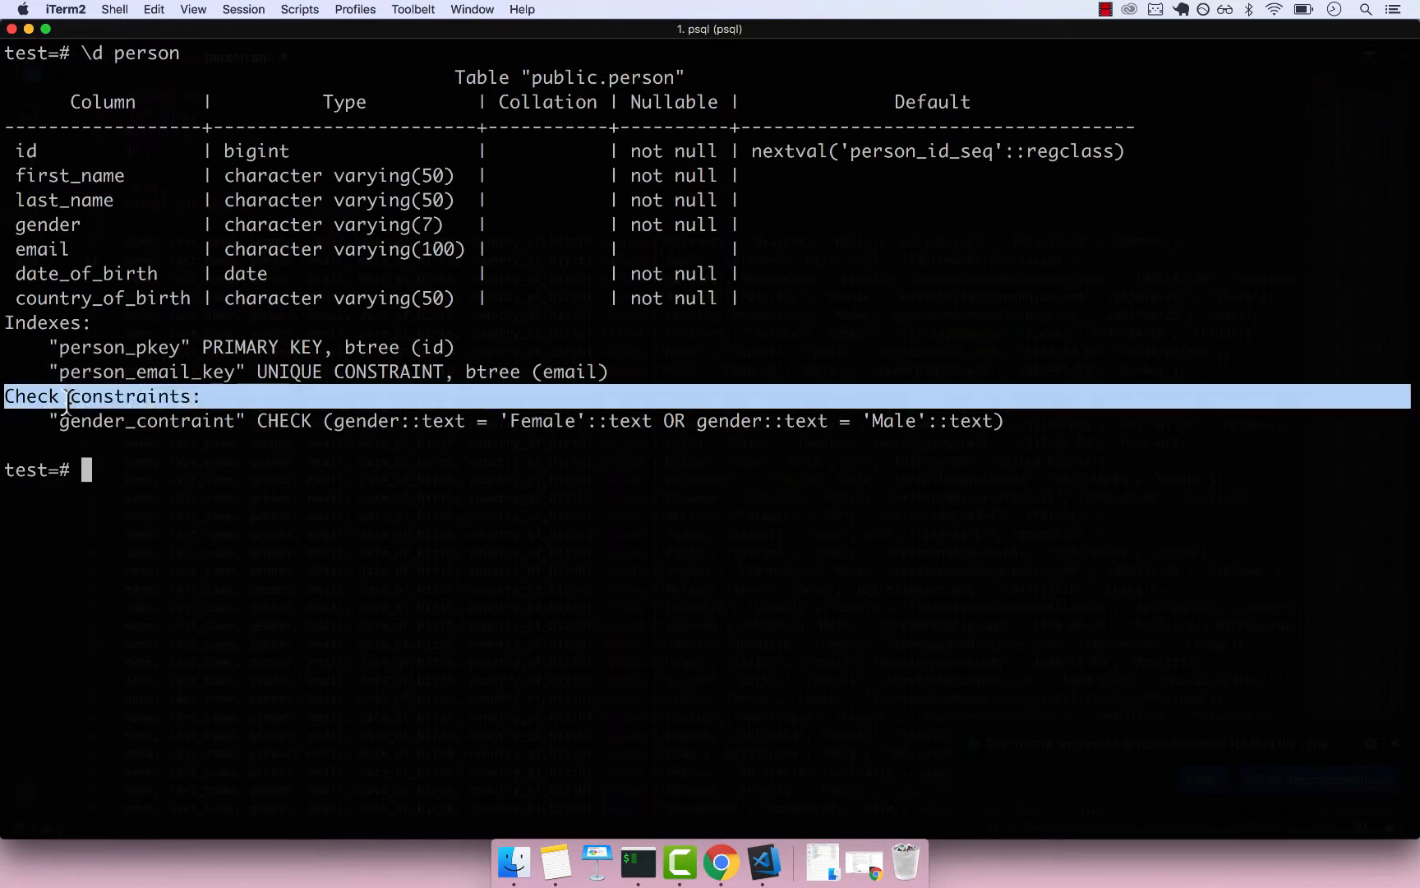
mouse_move(181, 426)
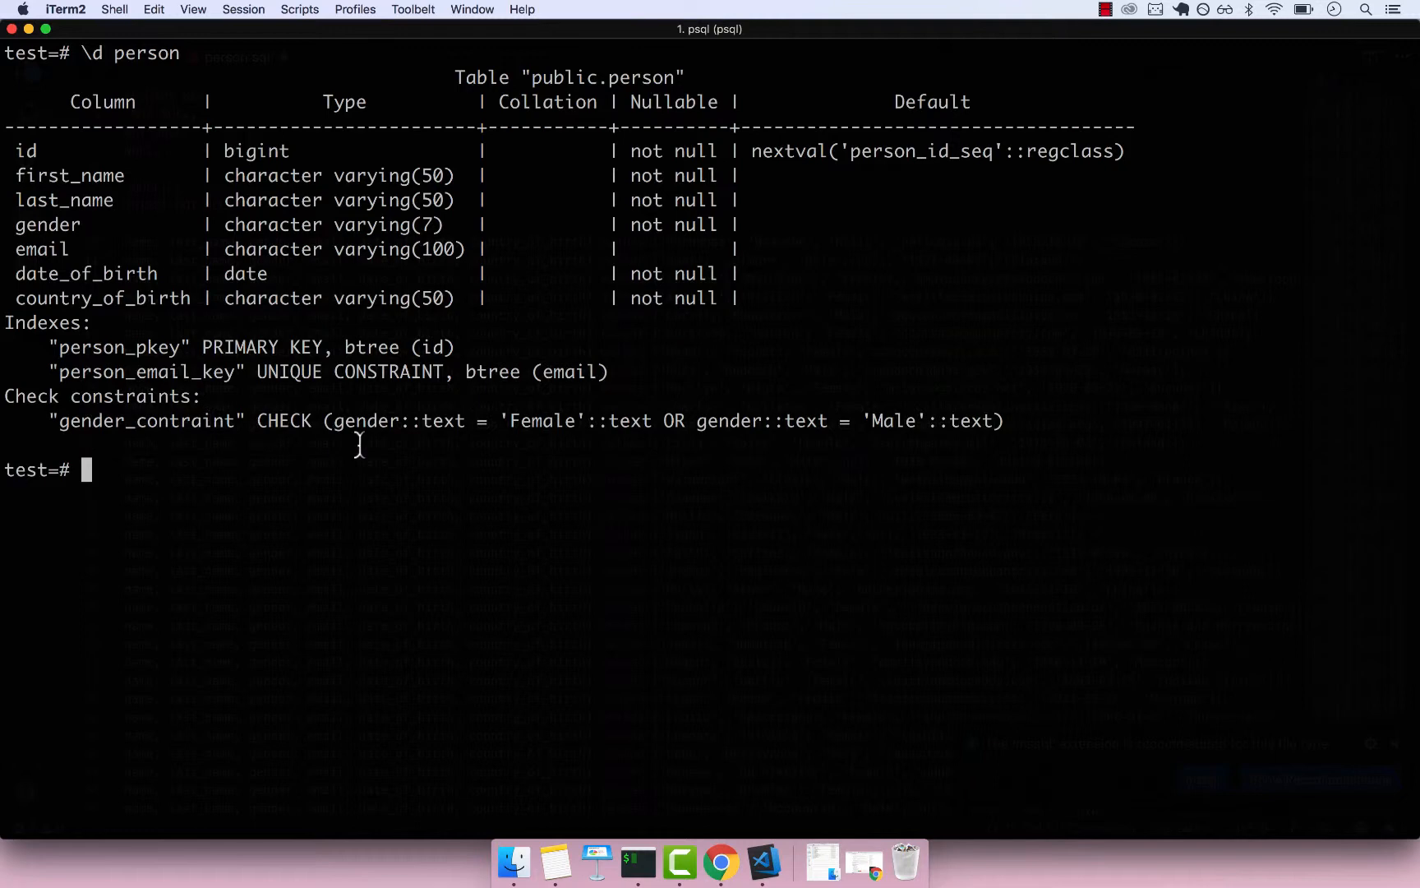
mouse_move(534, 420)
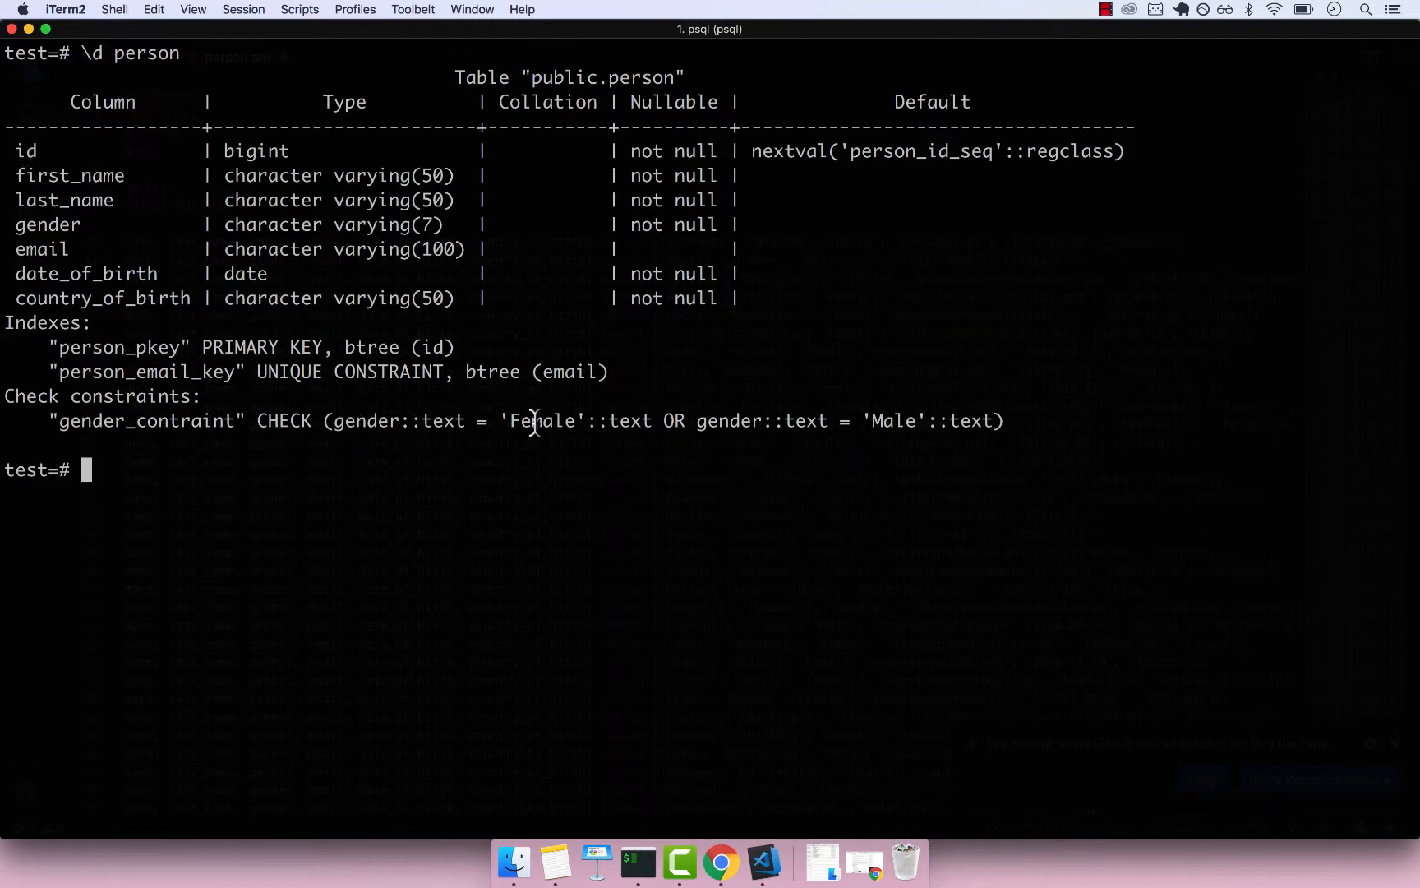
double_click(542, 420)
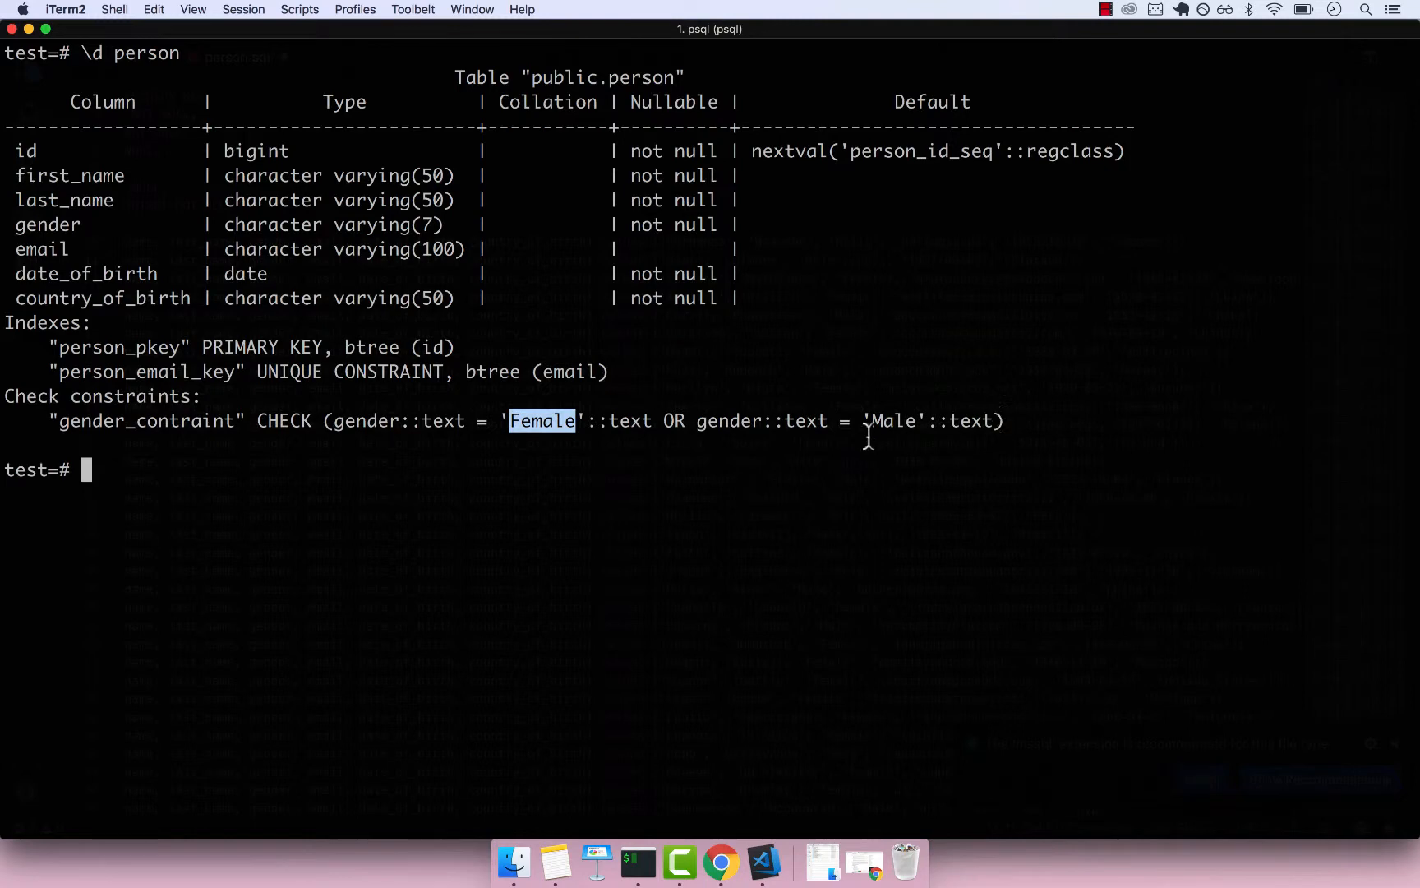
mouse_move(826, 491)
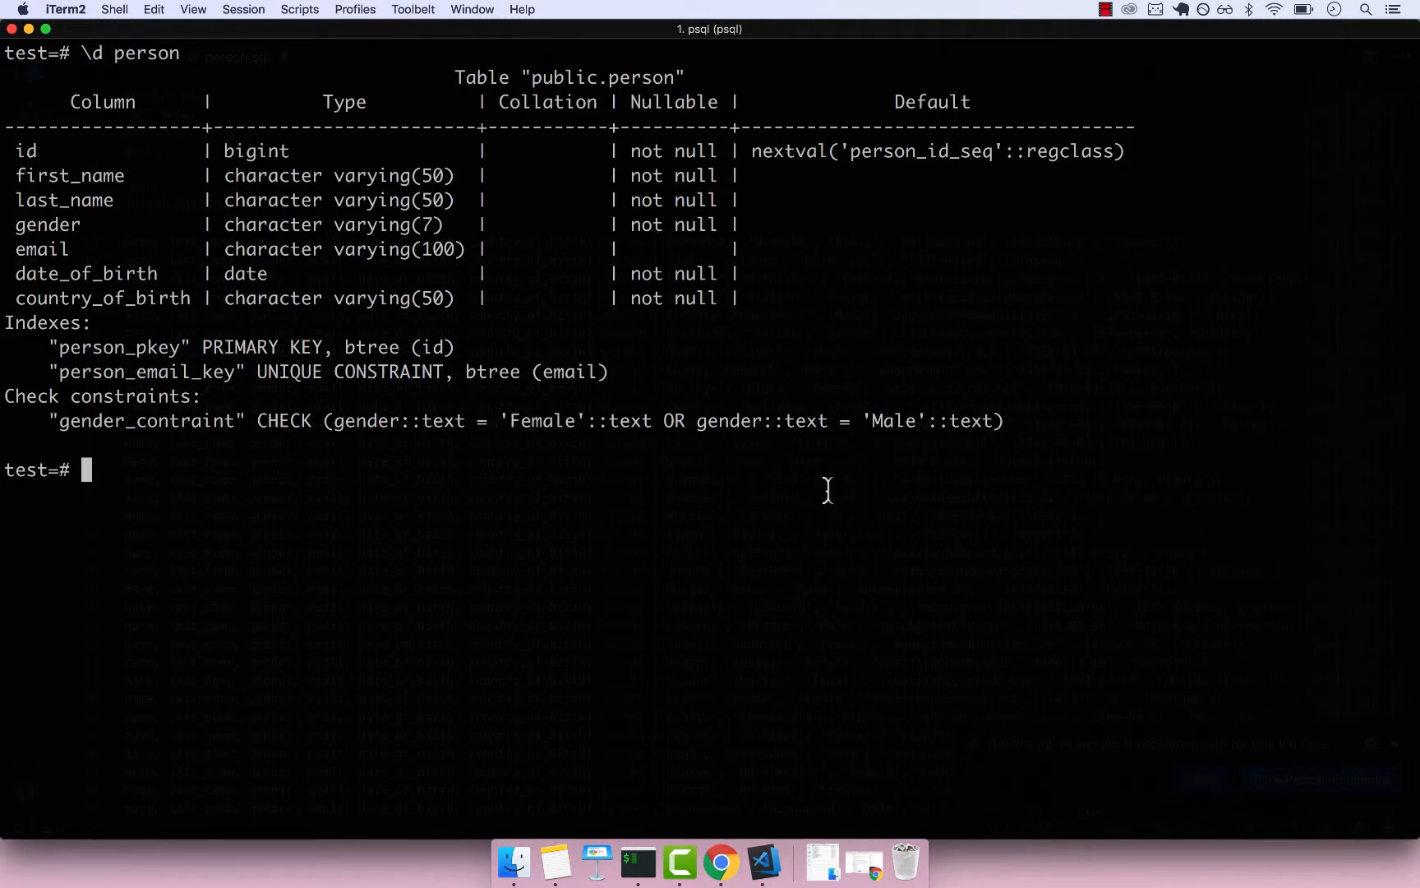
mouse_move(763, 858)
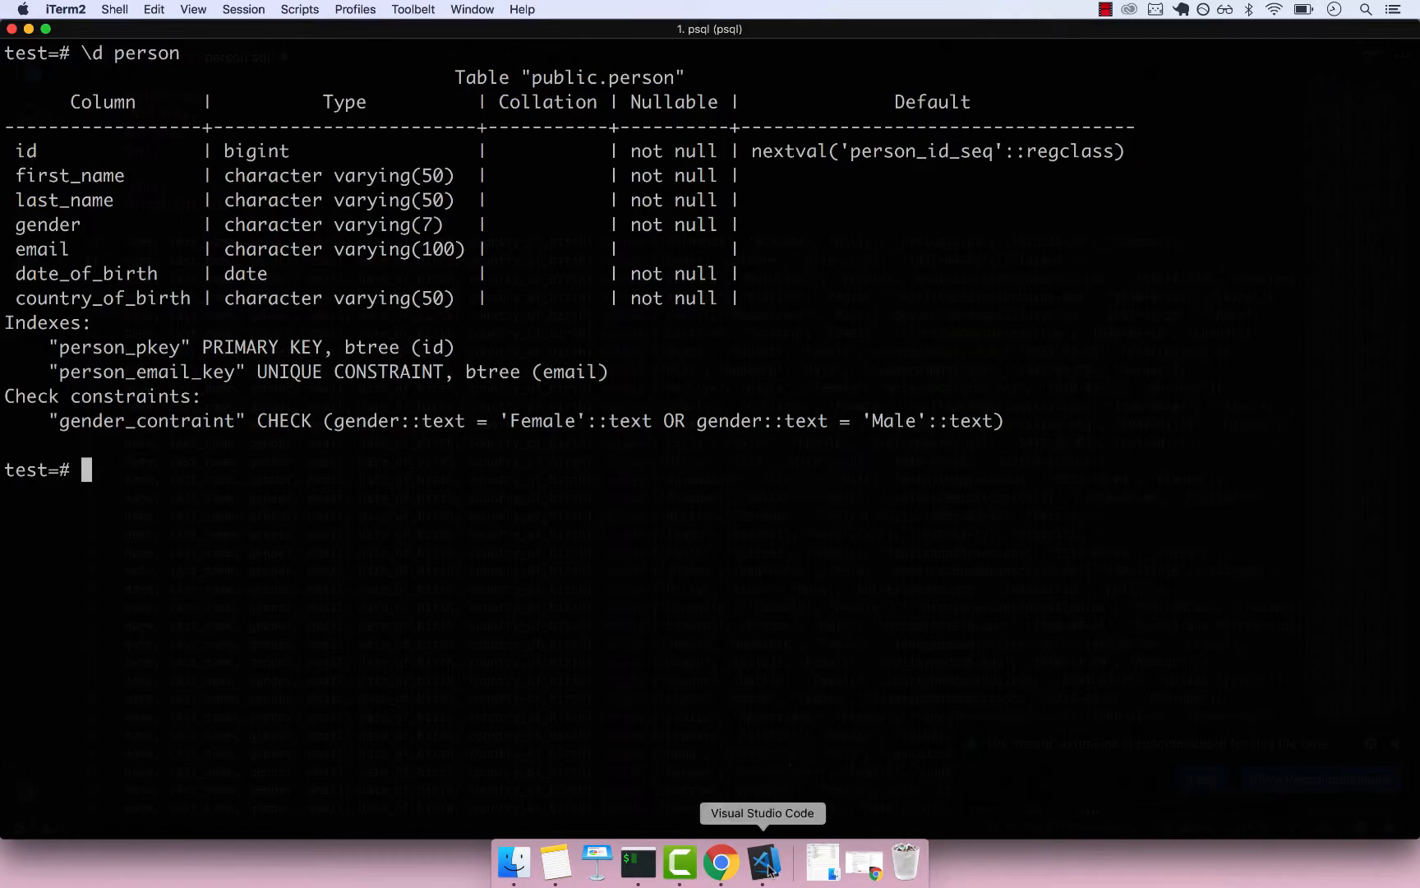
click(764, 861)
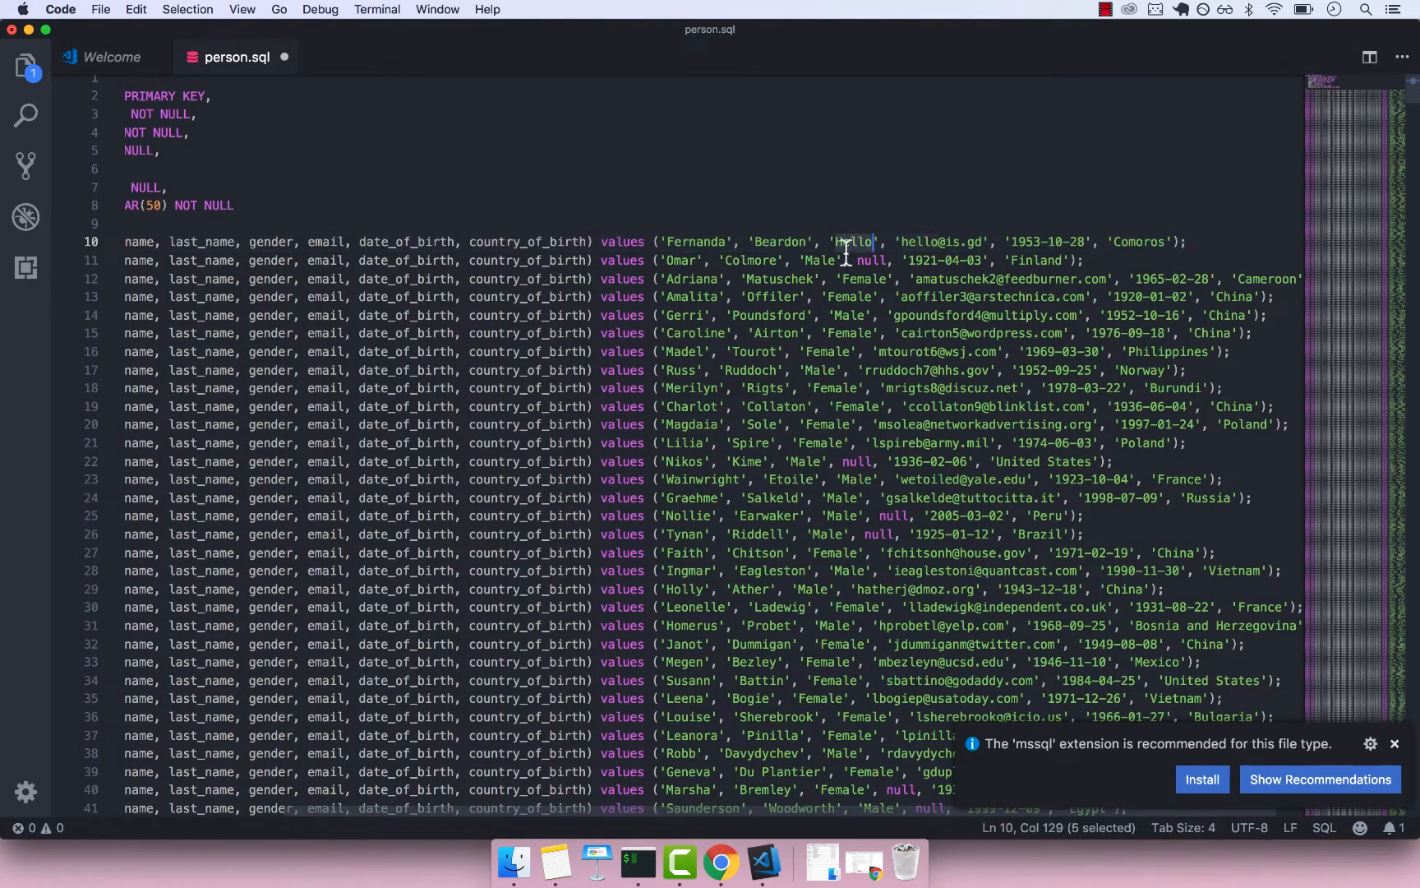
- Run the Fernanda insert with gender 'Hello' in psql and highlight the gender_contraint violation error
click(637, 860)
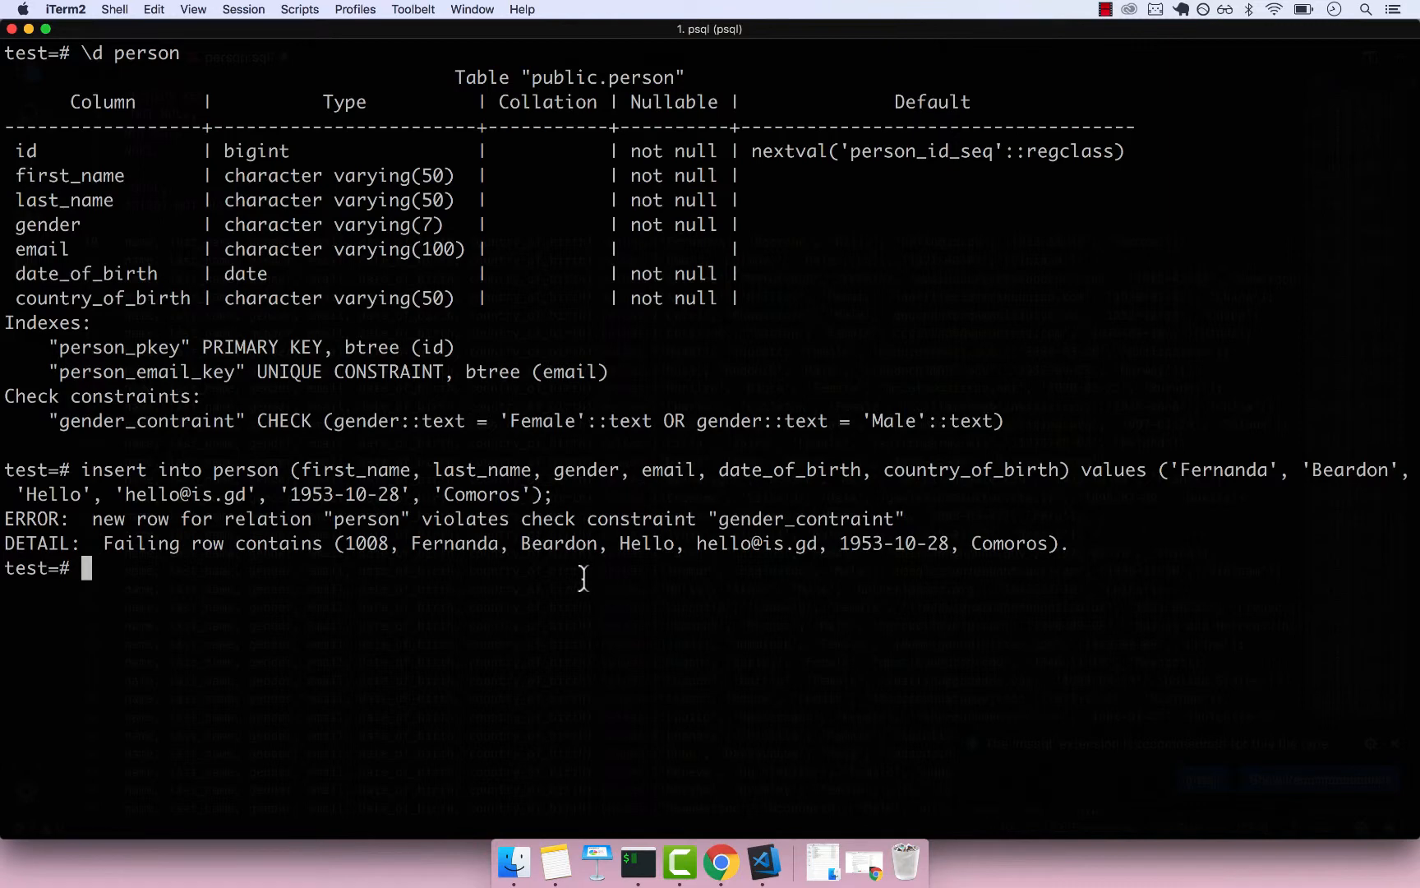
mouse_move(56, 543)
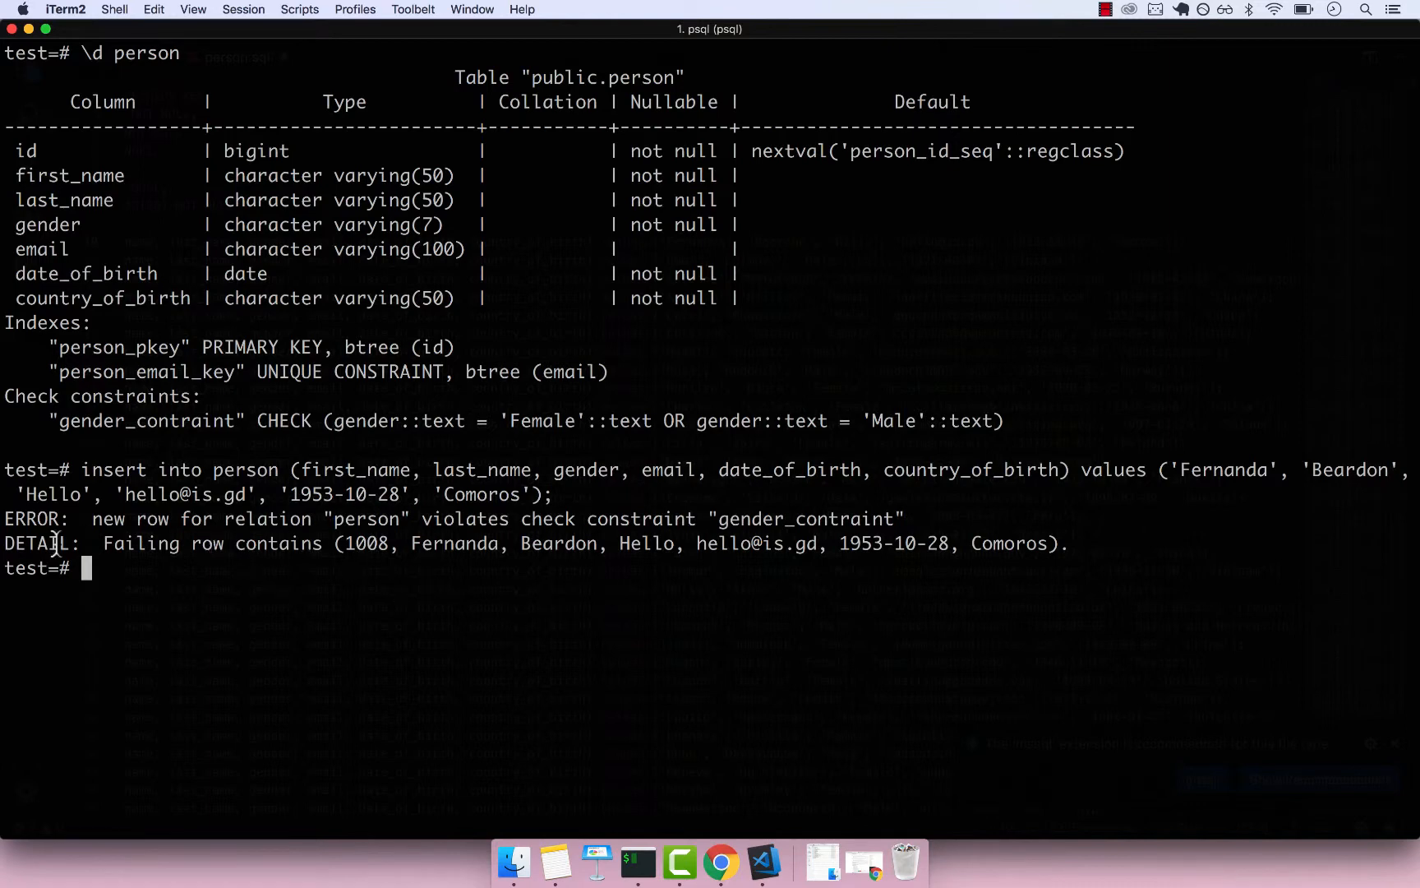
double_click(30, 518)
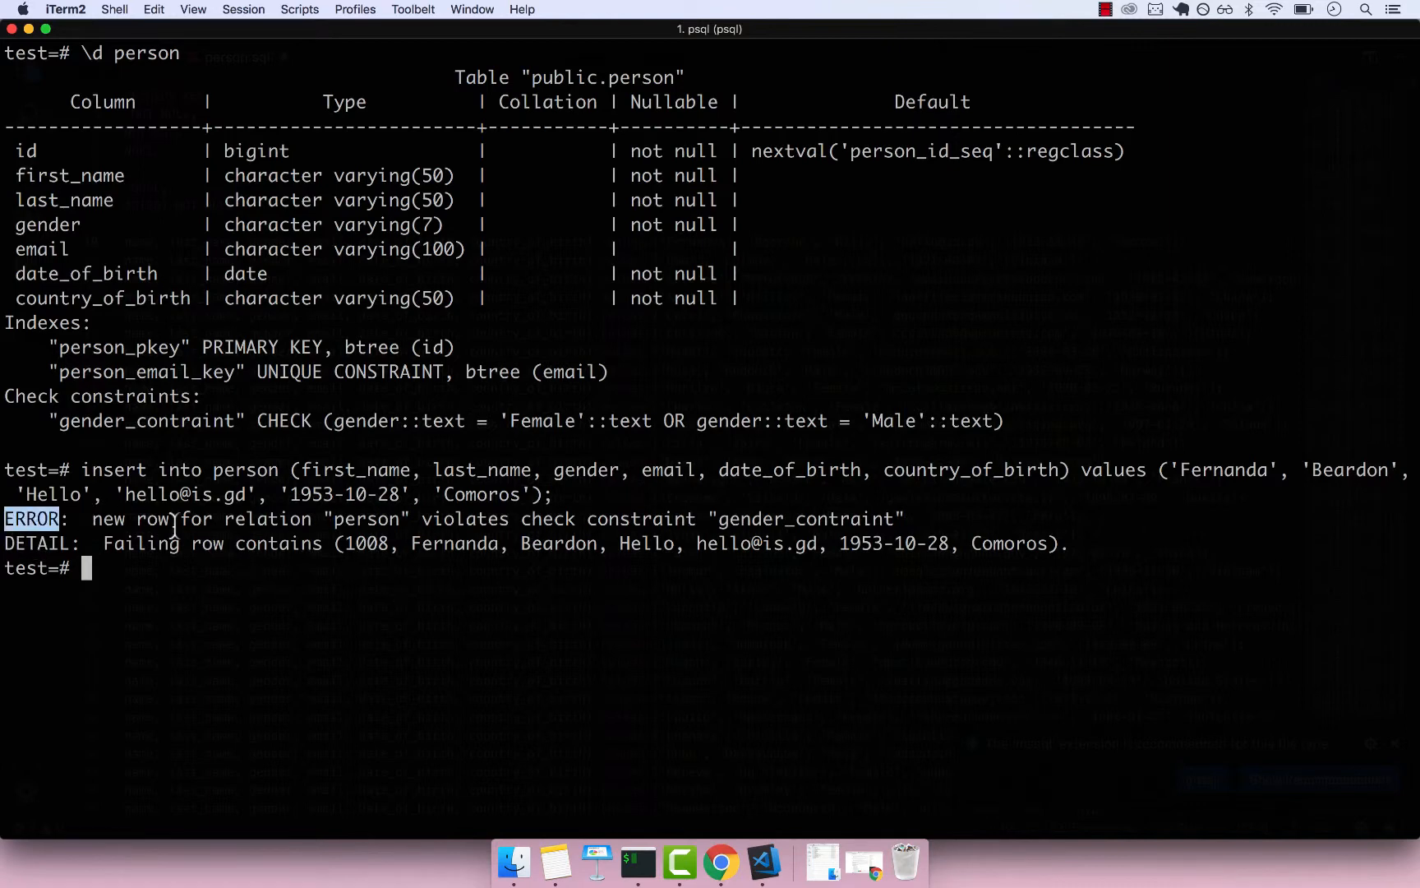
mouse_move(444, 518)
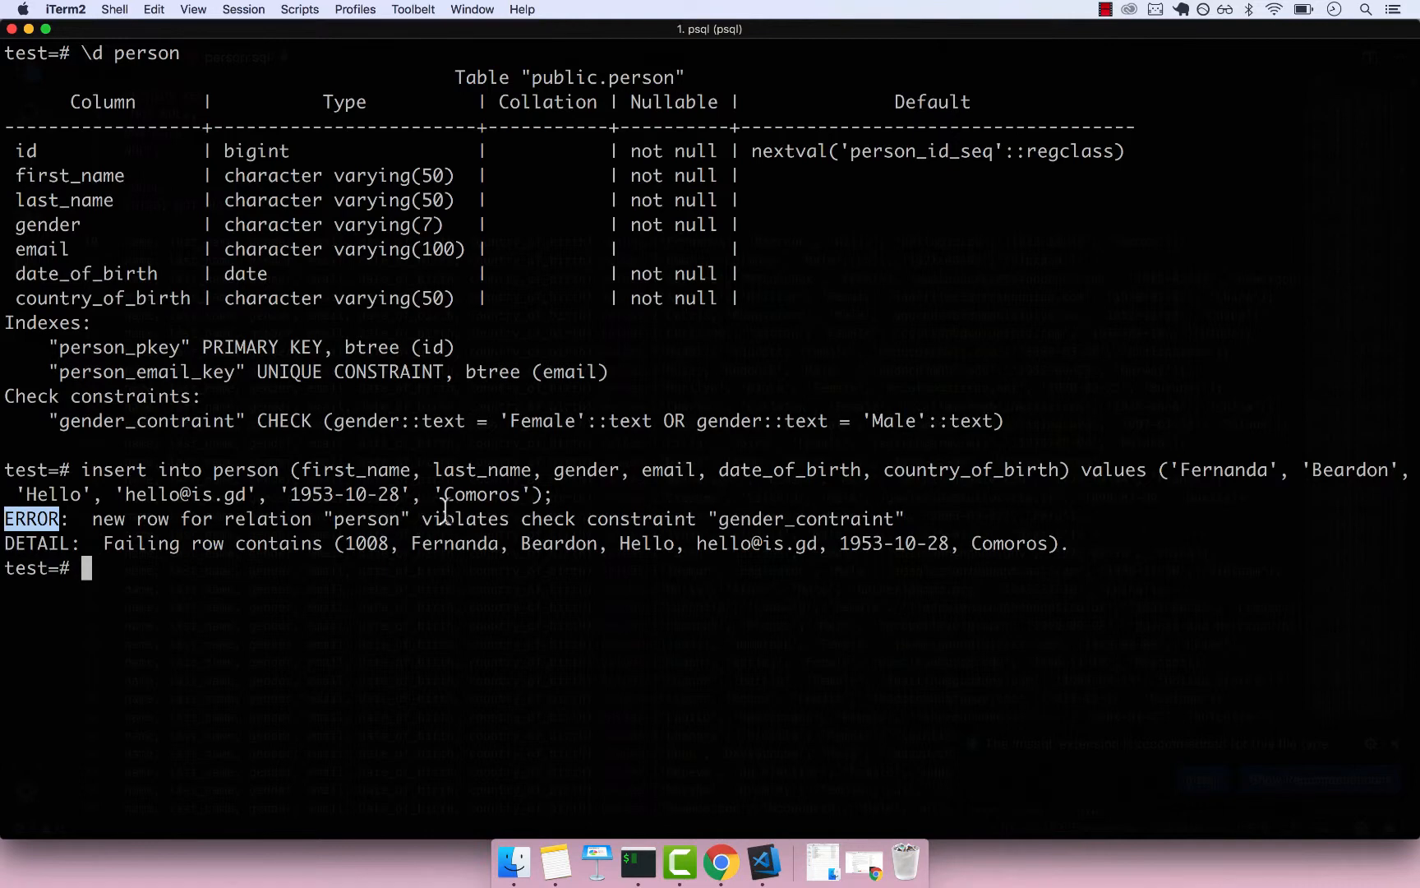
mouse_move(651, 831)
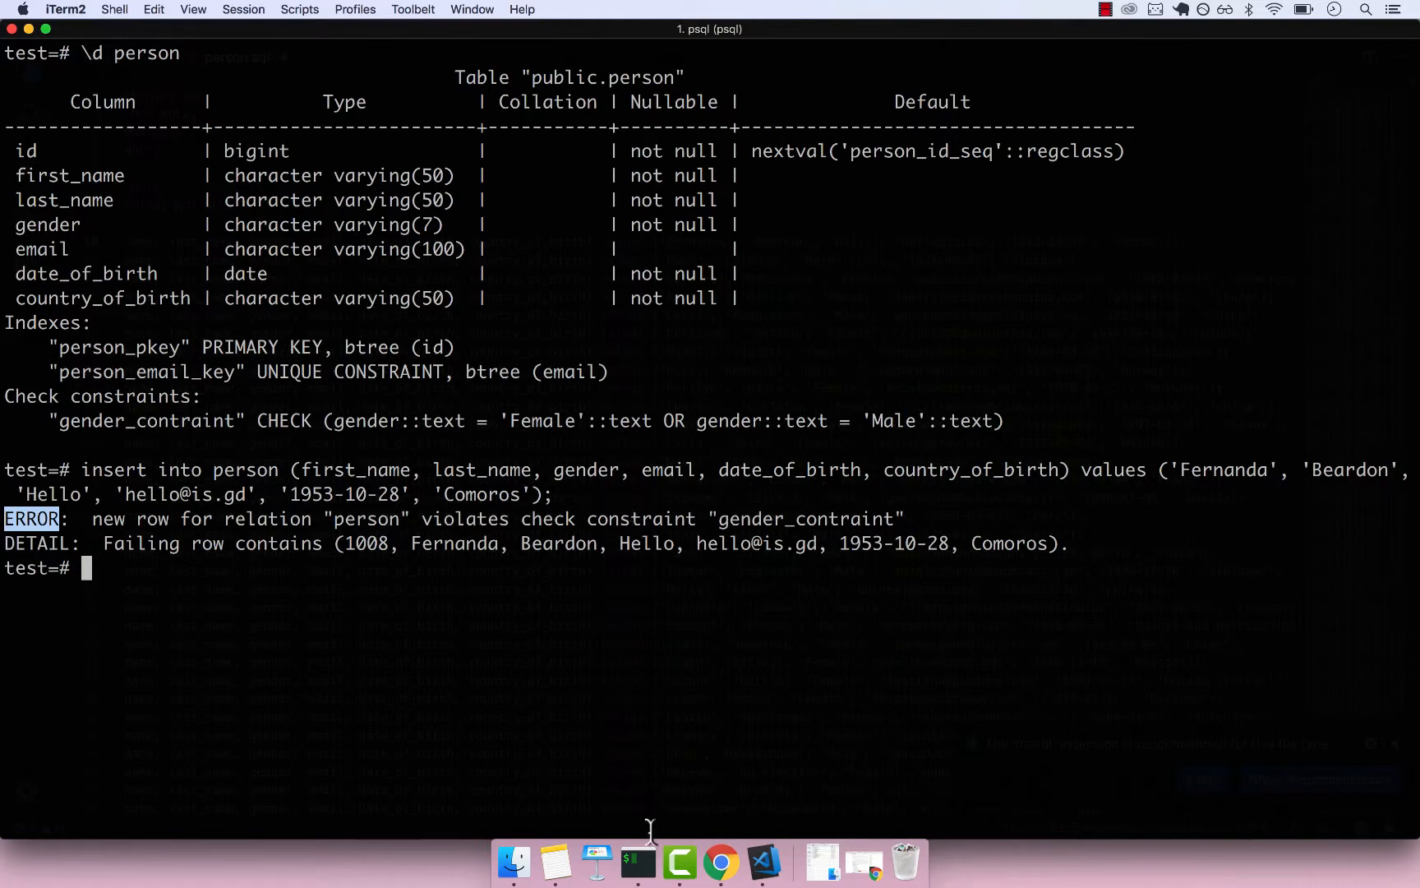
- Change the Fernanda insert's gender to 'Lol' in person.sql and rerun it in psql, rejected again
click(762, 860)
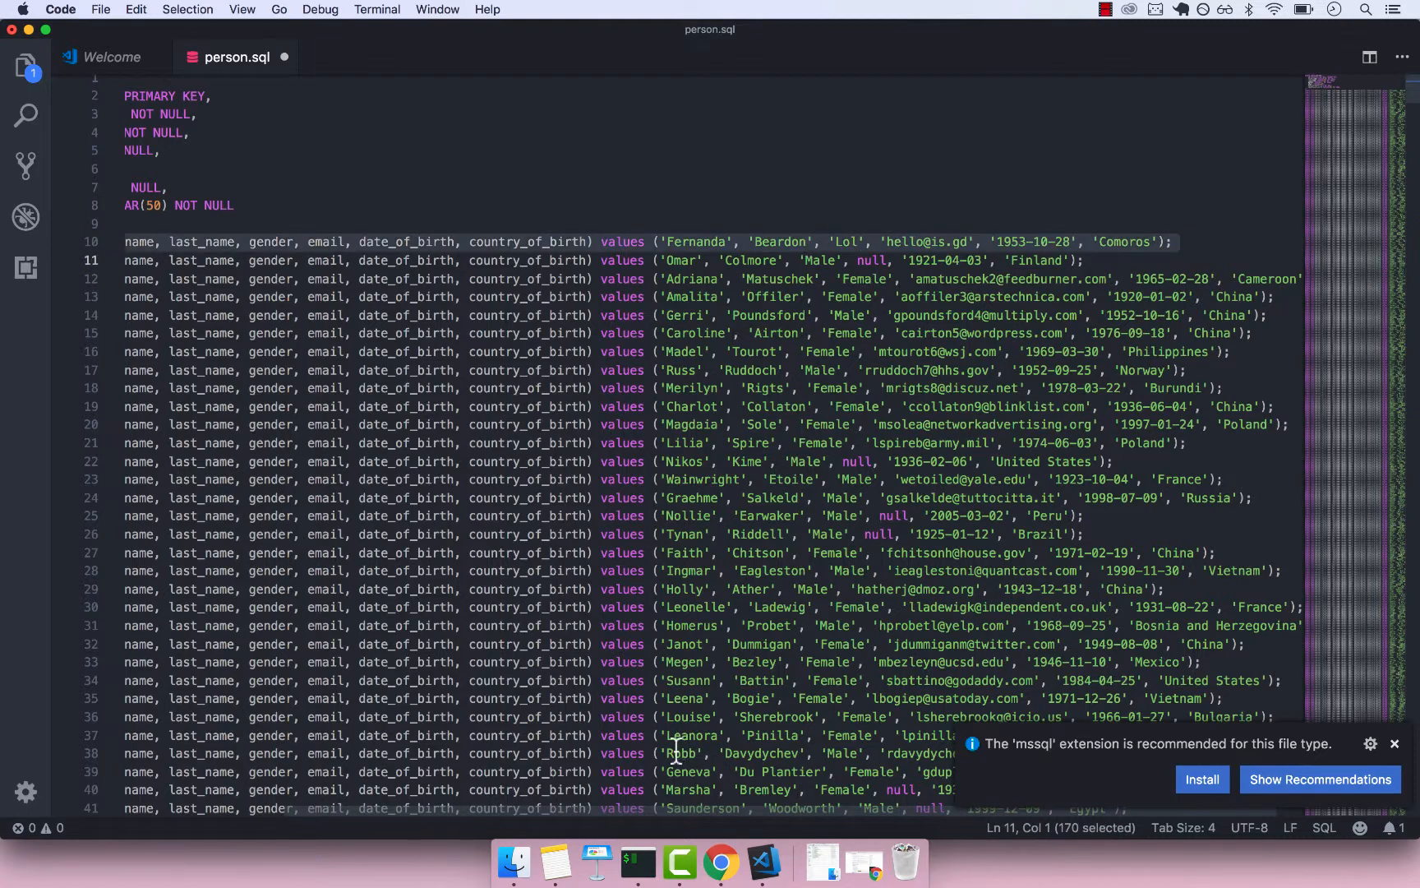
click(637, 860)
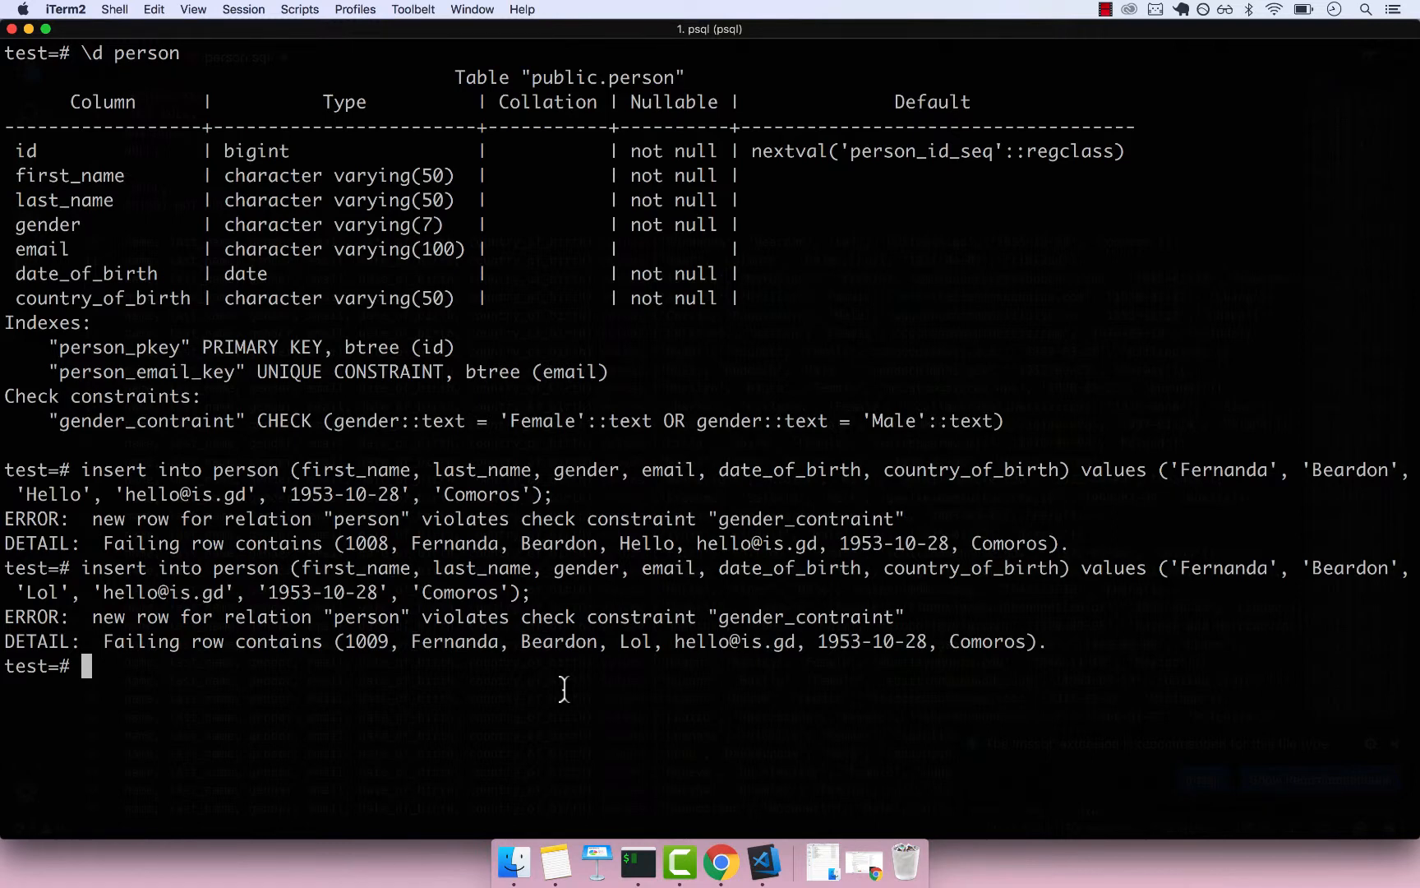
mouse_move(603, 543)
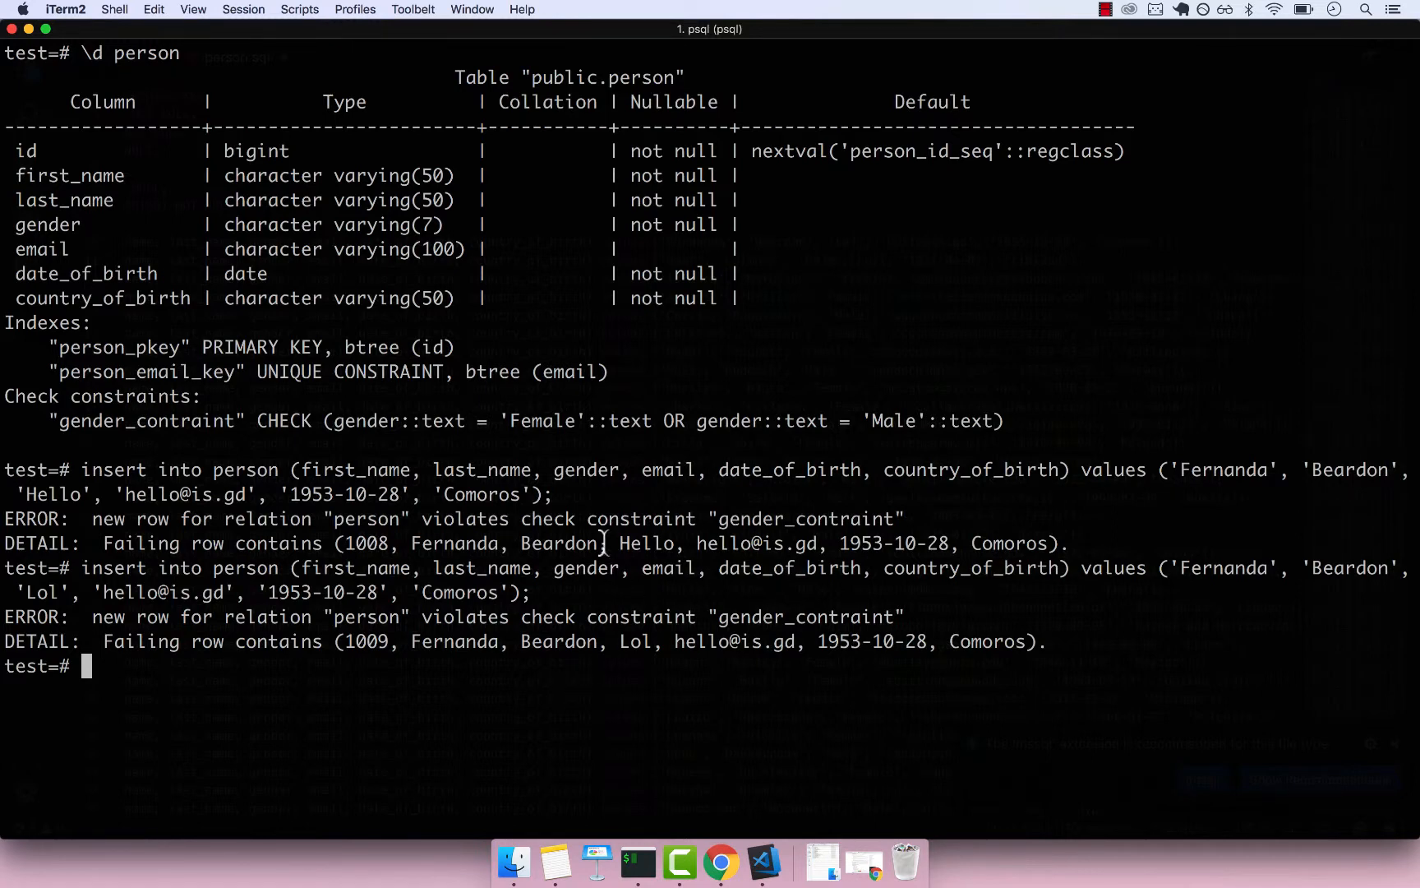